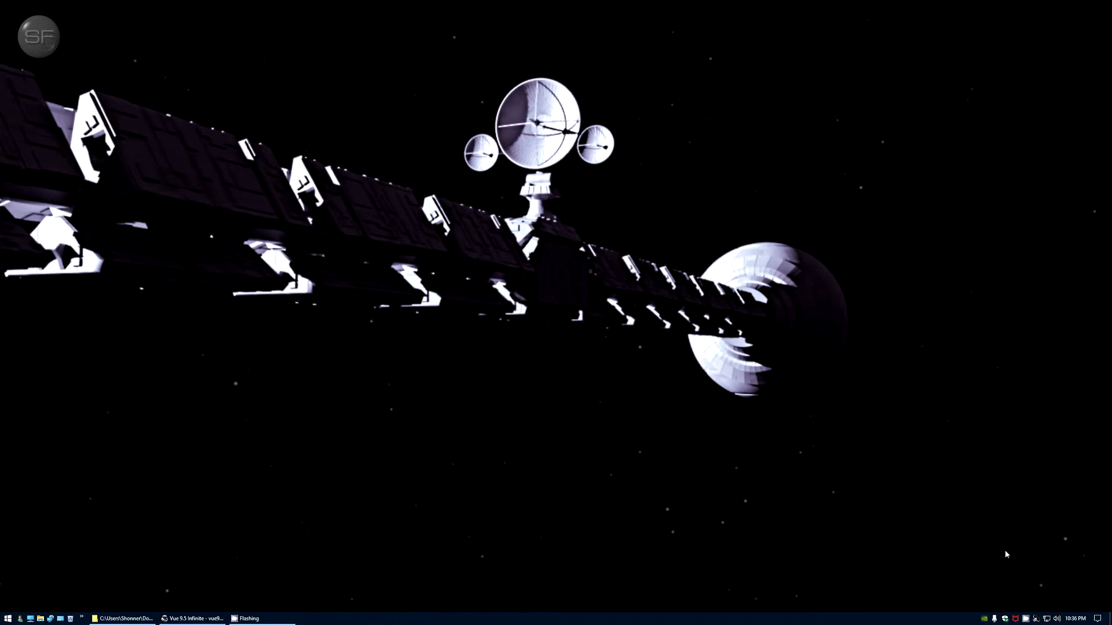
pyautogui.moveTo(797, 370)
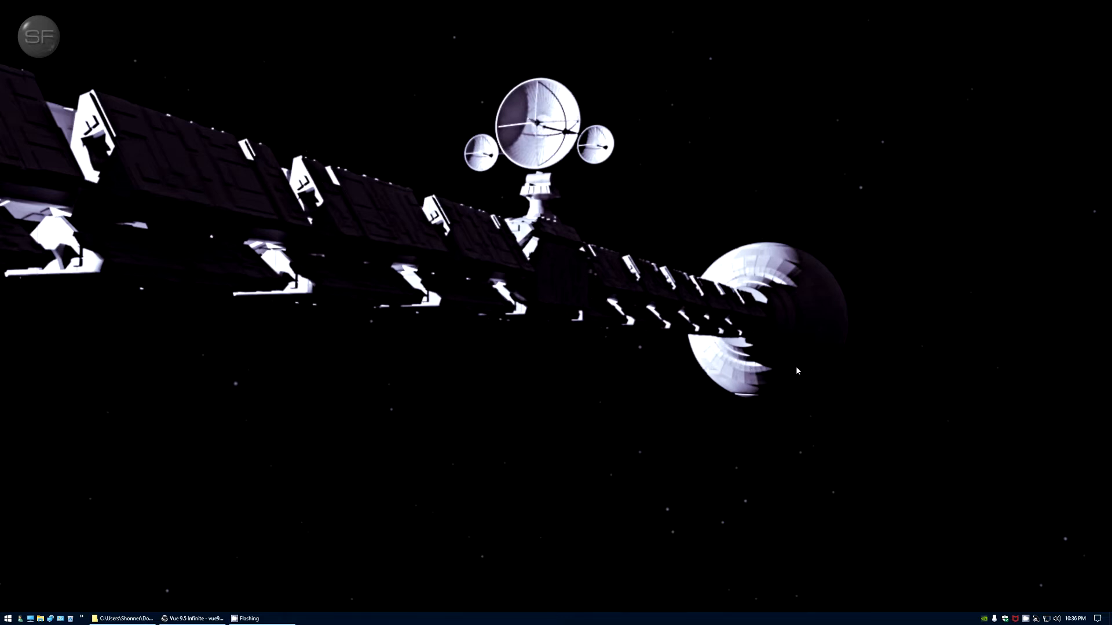
pyautogui.moveTo(761, 423)
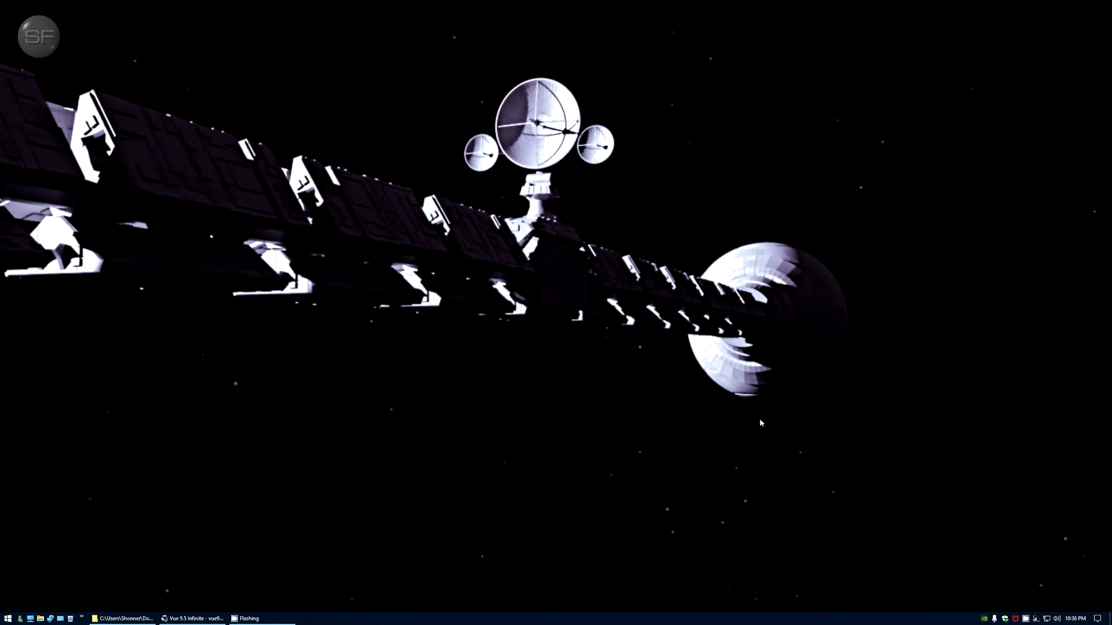
pyautogui.moveTo(688, 433)
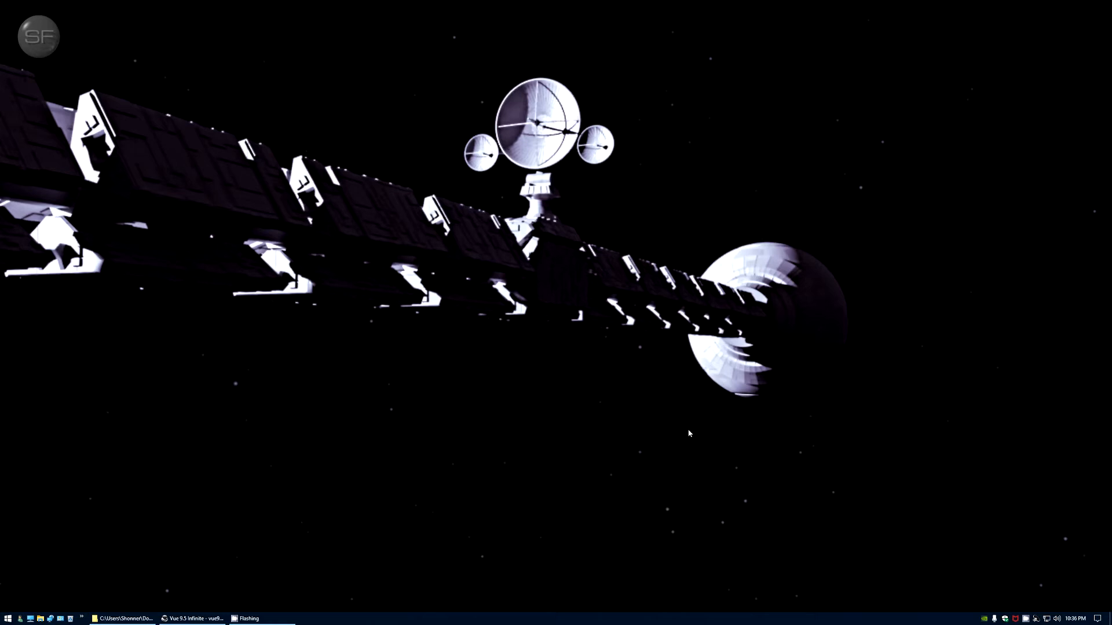
pyautogui.moveTo(217, 611)
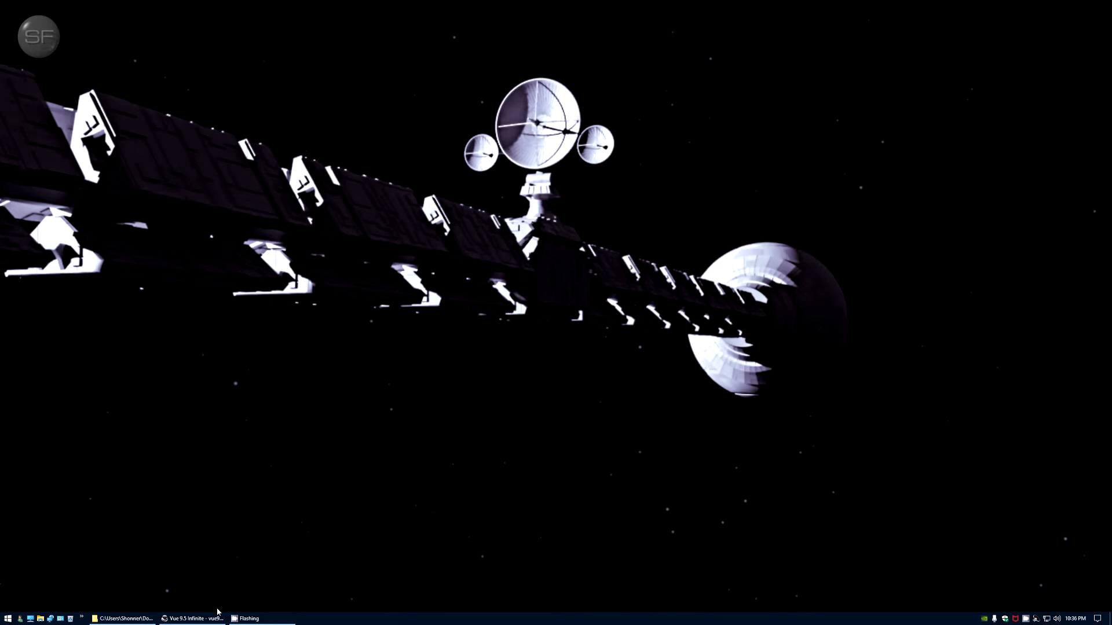
# Step: Close the old render preview and set Vue's Picture size to 2560 × 1440
pyautogui.click(193, 618)
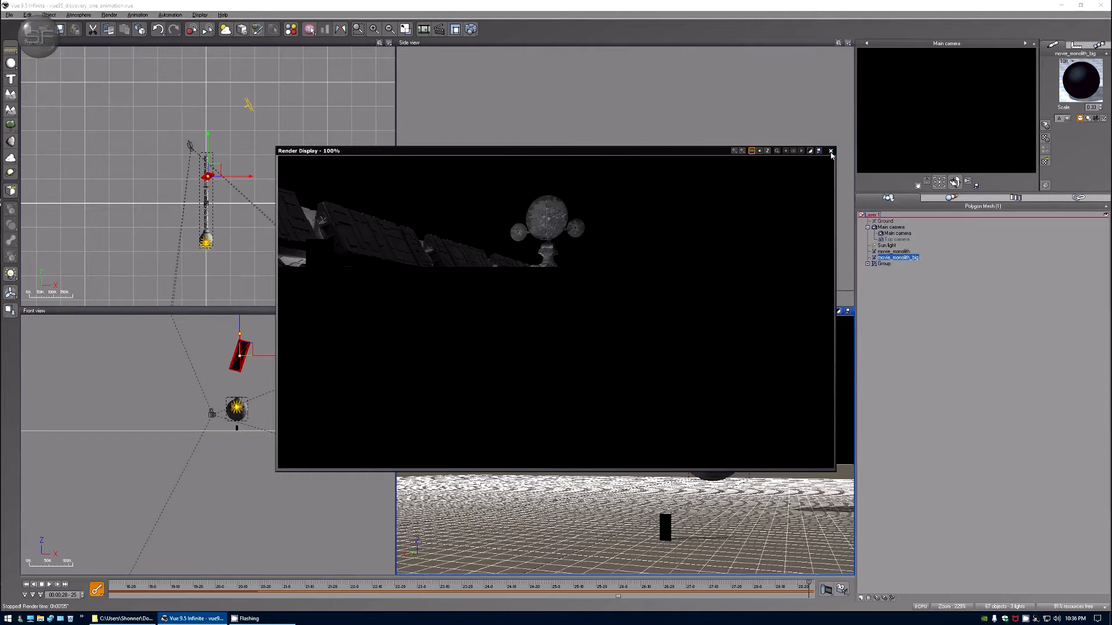
pyautogui.click(831, 151)
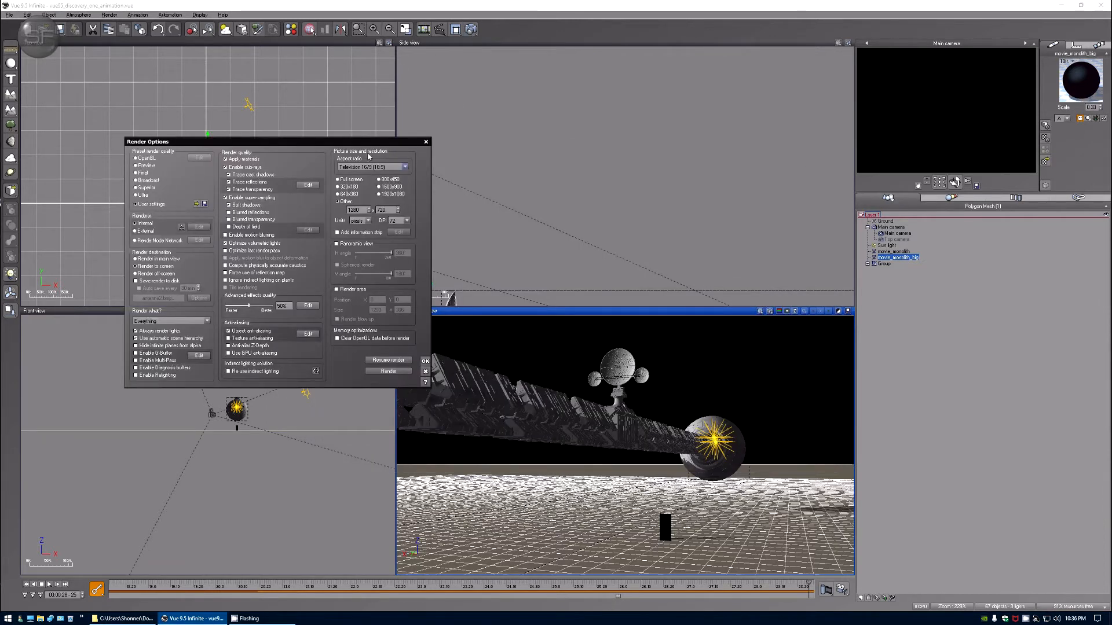
pyautogui.moveTo(148, 142); pyautogui.dragTo(423, 247)
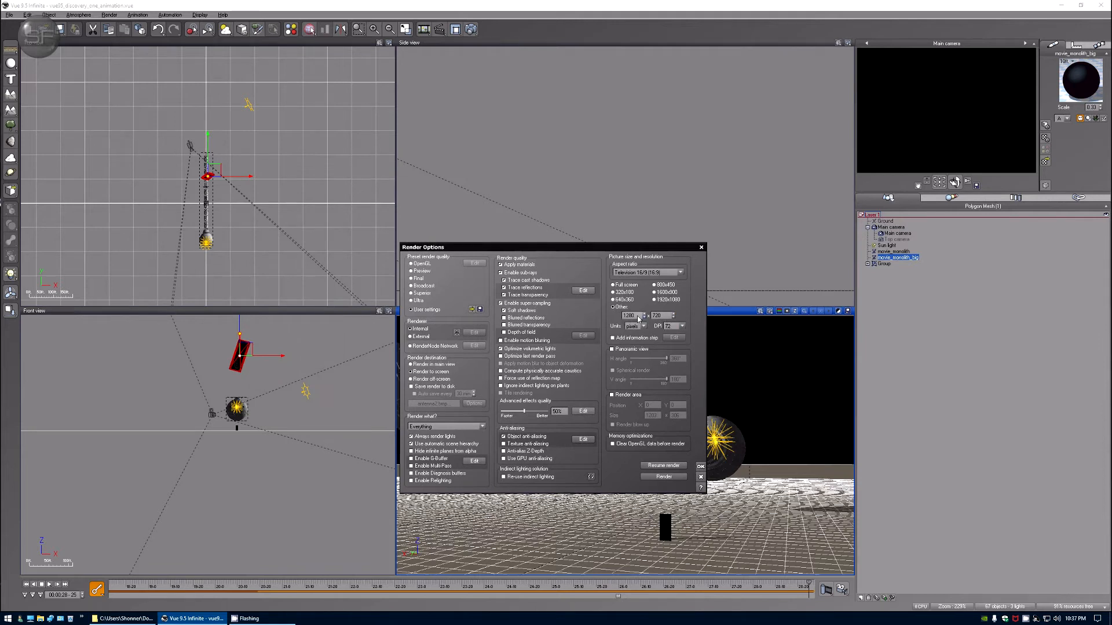
pyautogui.tripleClick(629, 316)
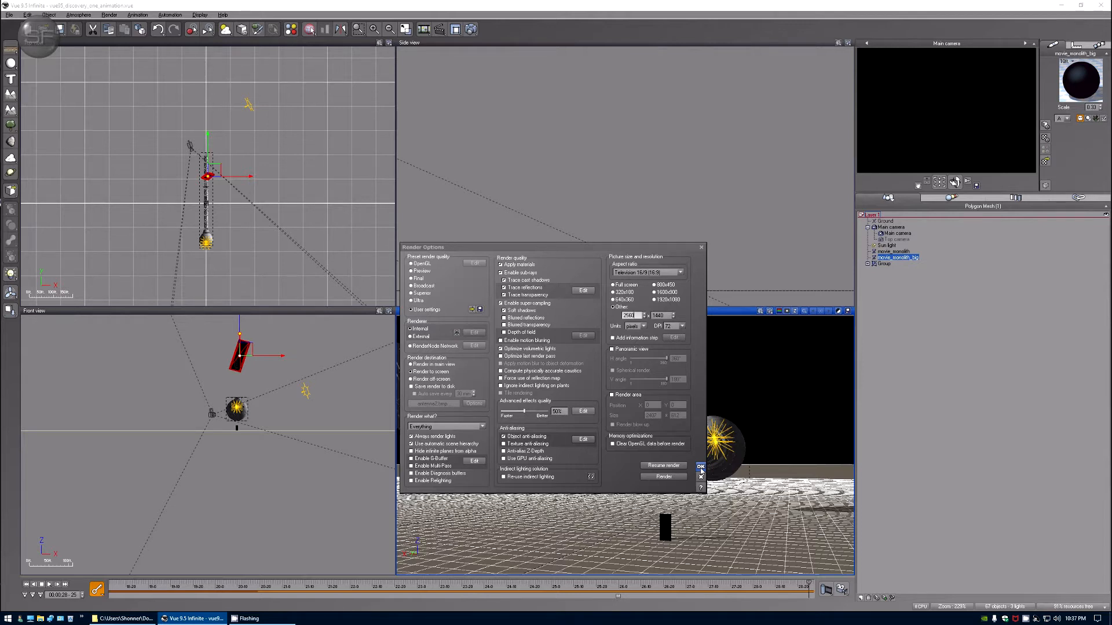
pyautogui.click(700, 466)
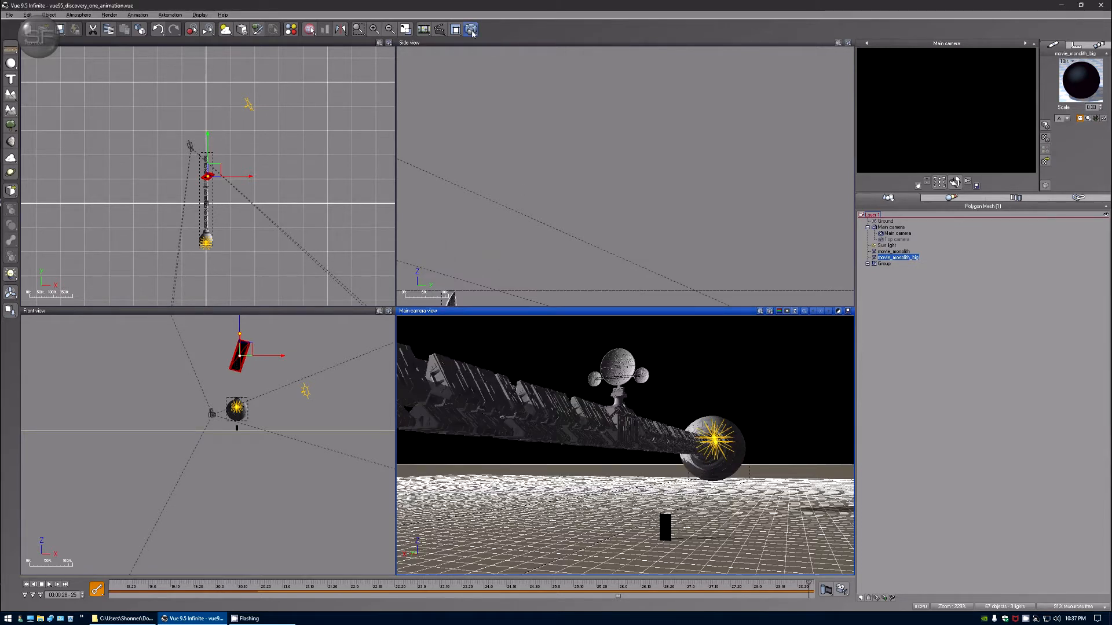
# Step: Render the Discovery One antenna scene at 2560 × 1440
pyautogui.click(470, 29)
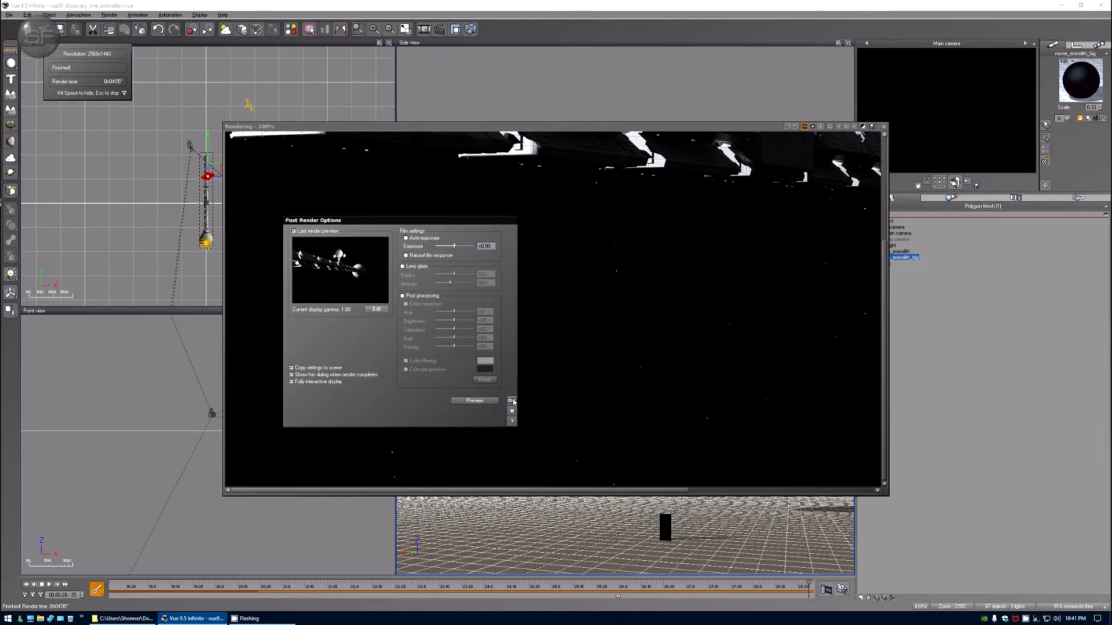
# Step: Save the finished render as antenna4.bmp, declining to overwrite antenna3.bmp
pyautogui.click(511, 401)
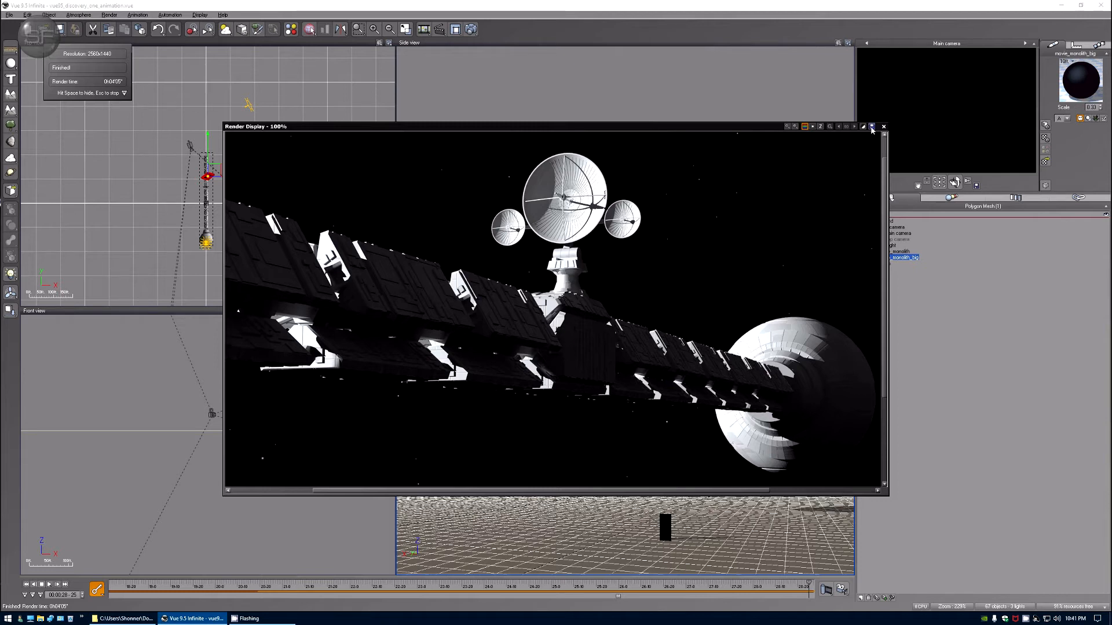
pyautogui.click(864, 127)
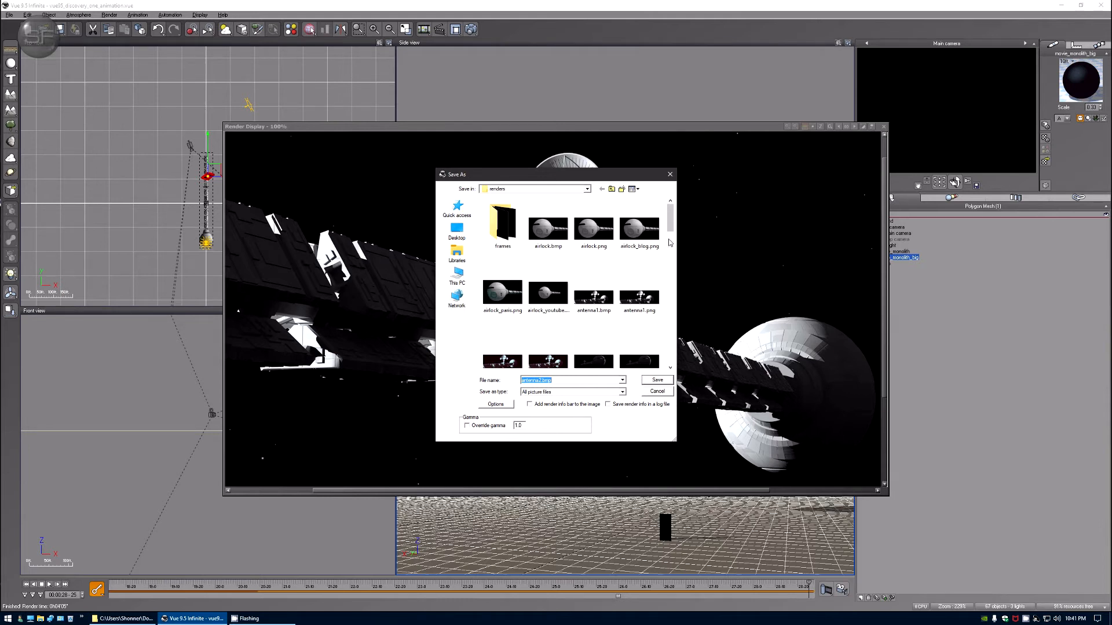
pyautogui.scroll(-3)
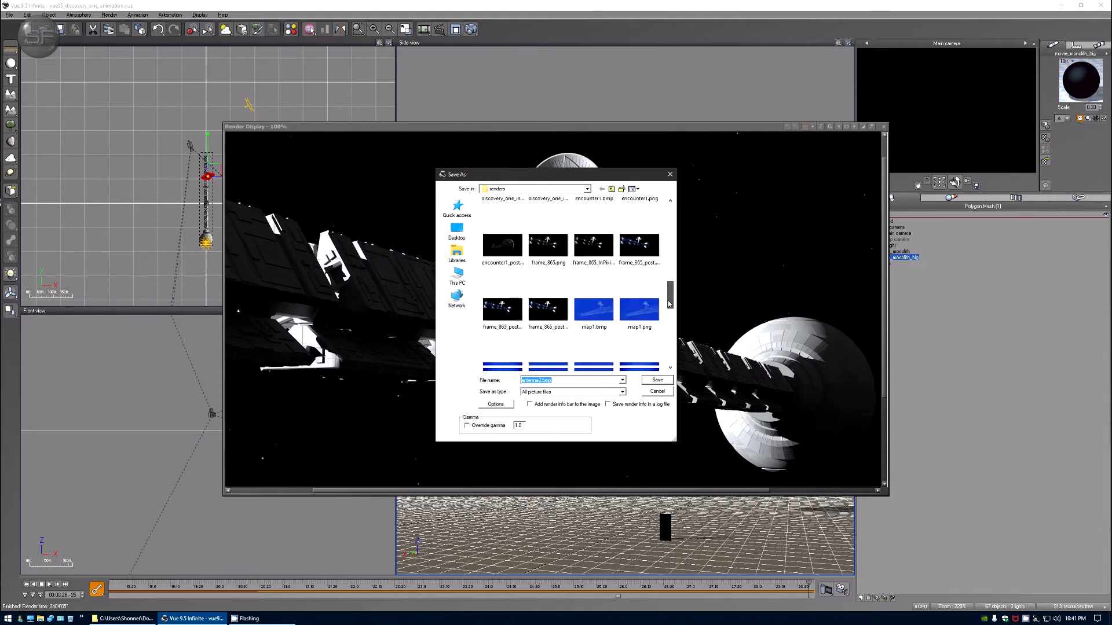
pyautogui.scroll(-3)
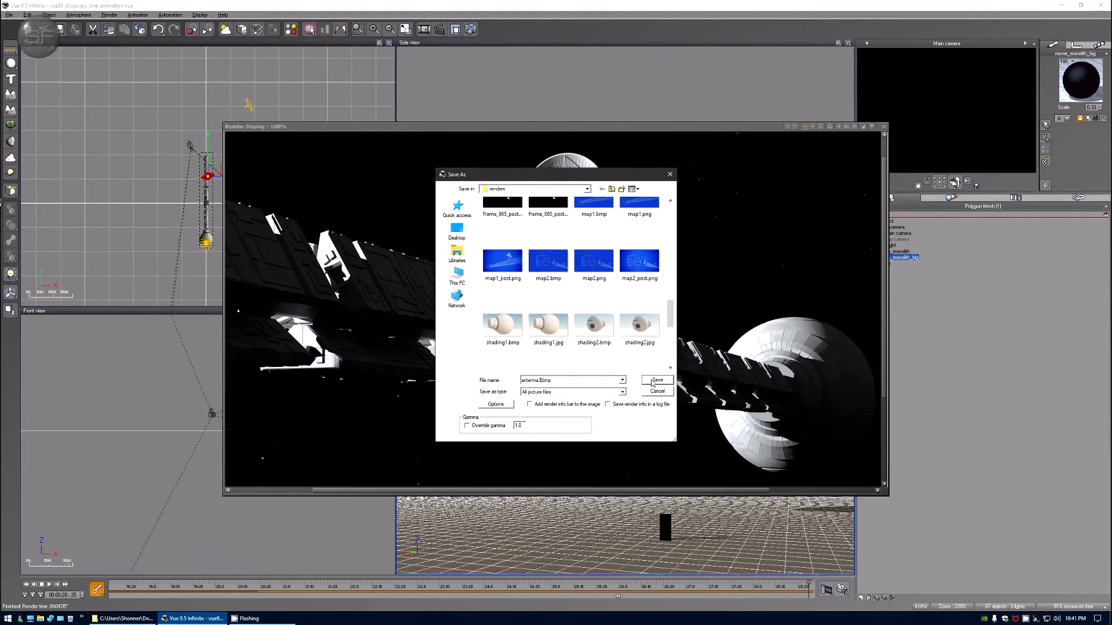
pyautogui.click(655, 380)
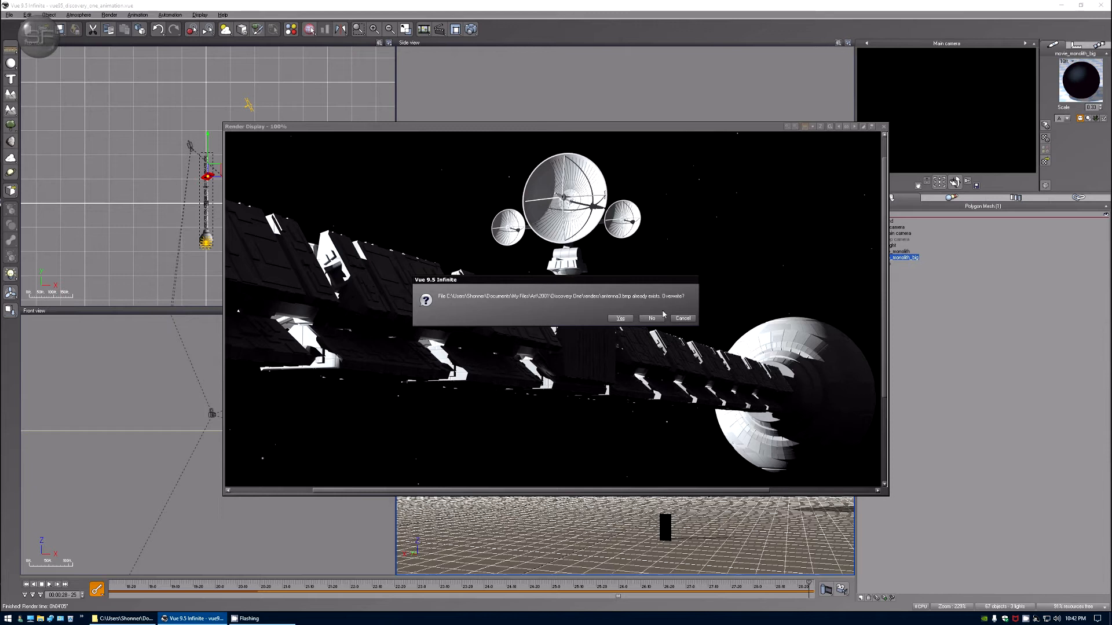
pyautogui.click(651, 318)
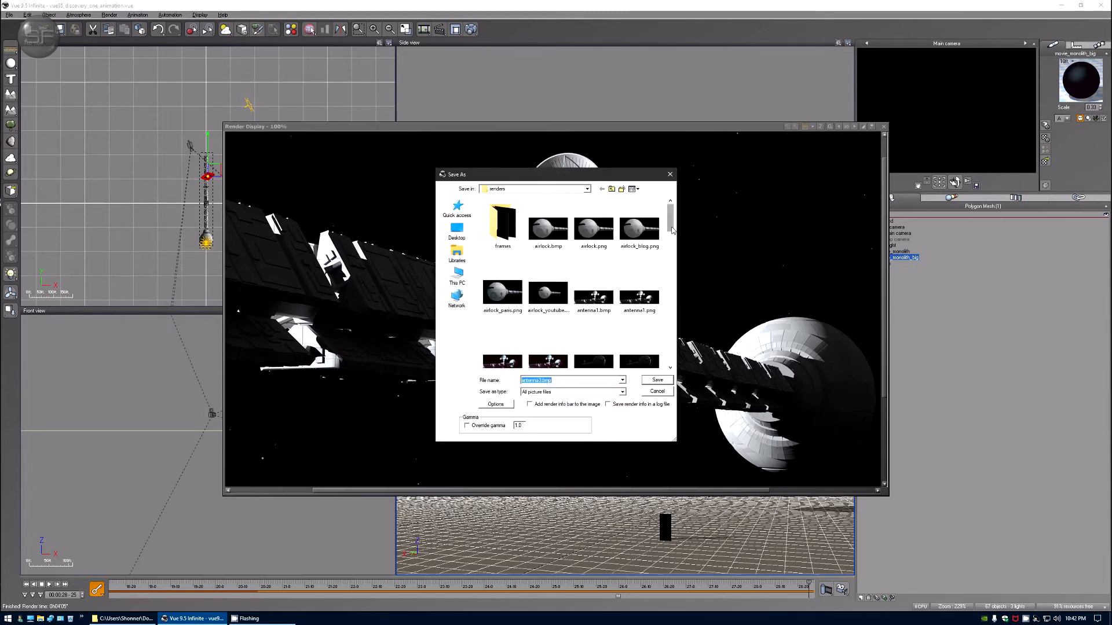
pyautogui.scroll(-3)
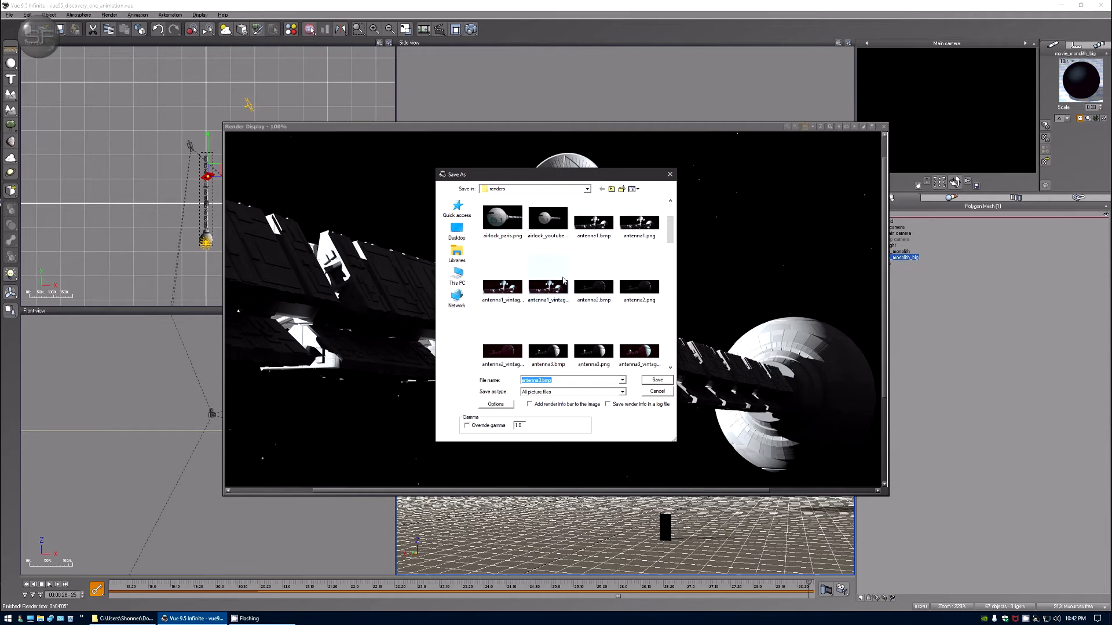
pyautogui.scroll(-3)
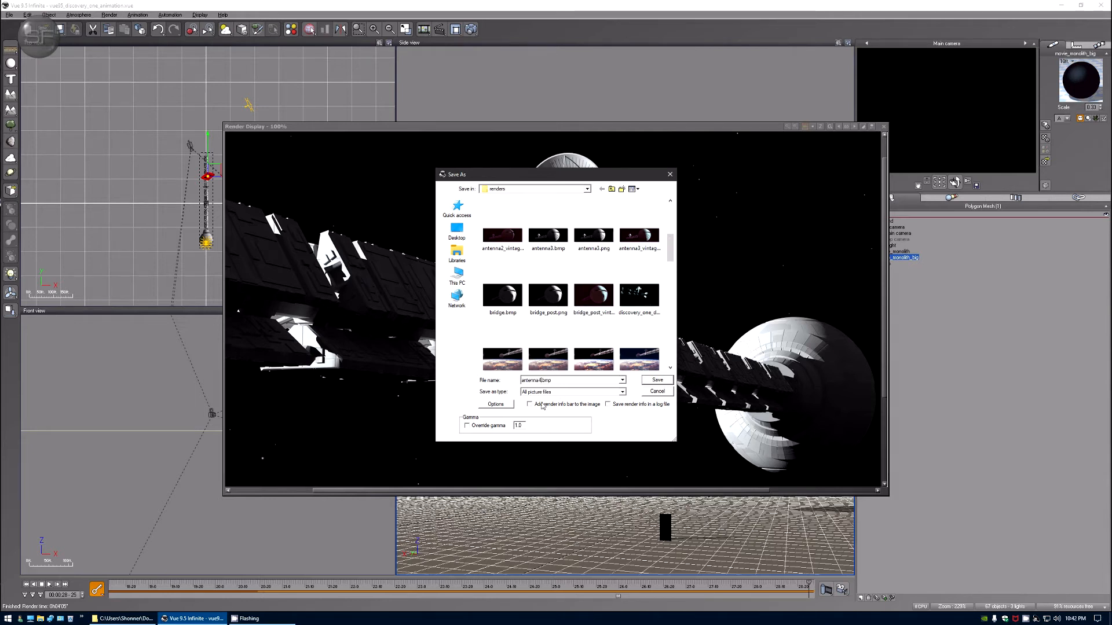
pyautogui.click(655, 391)
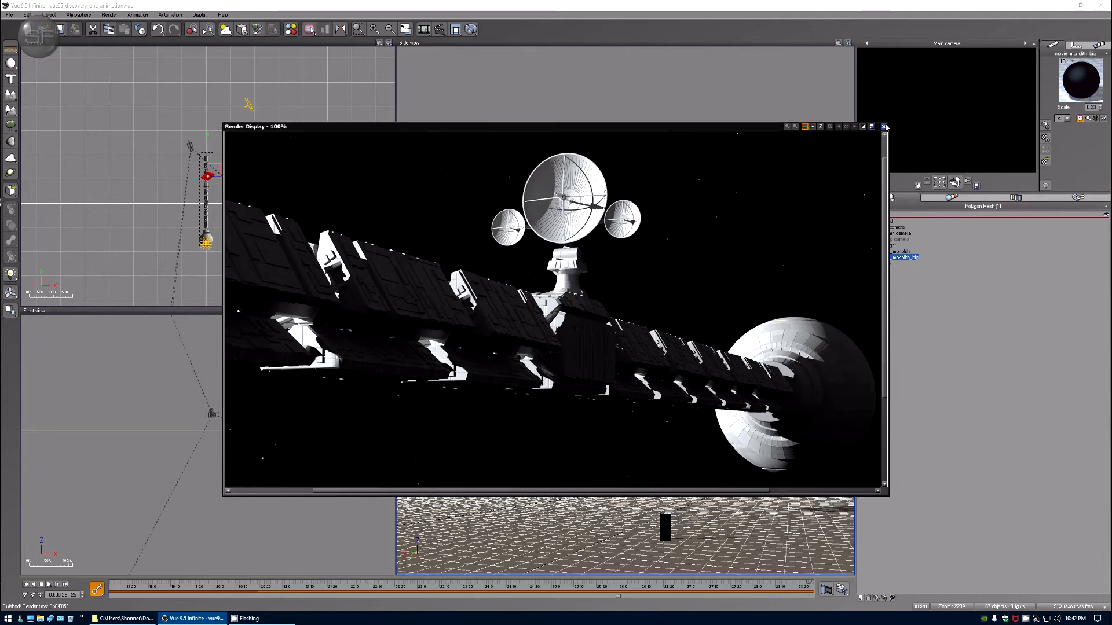
# Step: Close the render preview and quit Vue without saving the scene
pyautogui.click(885, 126)
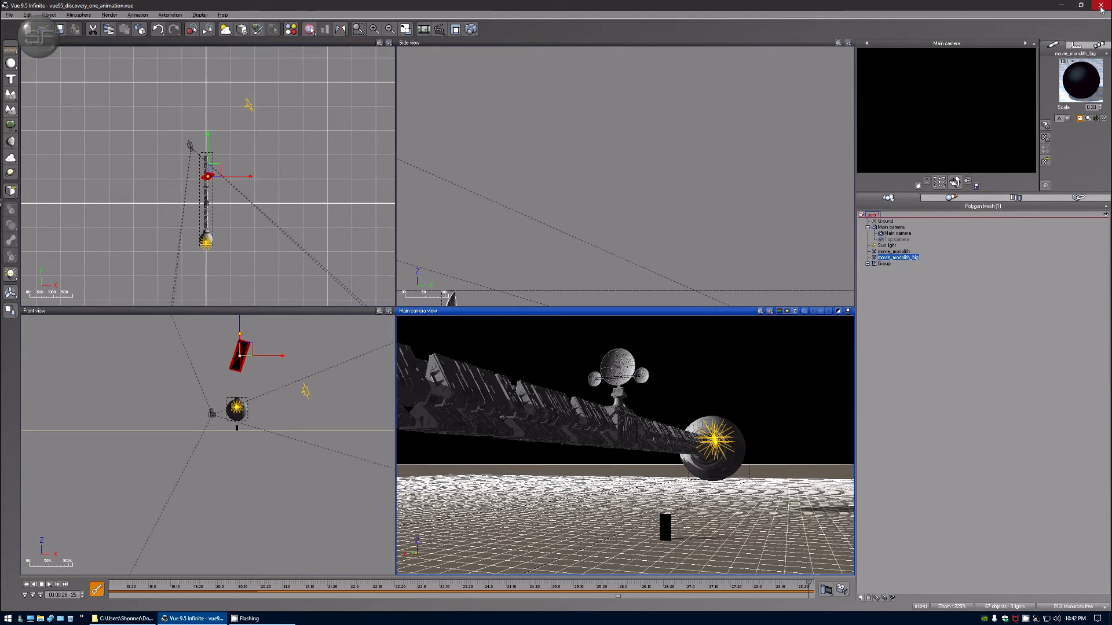
pyautogui.click(1103, 5)
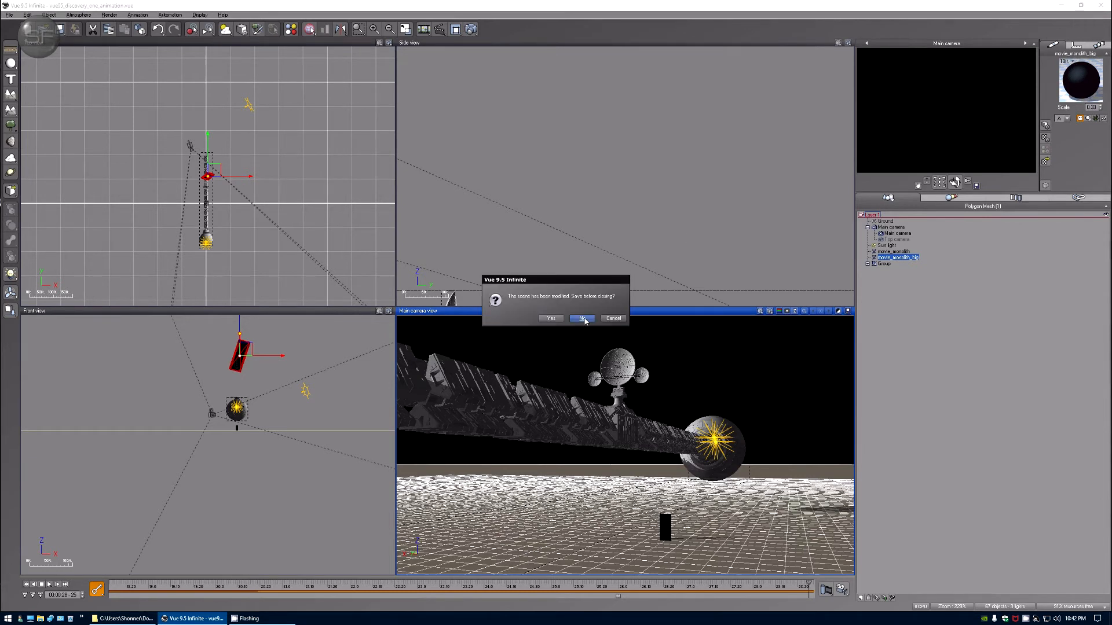
pyautogui.click(582, 318)
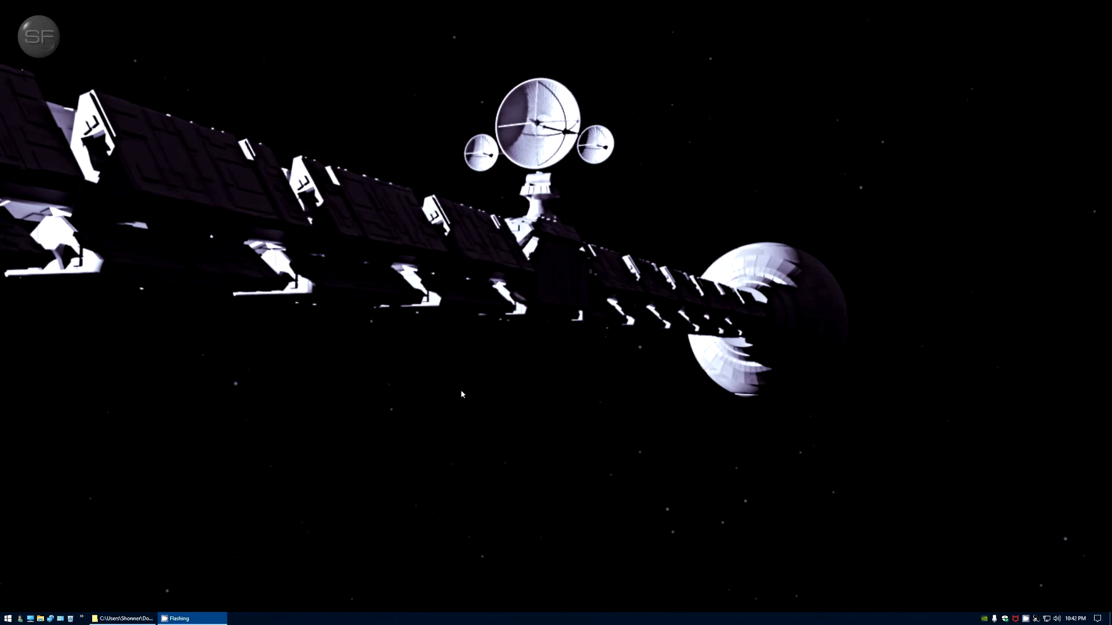
pyautogui.moveTo(455, 385)
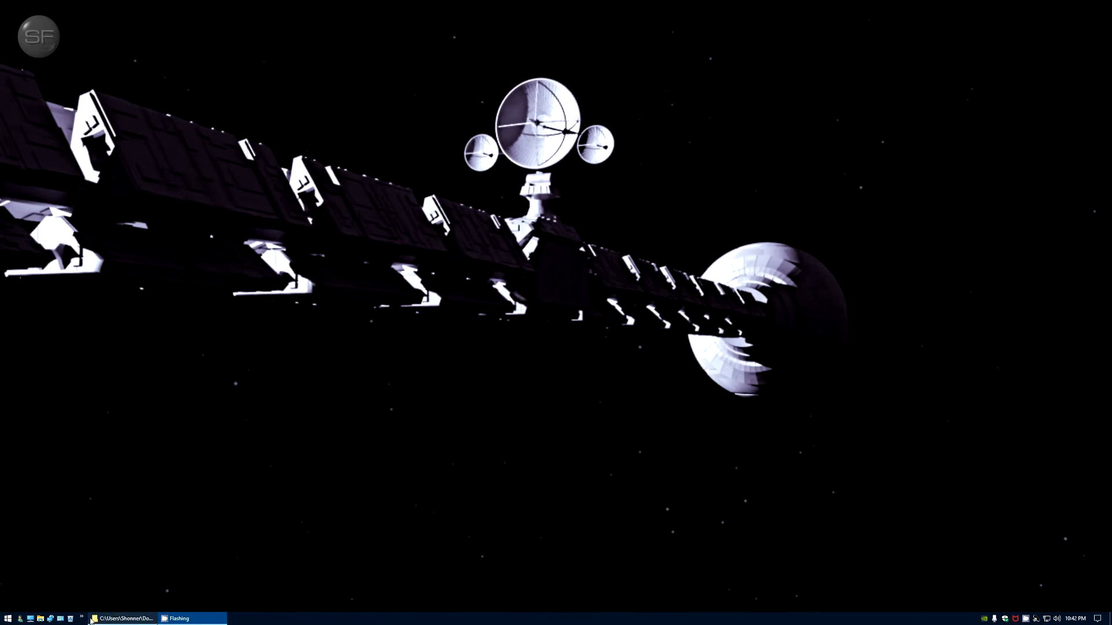
# Step: Launch Paint Shop Pro 7 from the Start menu's Publishing programs
pyautogui.click(7, 618)
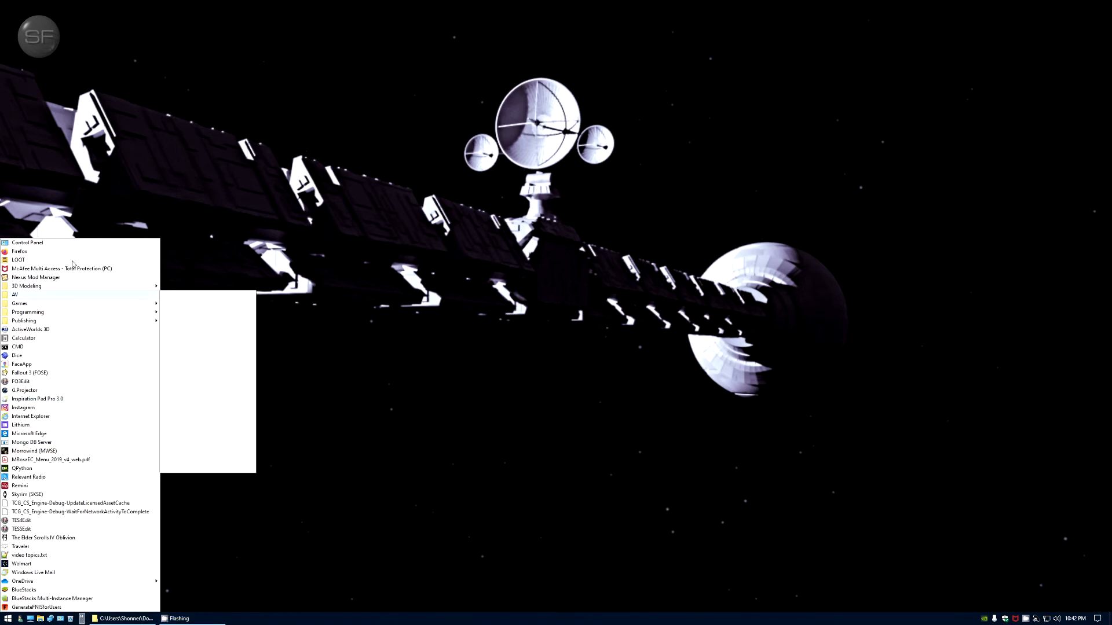
pyautogui.moveTo(70, 281)
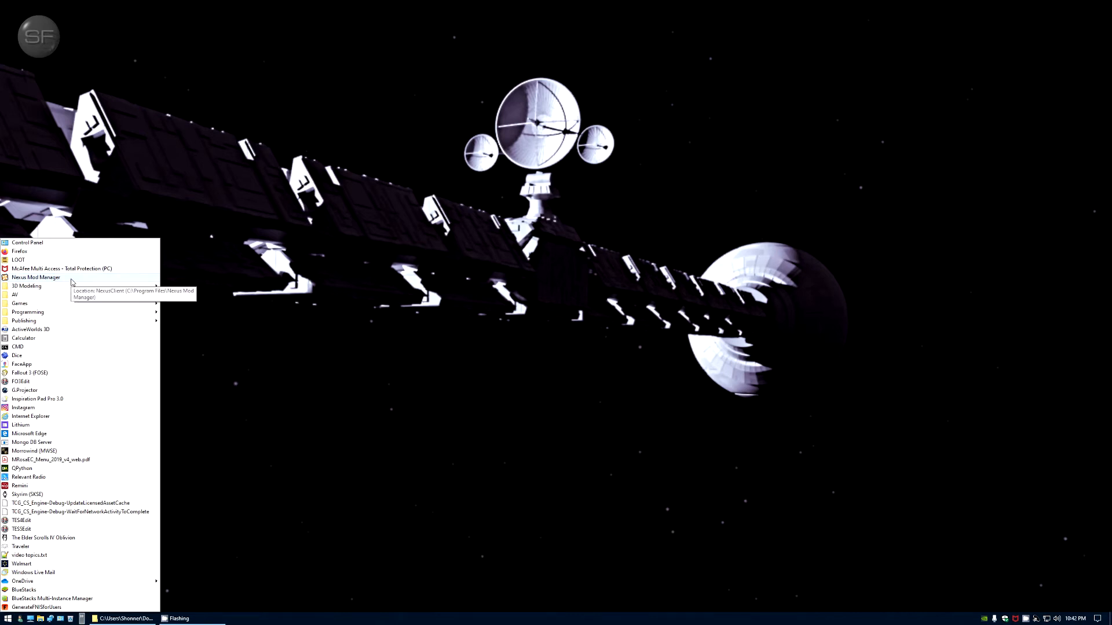
pyautogui.moveTo(63, 313)
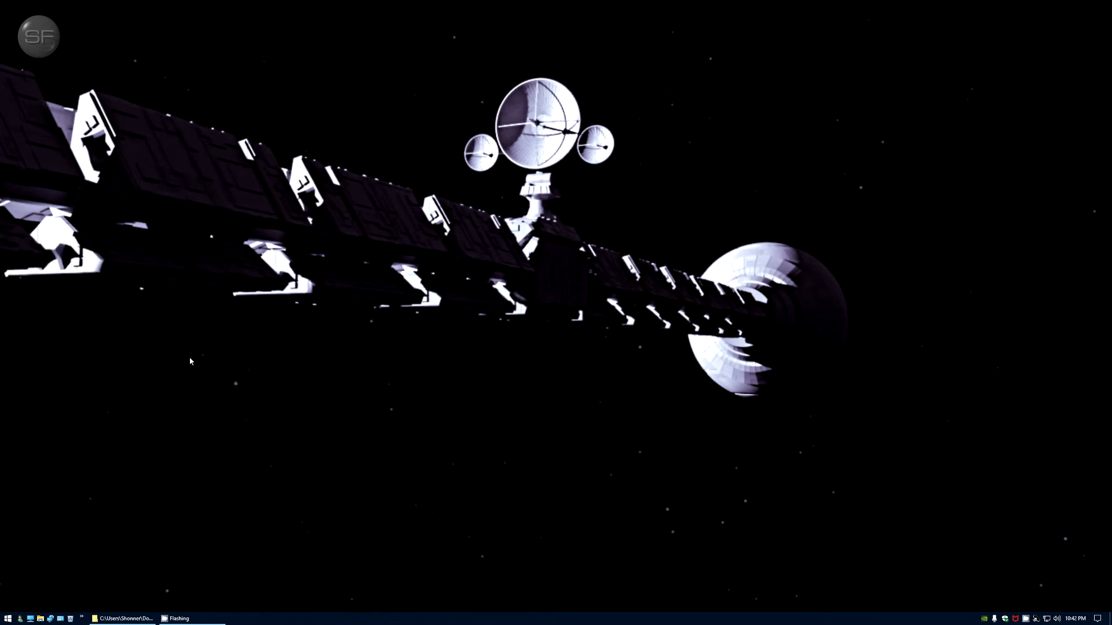
pyautogui.moveTo(290, 533)
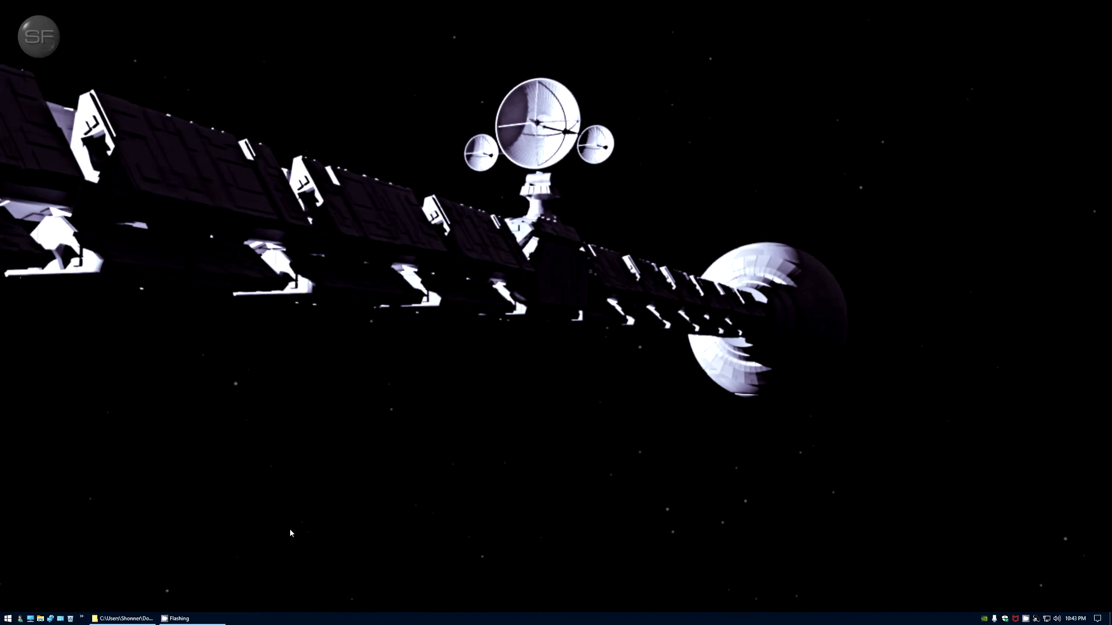
pyautogui.click(8, 619)
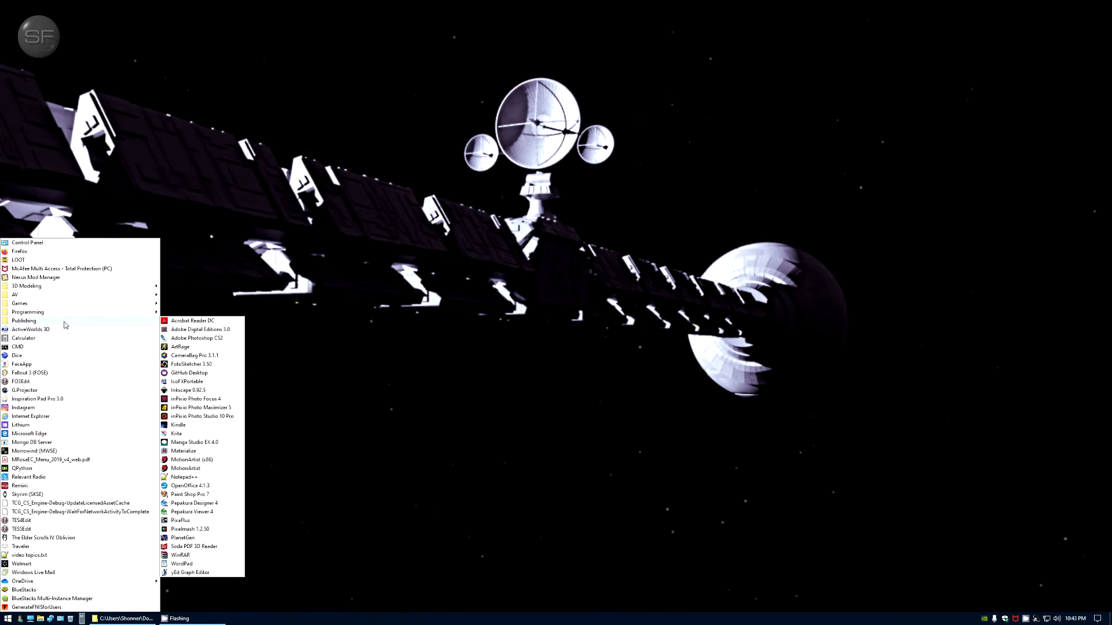
pyautogui.click(190, 494)
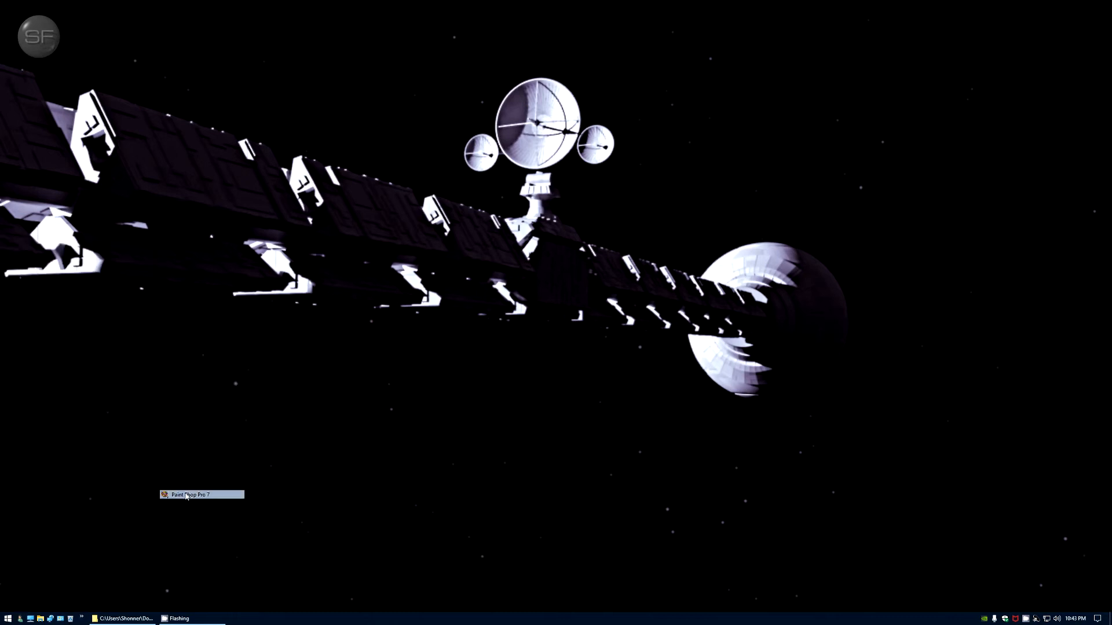
# Step: In the Open dialog, browse to Documents > Art > 2001 > Discovery One > renders
pyautogui.click(200, 494)
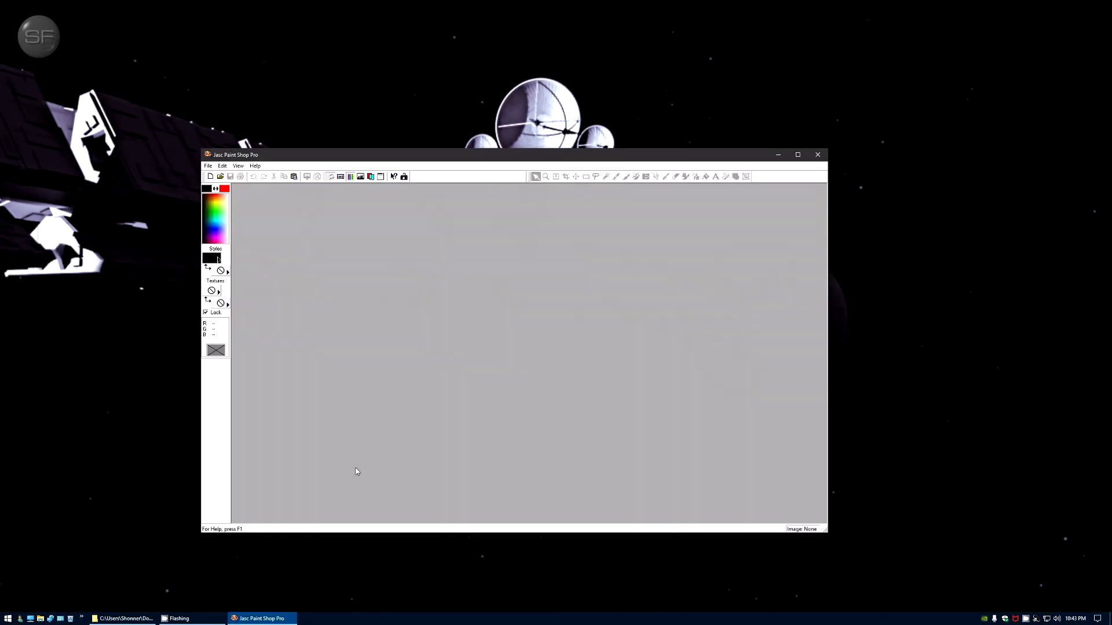
pyautogui.click(208, 166)
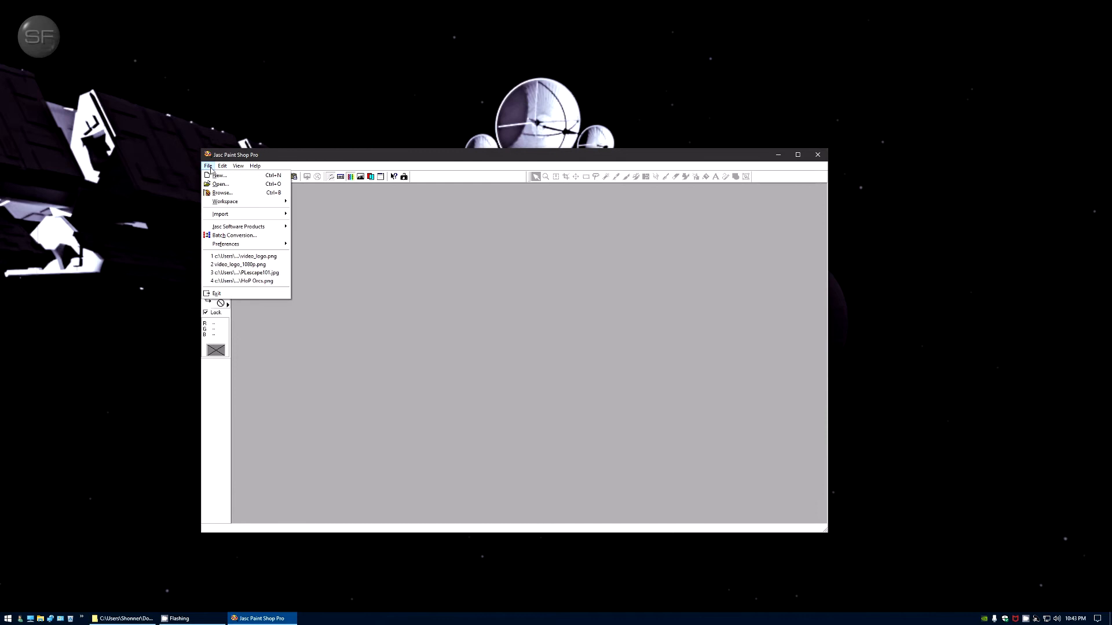
pyautogui.moveTo(211, 169)
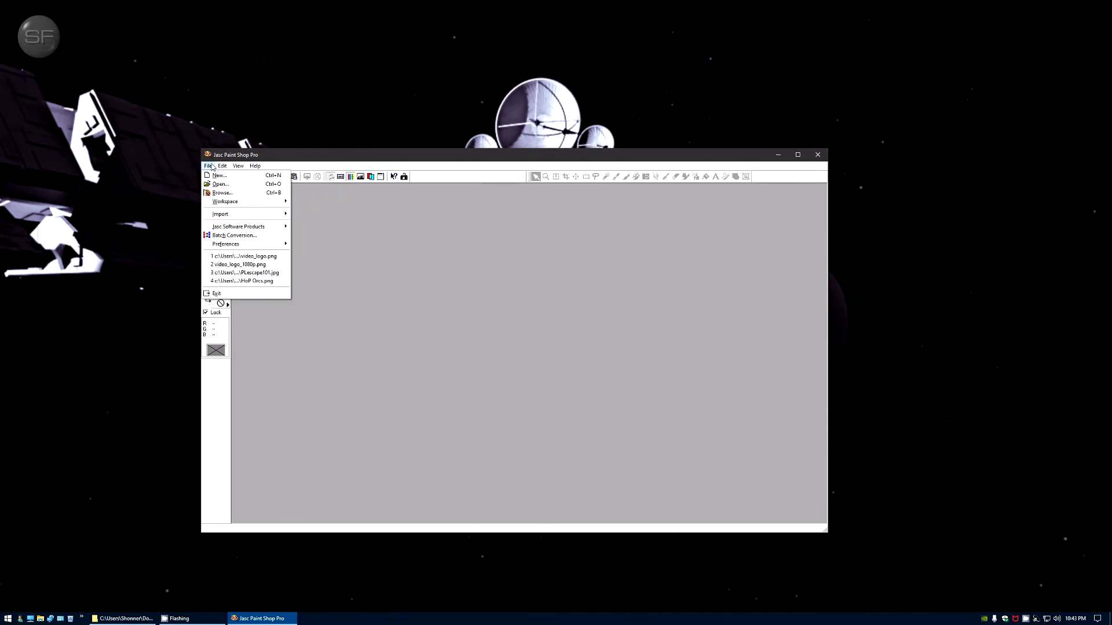
pyautogui.moveTo(220, 184)
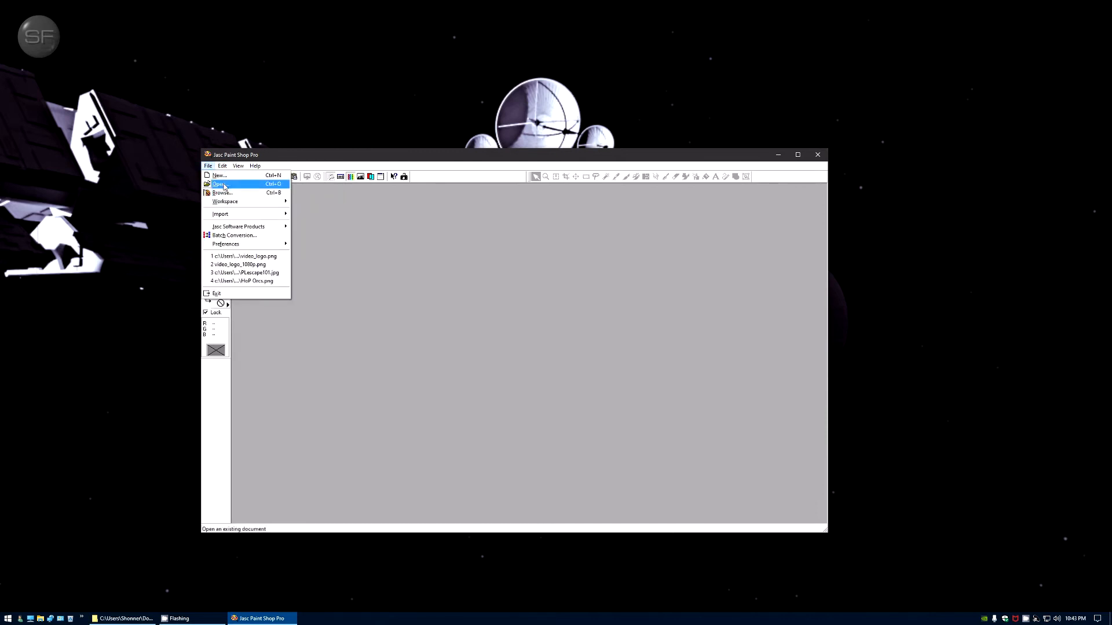
pyautogui.click(218, 185)
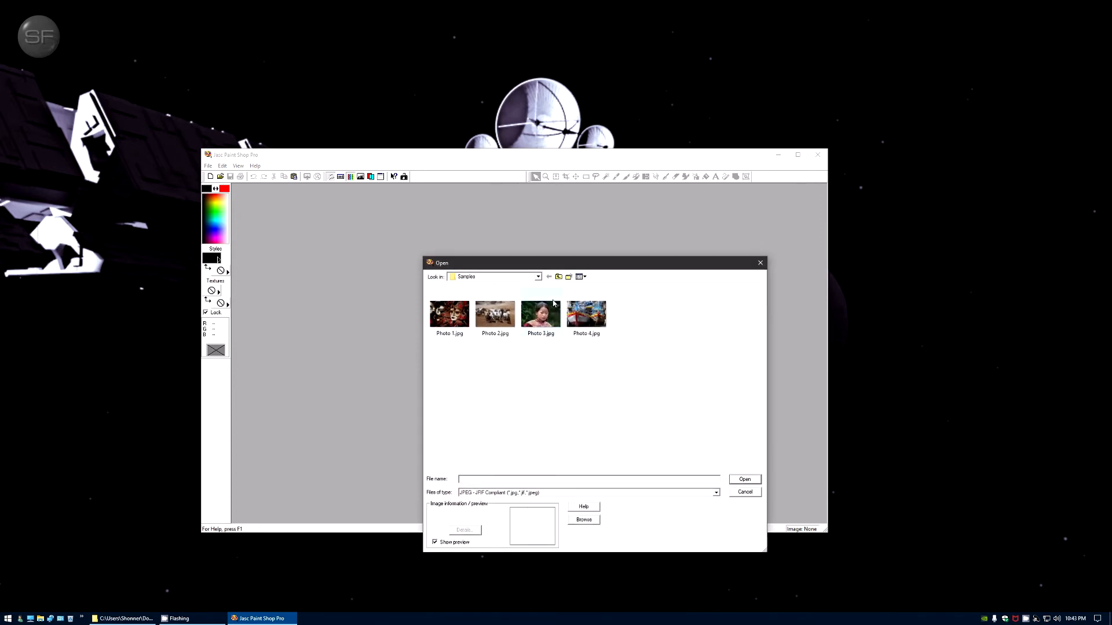
pyautogui.click(559, 277)
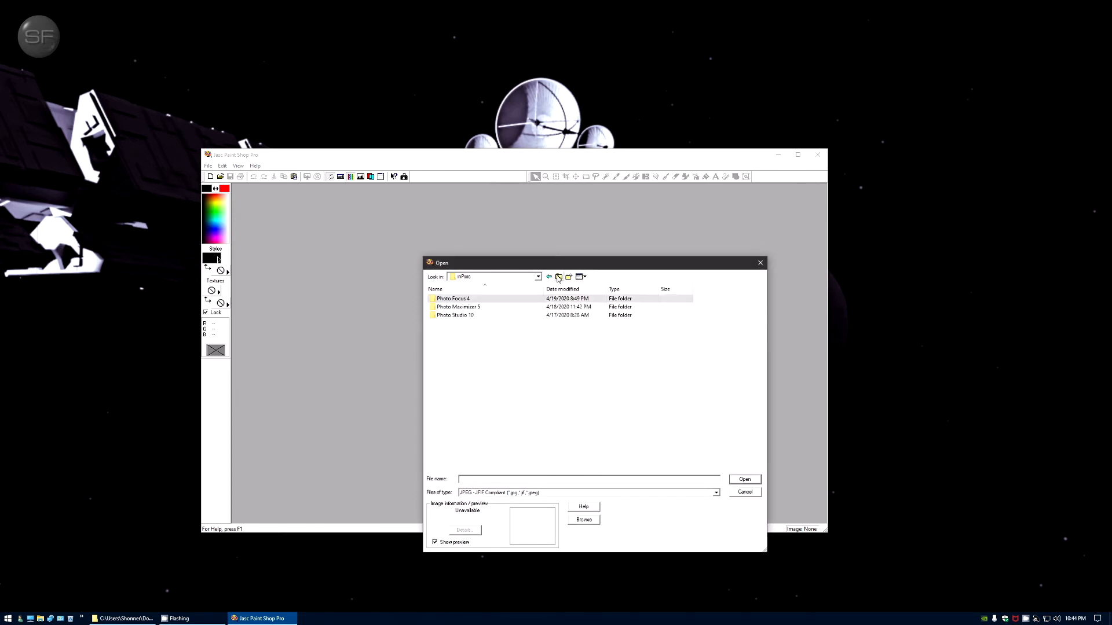
pyautogui.click(494, 277)
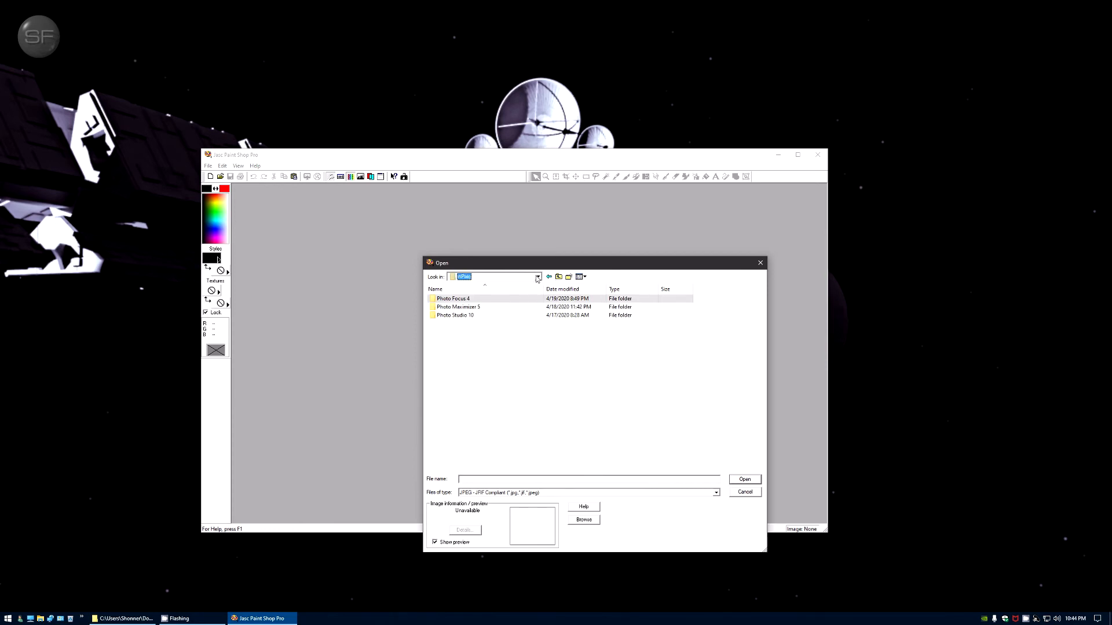
pyautogui.click(537, 277)
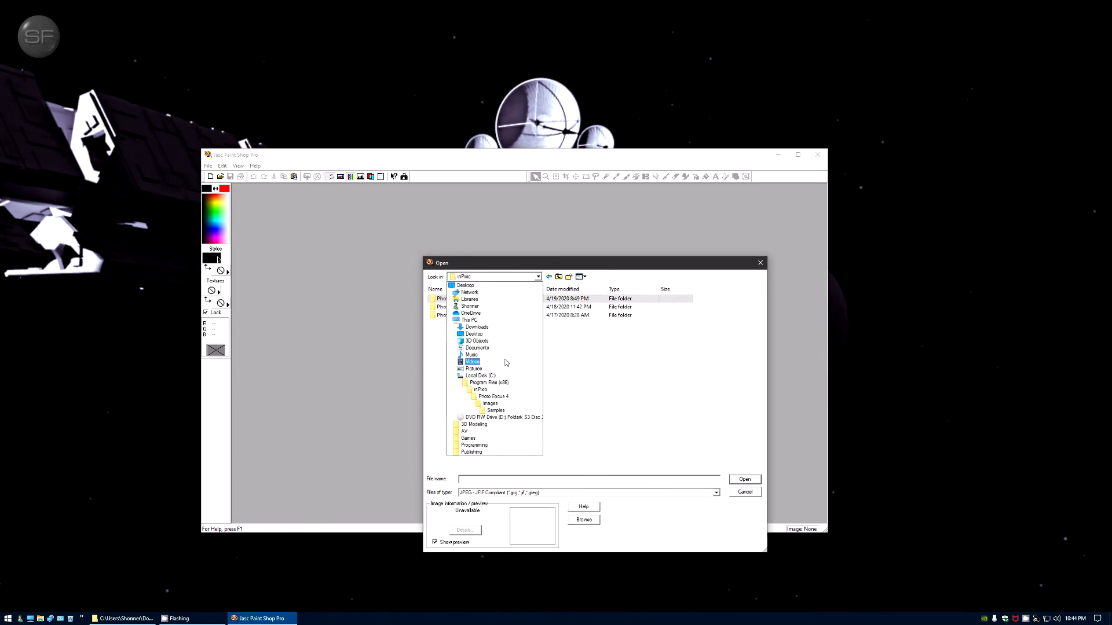
pyautogui.click(477, 347)
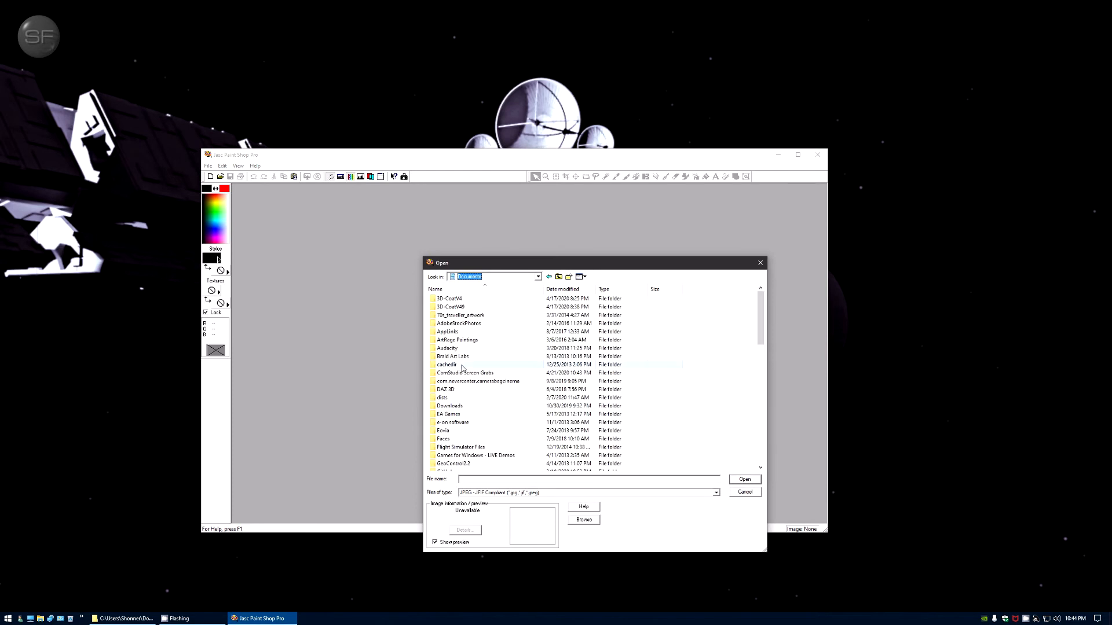
pyautogui.moveTo(447, 348)
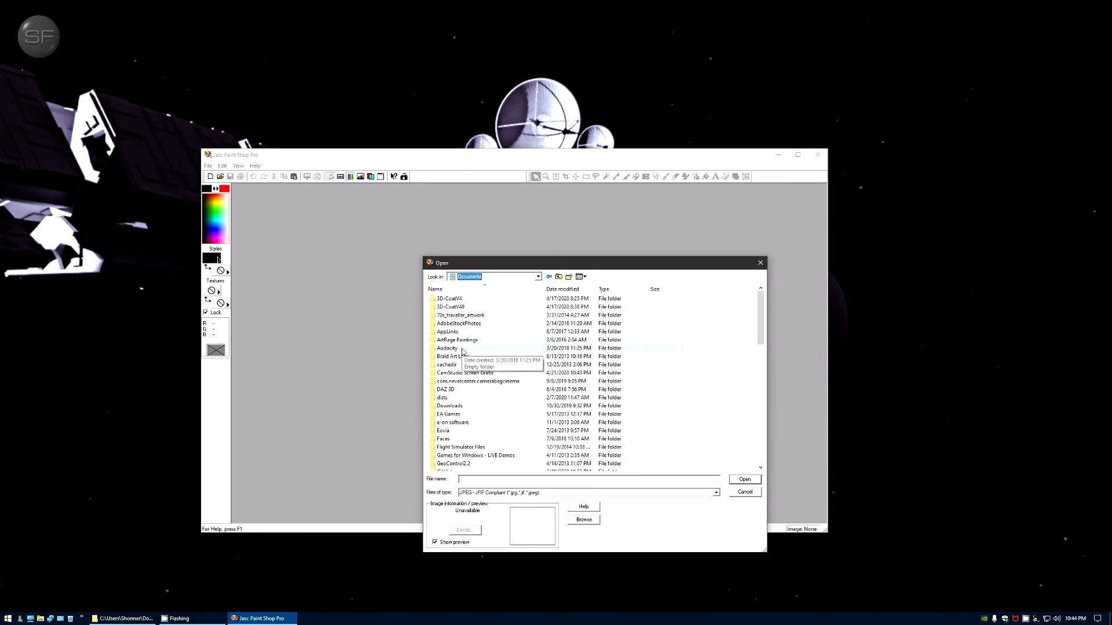
pyautogui.scroll(-3)
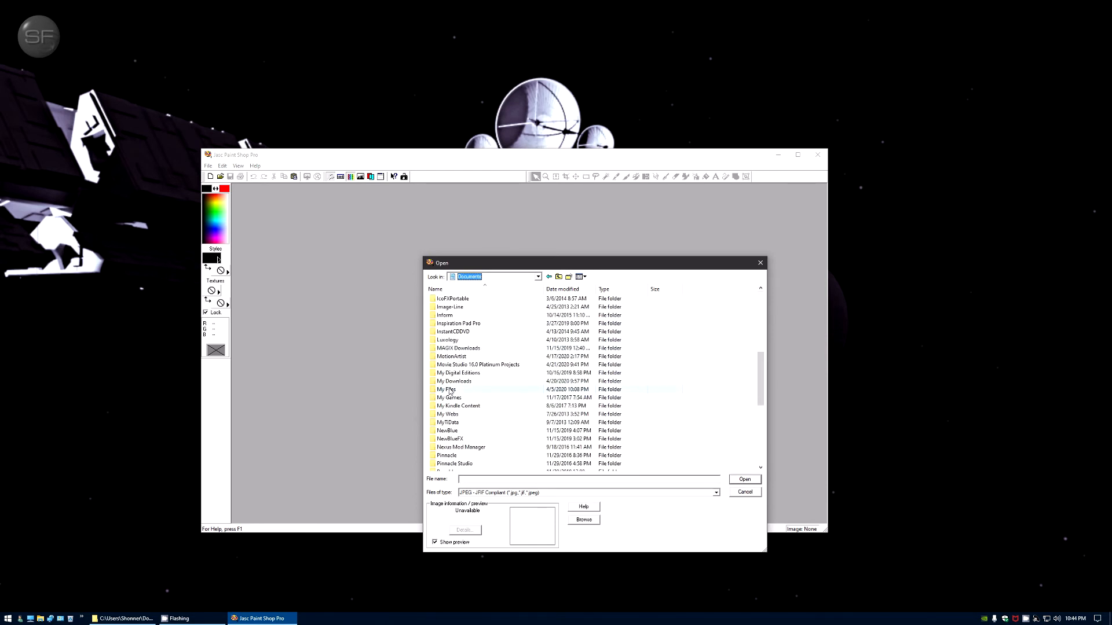
pyautogui.click(448, 389)
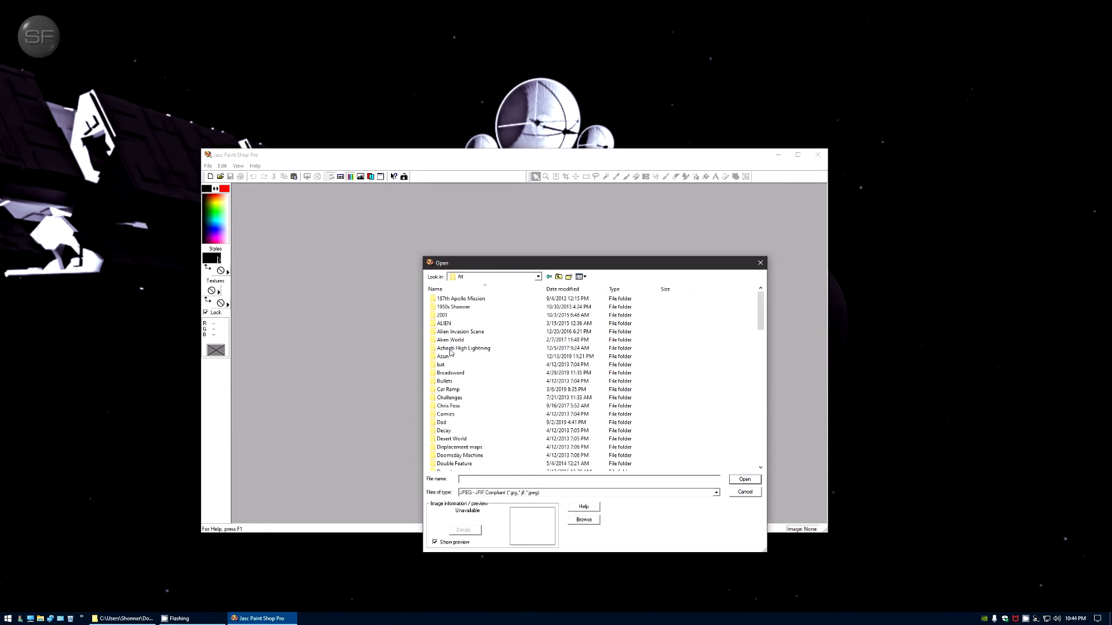
pyautogui.doubleClick(442, 315)
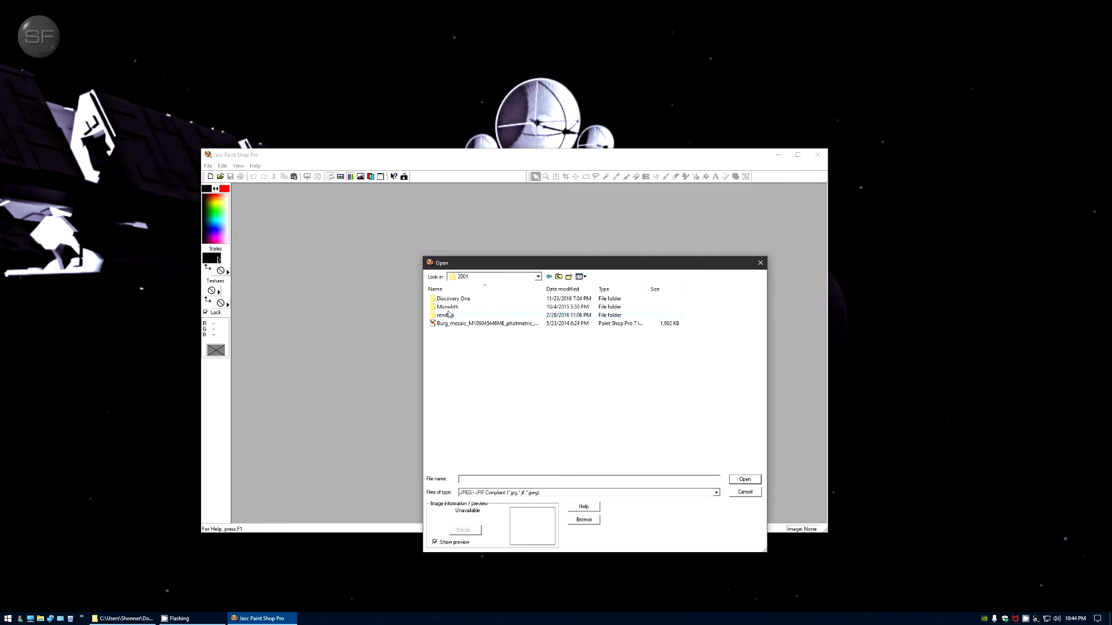
pyautogui.doubleClick(453, 297)
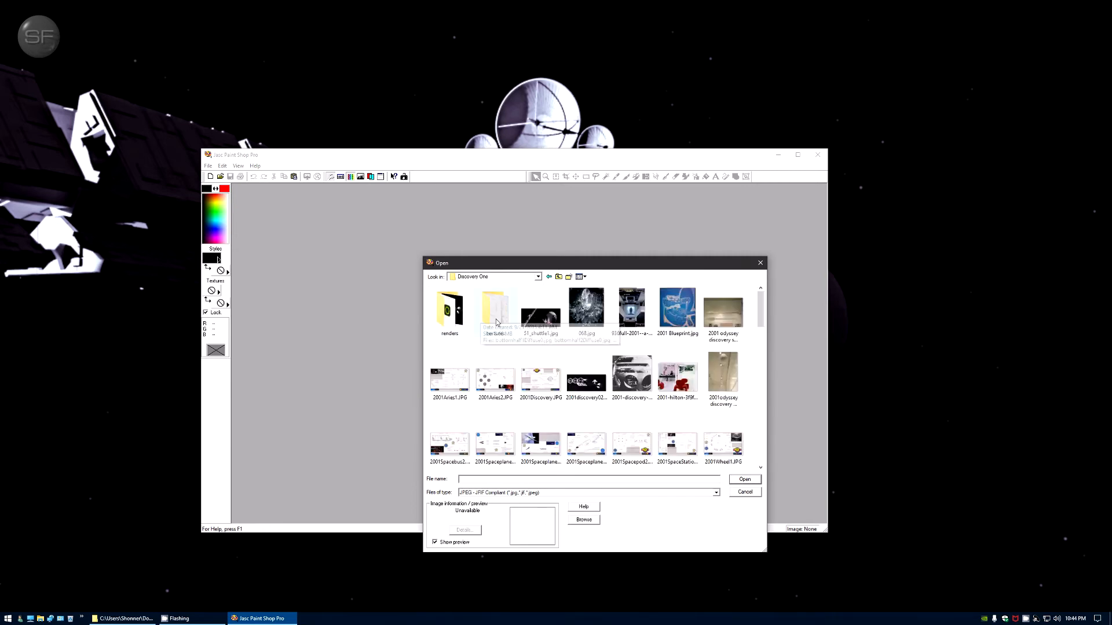
pyautogui.doubleClick(449, 308)
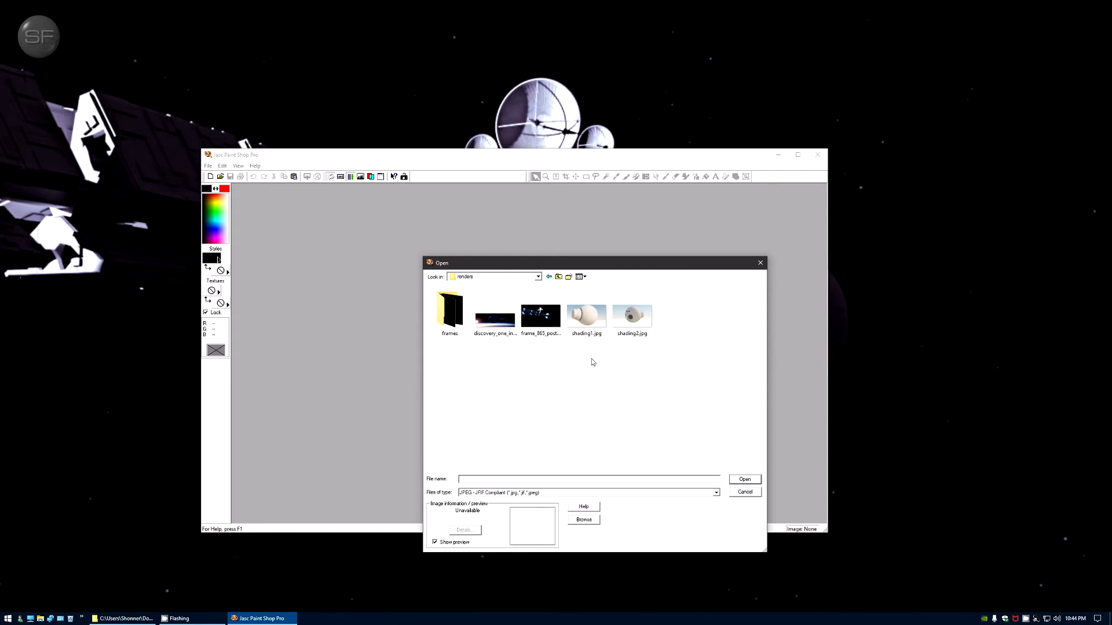
pyautogui.moveTo(543, 475)
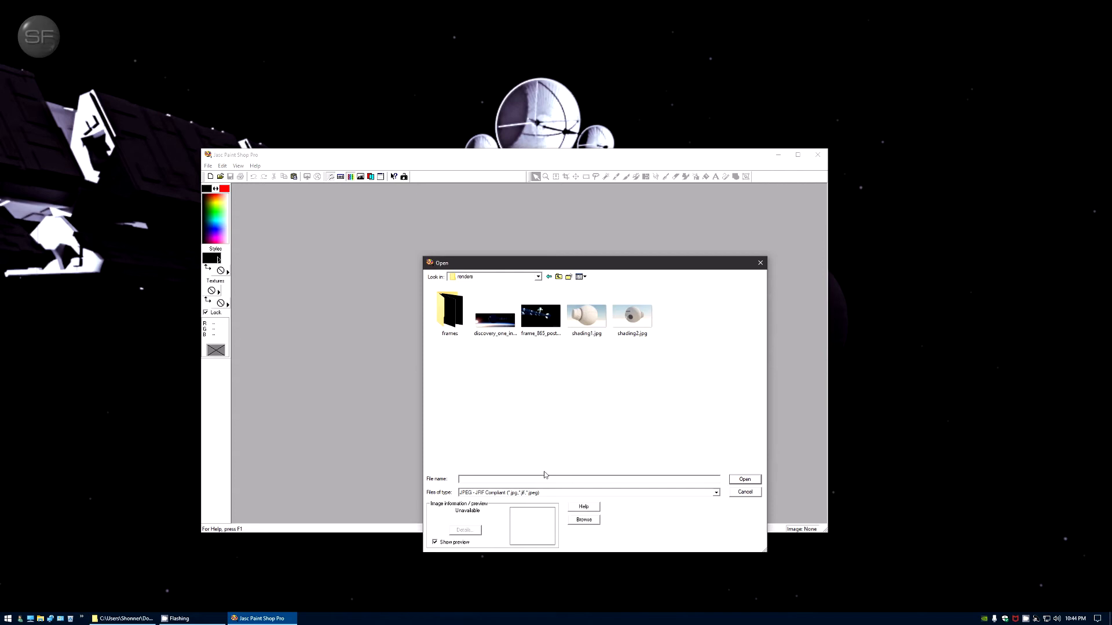
# Step: Filter to Windows Bitmap files and open antenna4.bmp
pyautogui.click(714, 492)
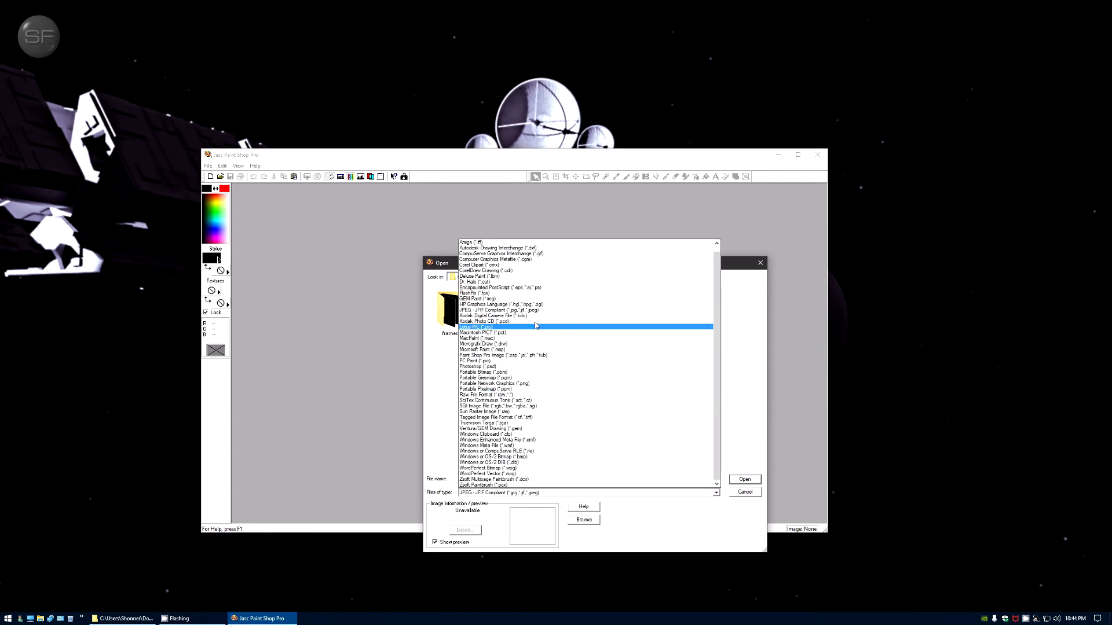
pyautogui.click(483, 422)
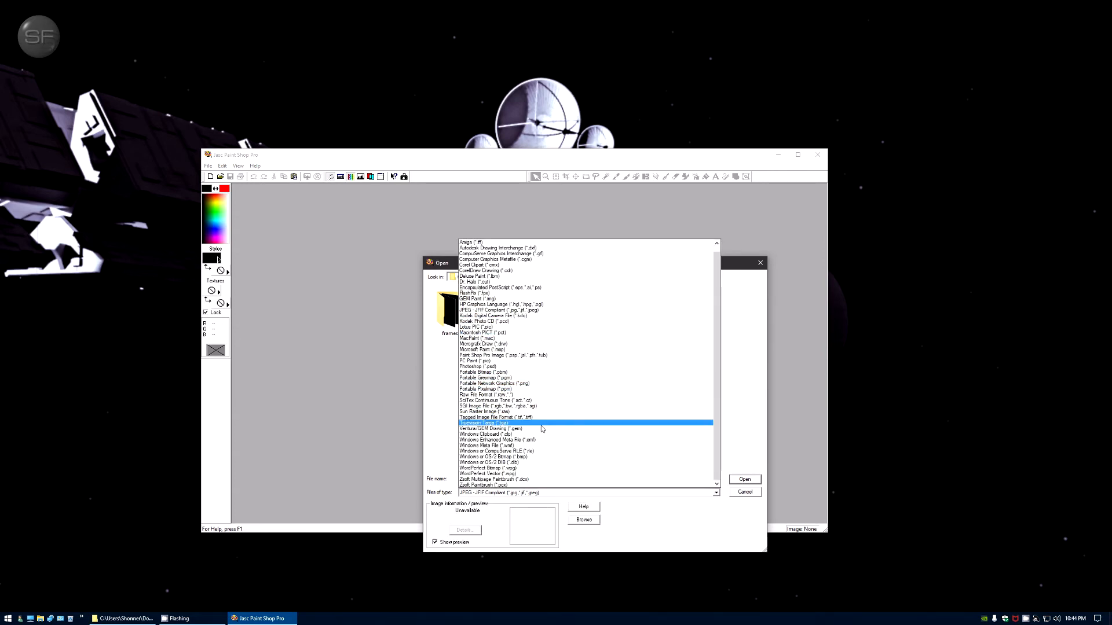
pyautogui.click(485, 457)
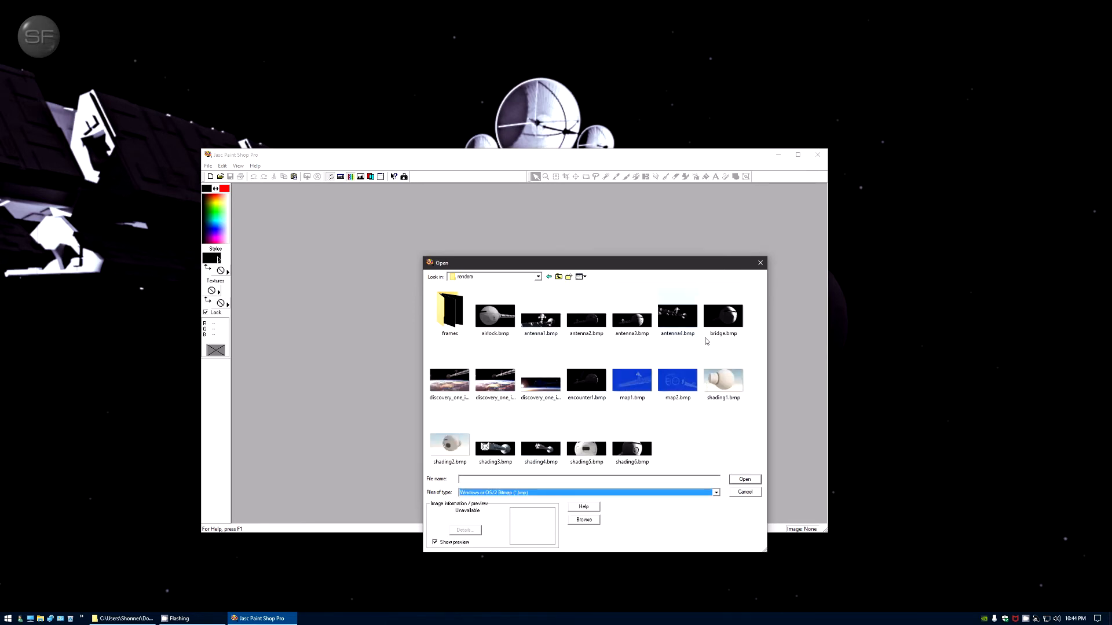
pyautogui.doubleClick(676, 316)
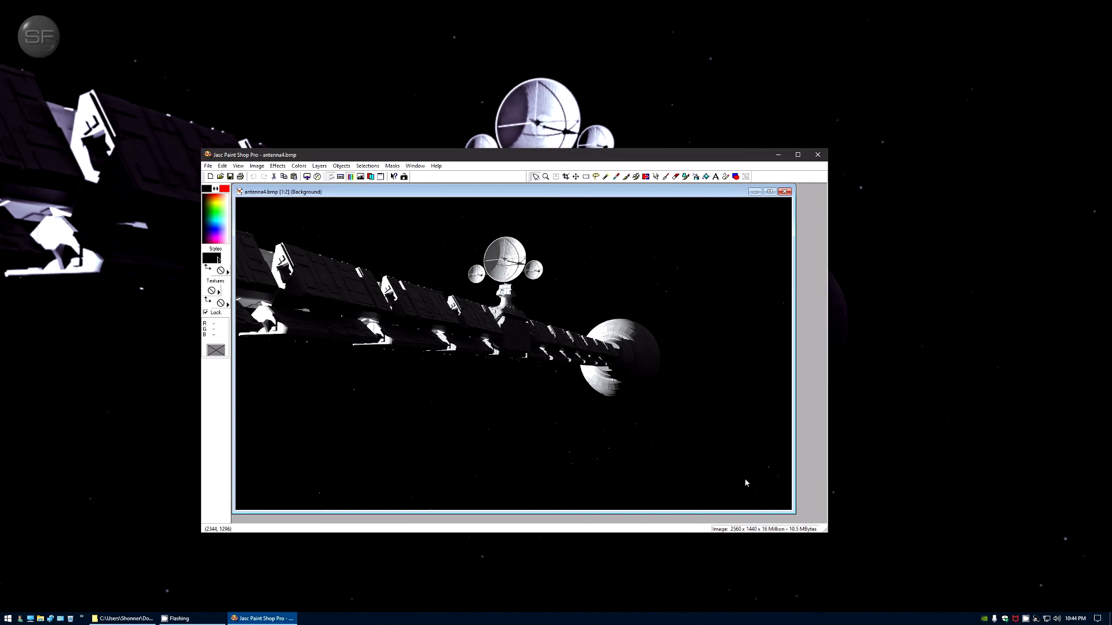
pyautogui.moveTo(269, 245)
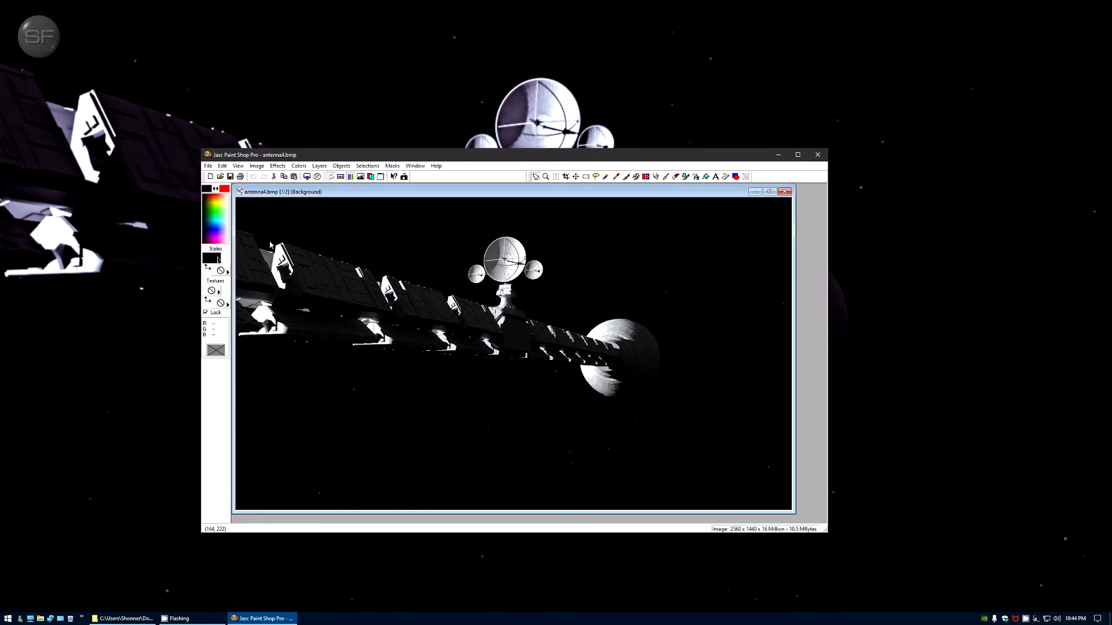
# Step: Save the render as antenna4.png with the Portable Network Graphics type
pyautogui.click(207, 165)
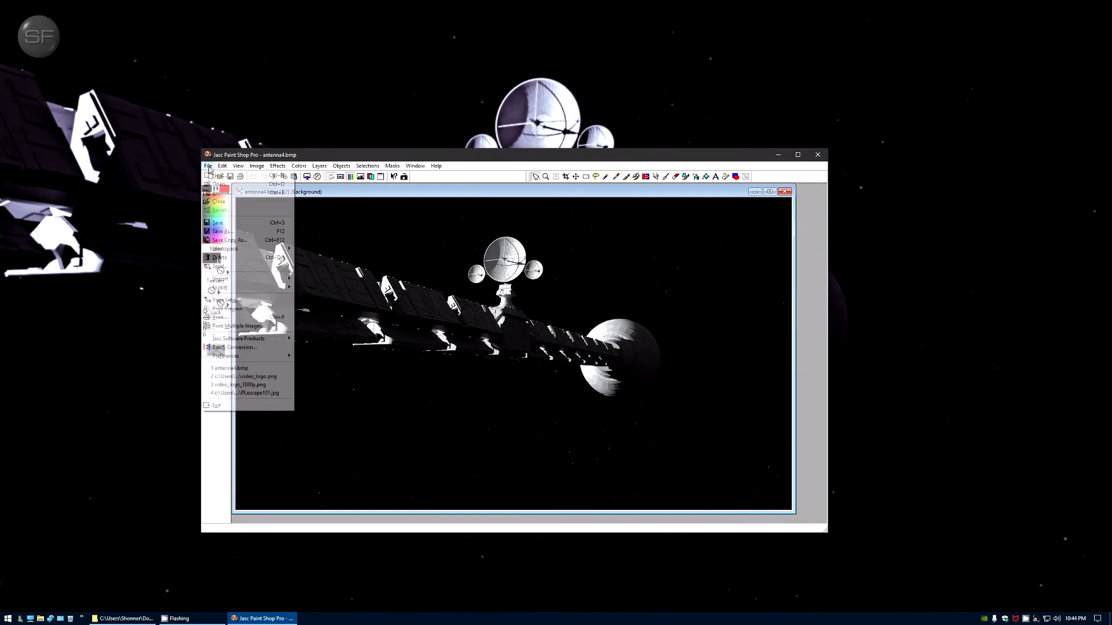
pyautogui.click(208, 165)
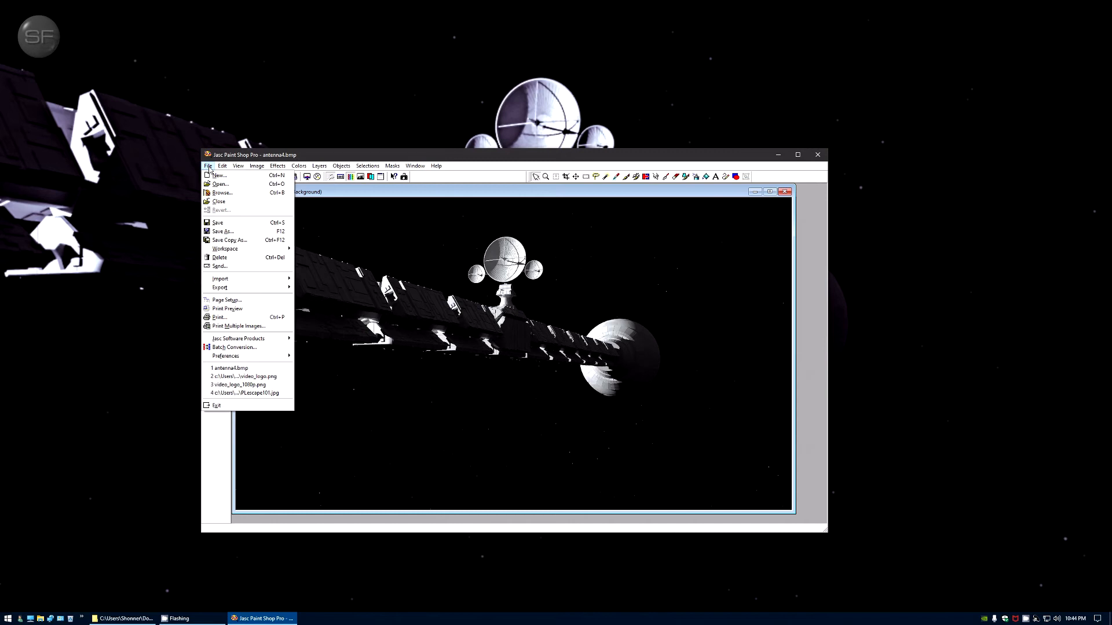
pyautogui.moveTo(241, 231)
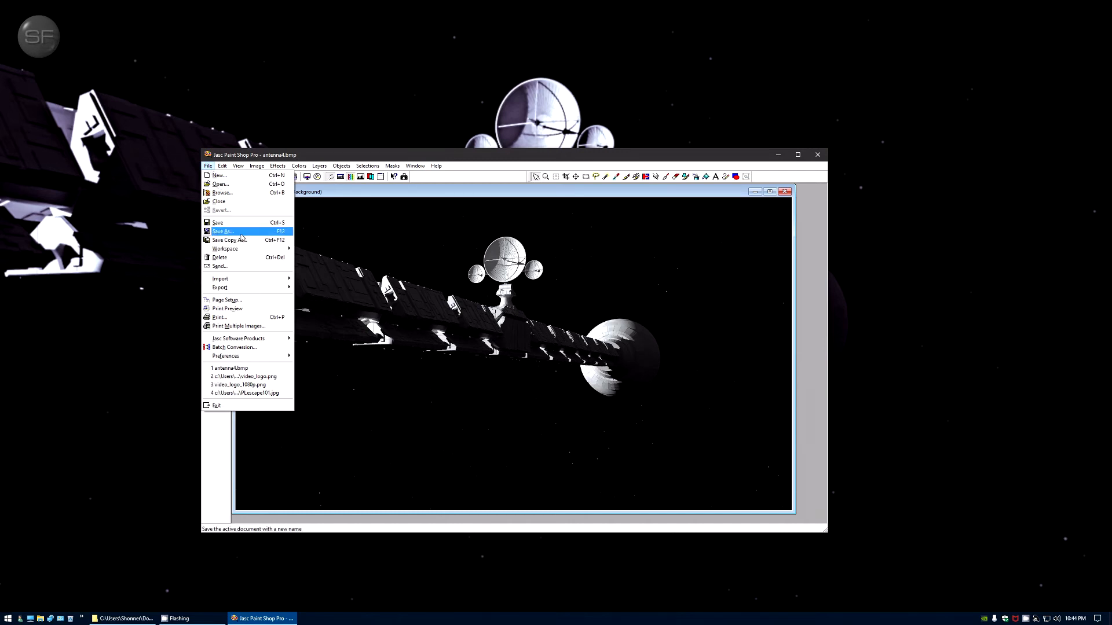
pyautogui.click(222, 231)
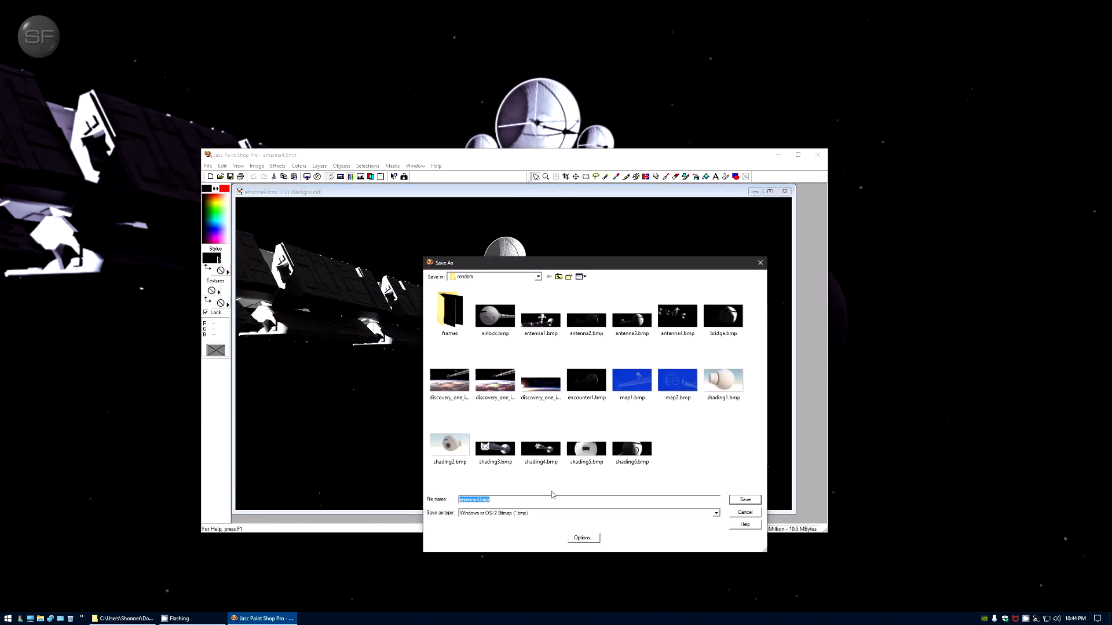
pyautogui.click(588, 513)
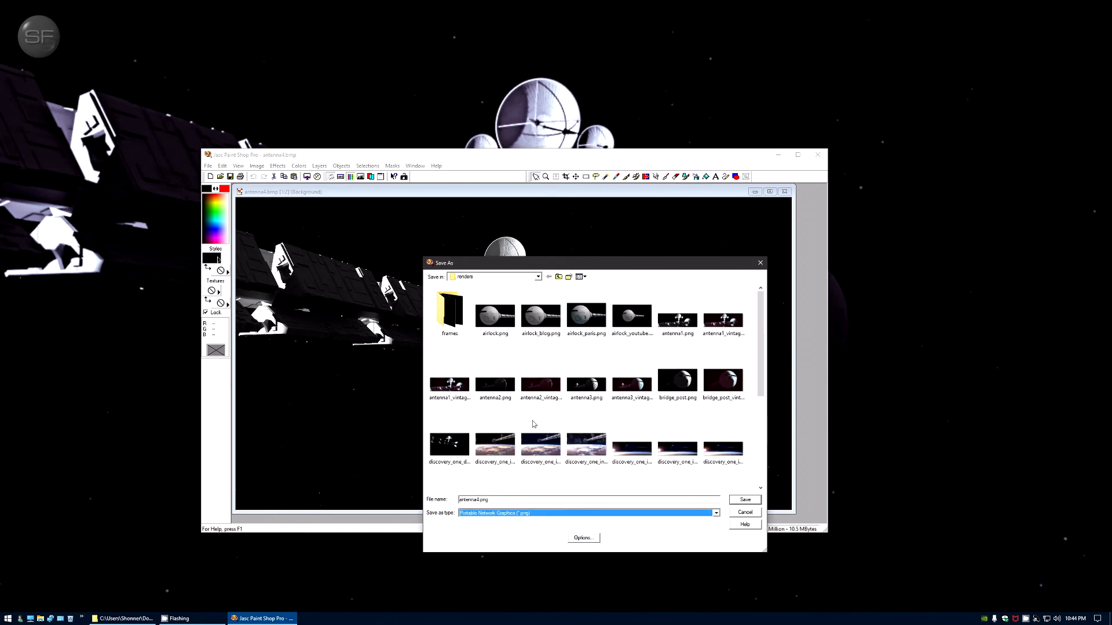
pyautogui.moveTo(734, 506)
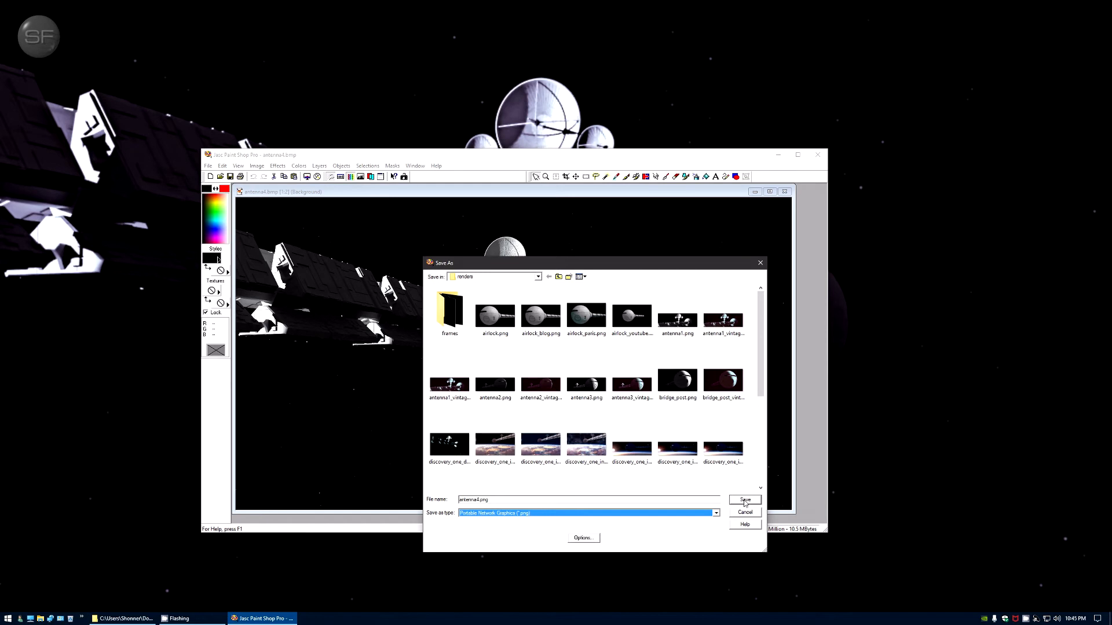
pyautogui.click(745, 500)
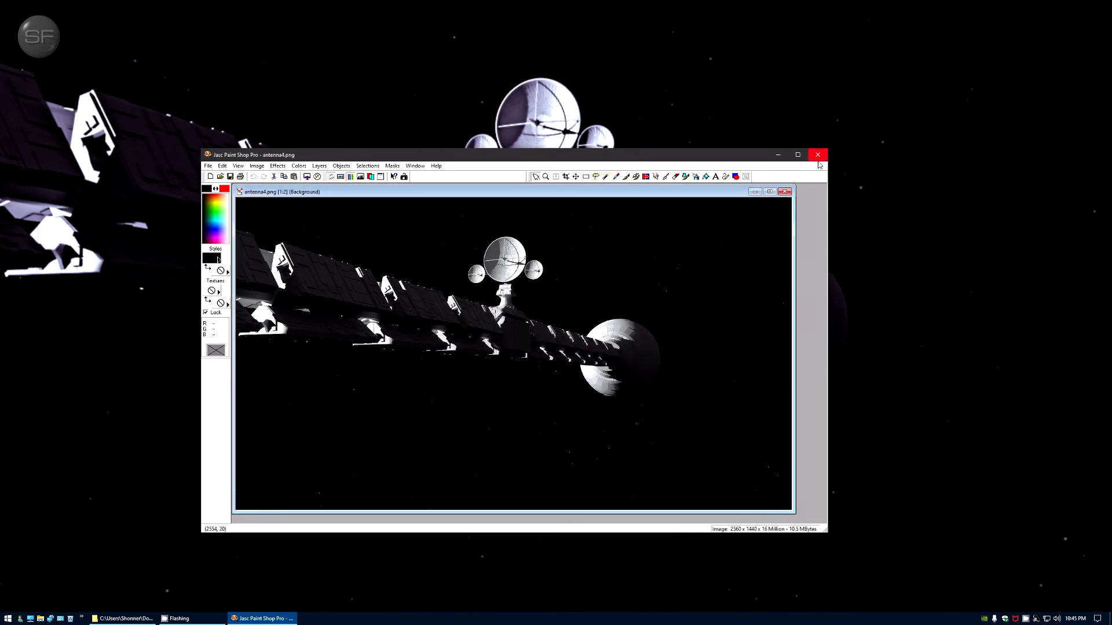
# Step: Close Paint Shop Pro, start CameraBag Pro, and load antenna4.png from renders
pyautogui.click(817, 155)
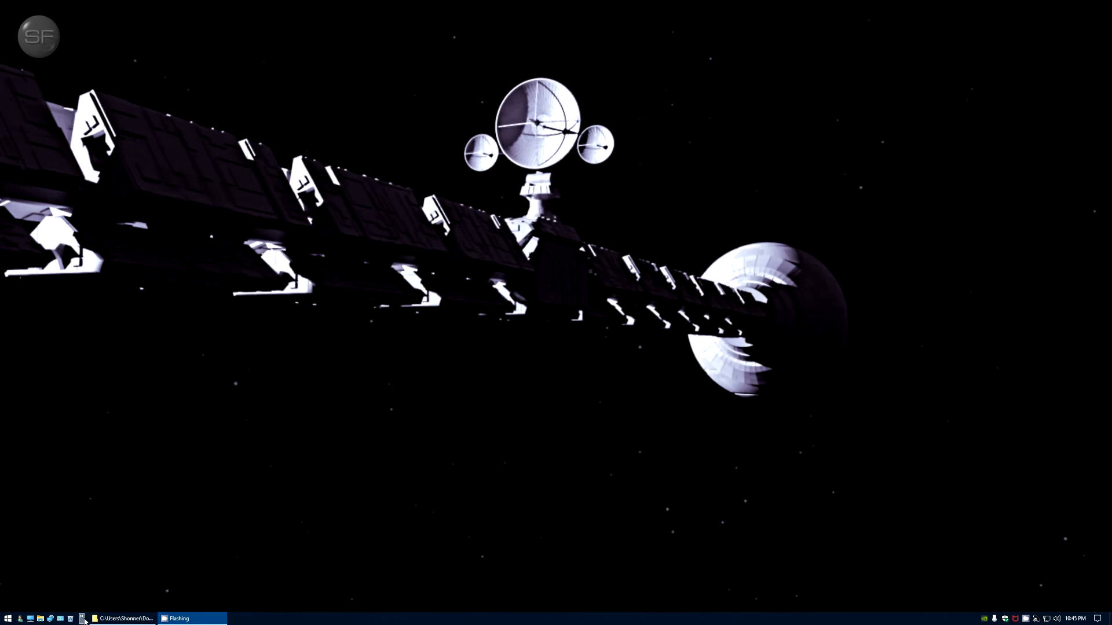
pyautogui.click(7, 618)
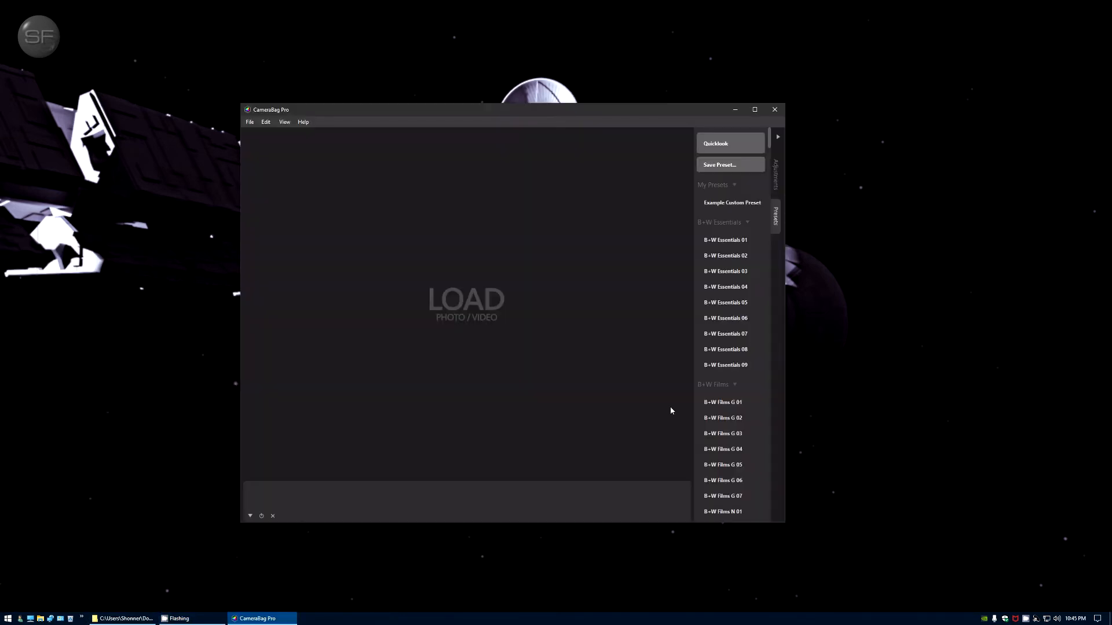
pyautogui.moveTo(481, 301)
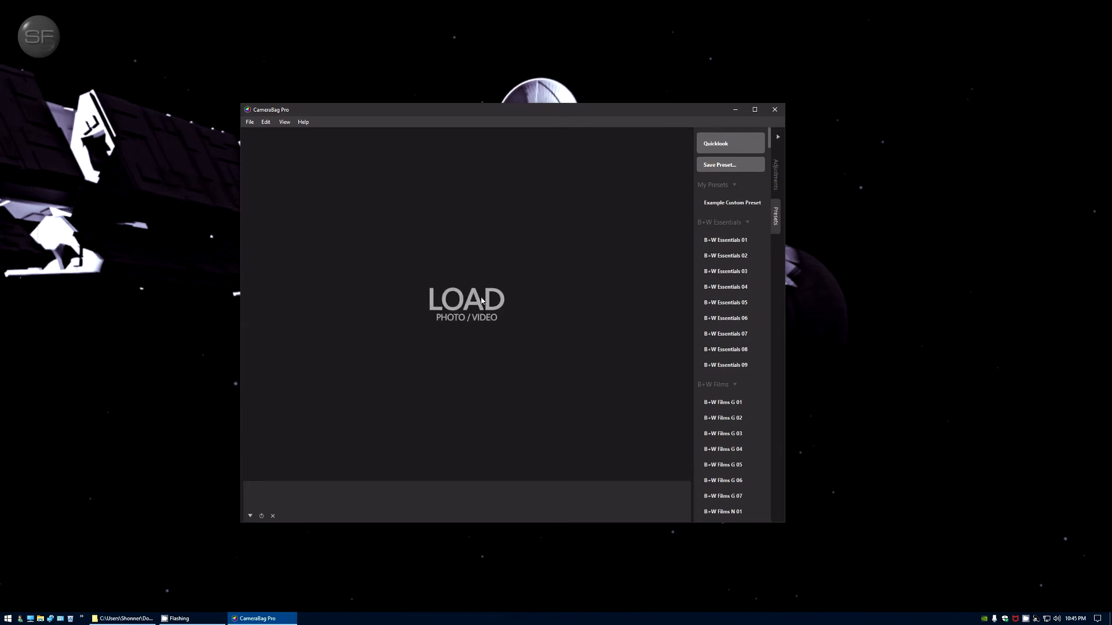
pyautogui.click(466, 299)
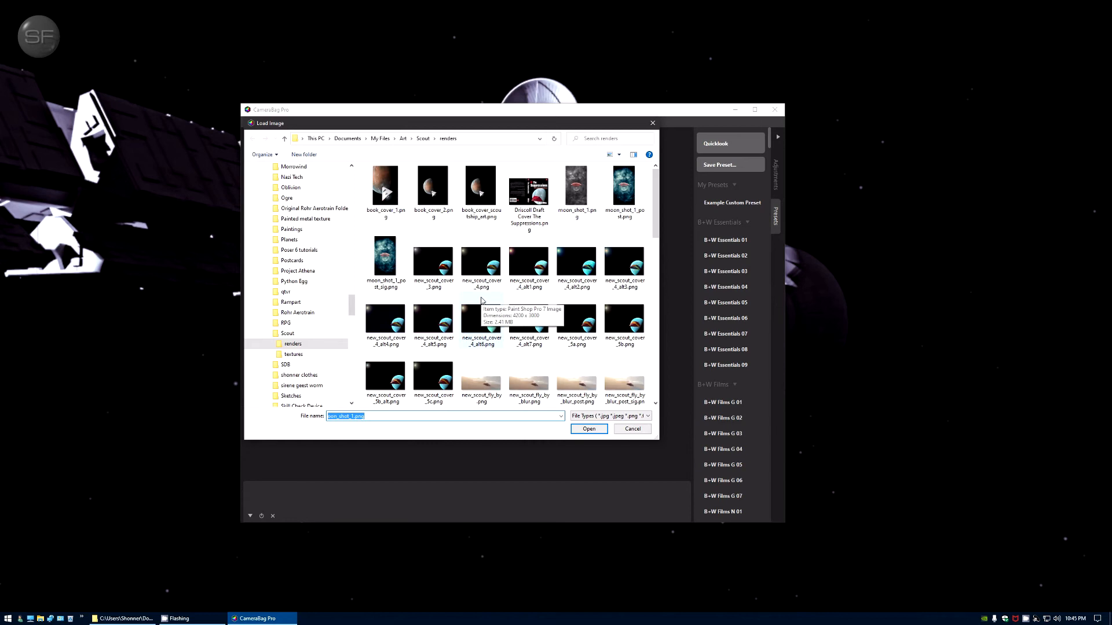
pyautogui.moveTo(331, 244)
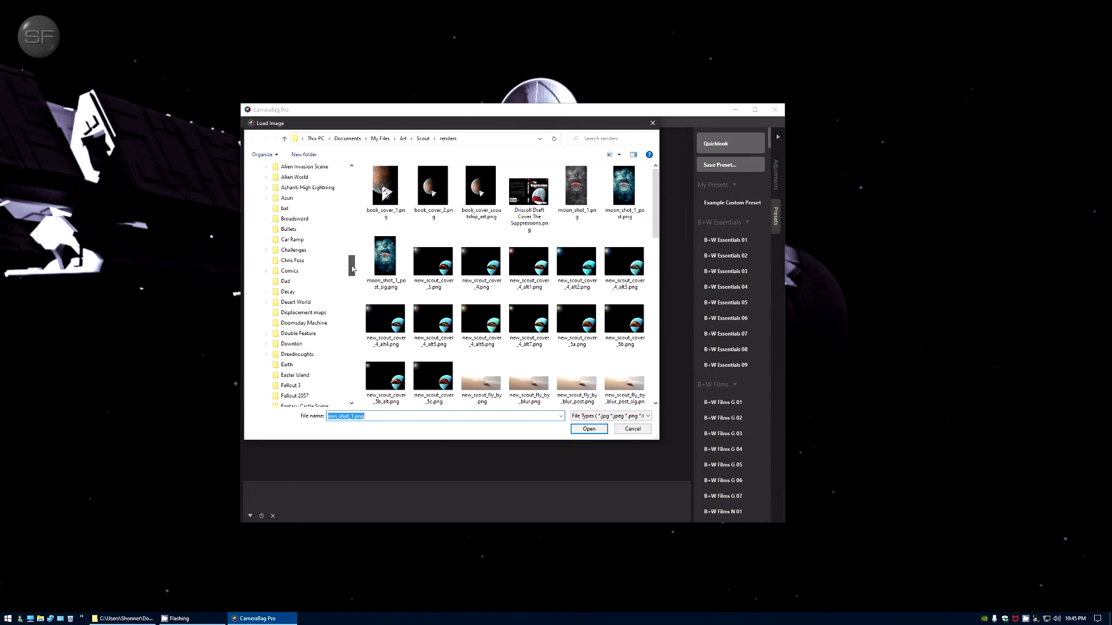
pyautogui.scroll(3)
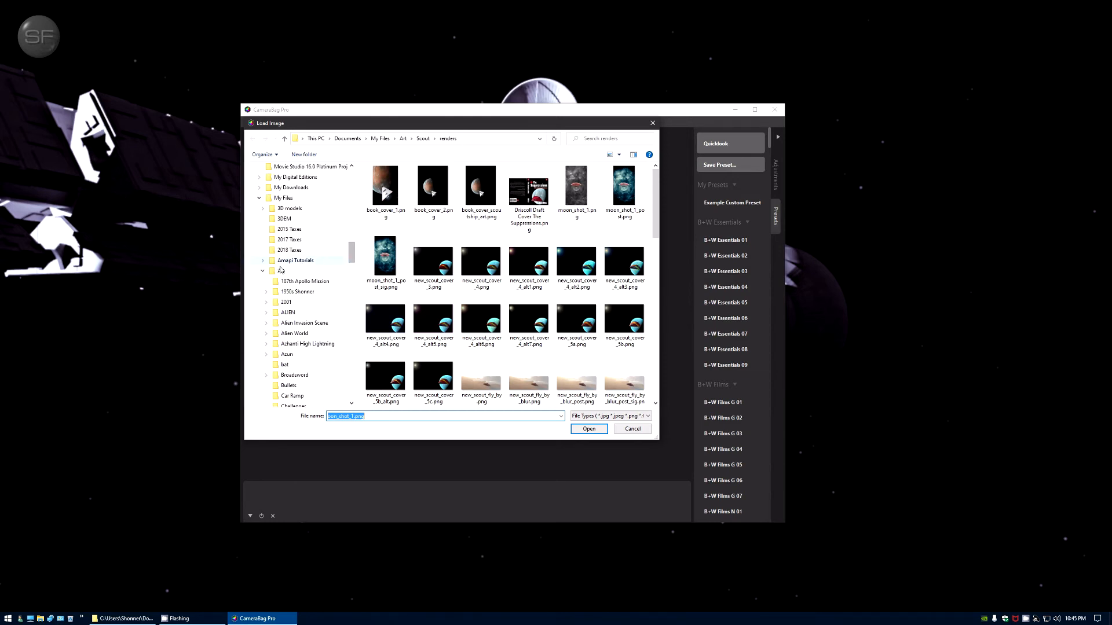
pyautogui.click(287, 302)
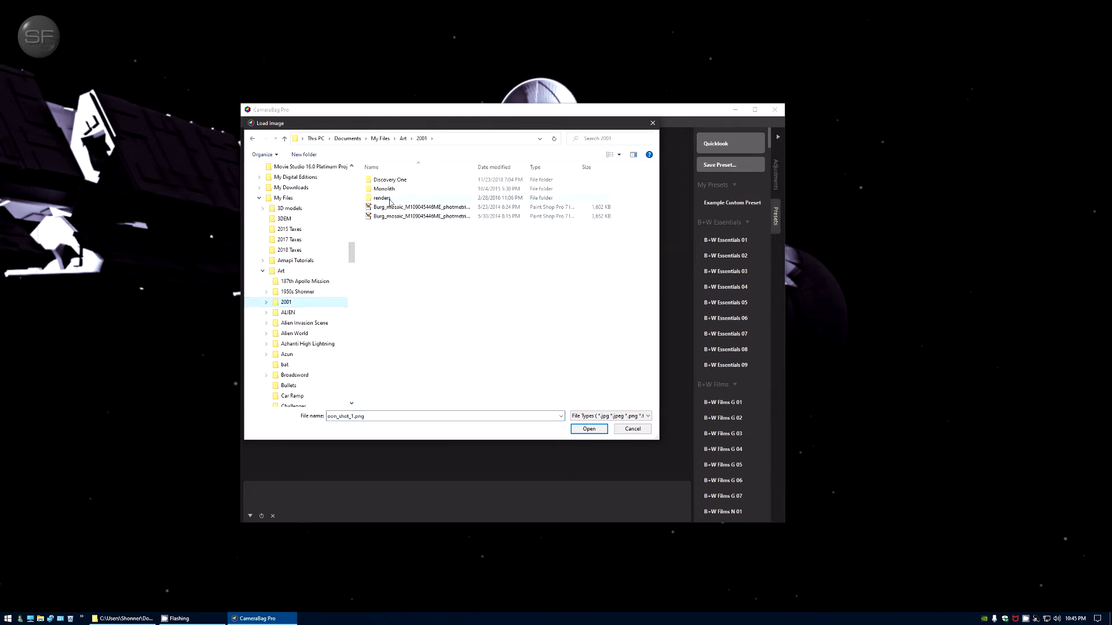
pyautogui.doubleClick(382, 198)
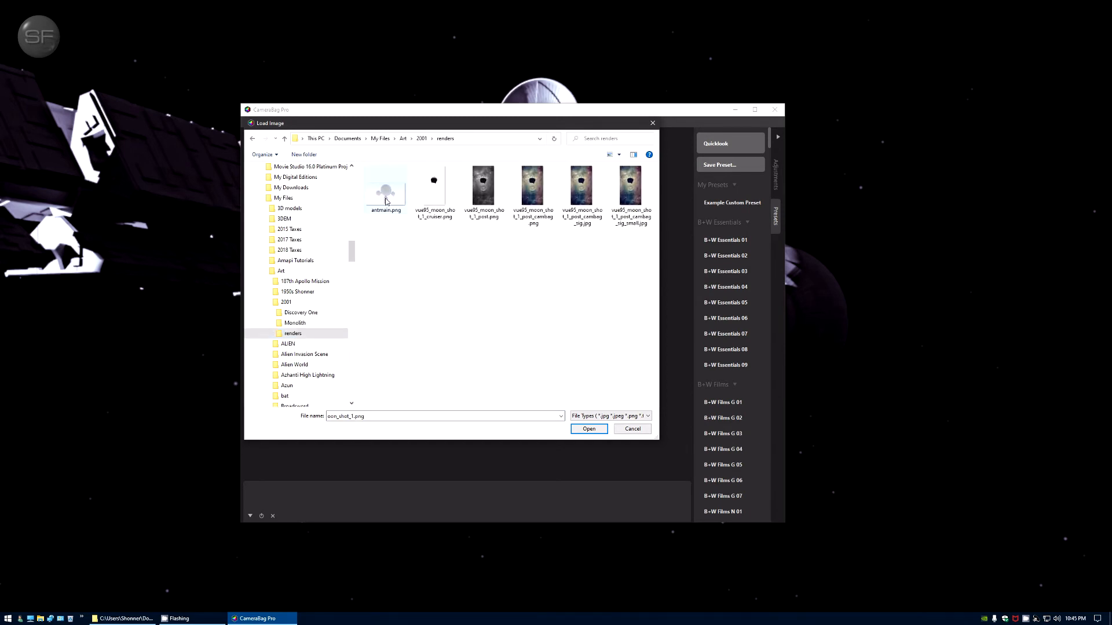
pyautogui.click(300, 312)
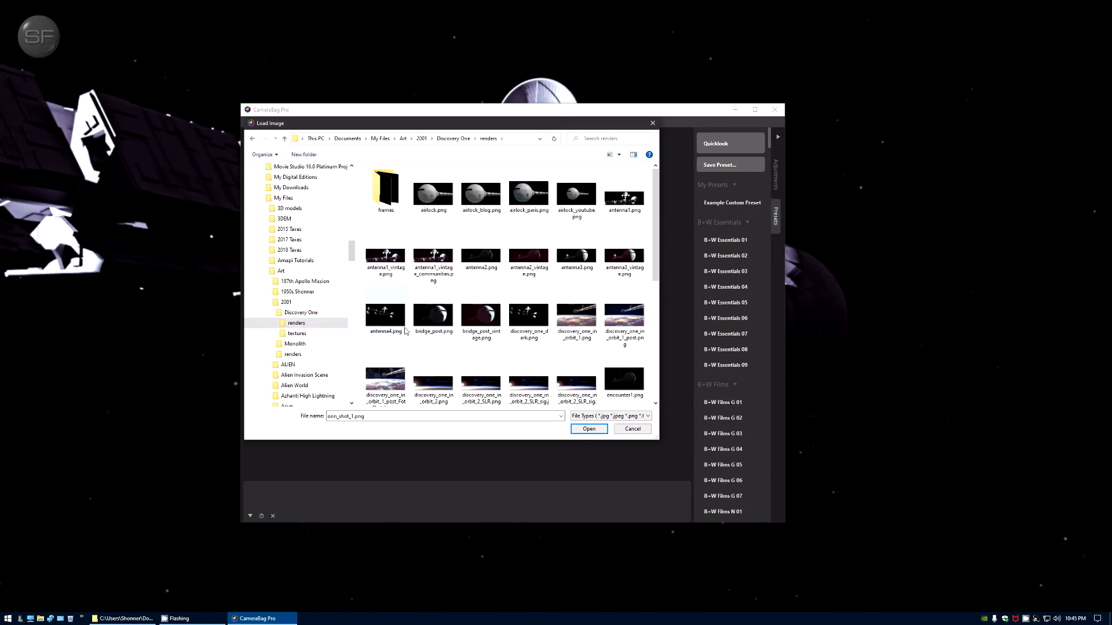
pyautogui.click(385, 315)
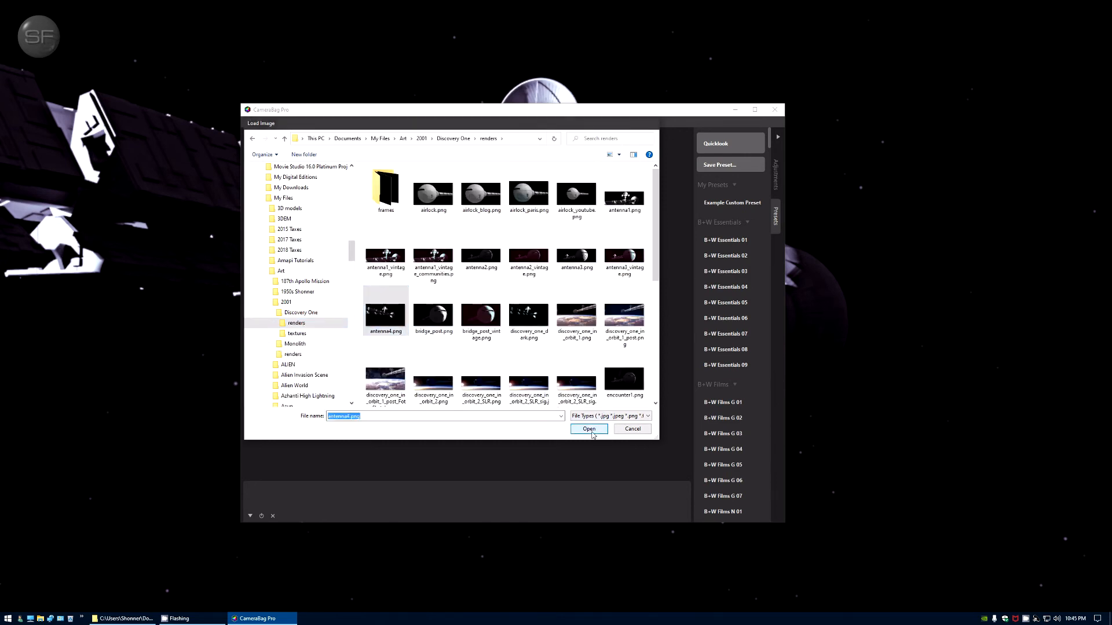
pyautogui.click(588, 429)
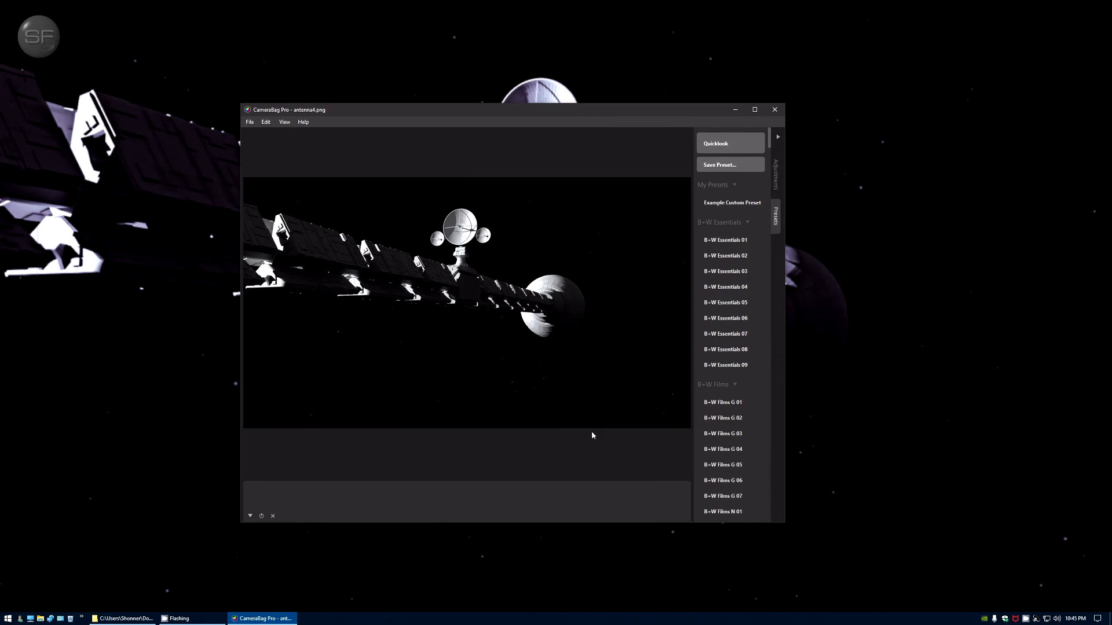
pyautogui.moveTo(786, 423)
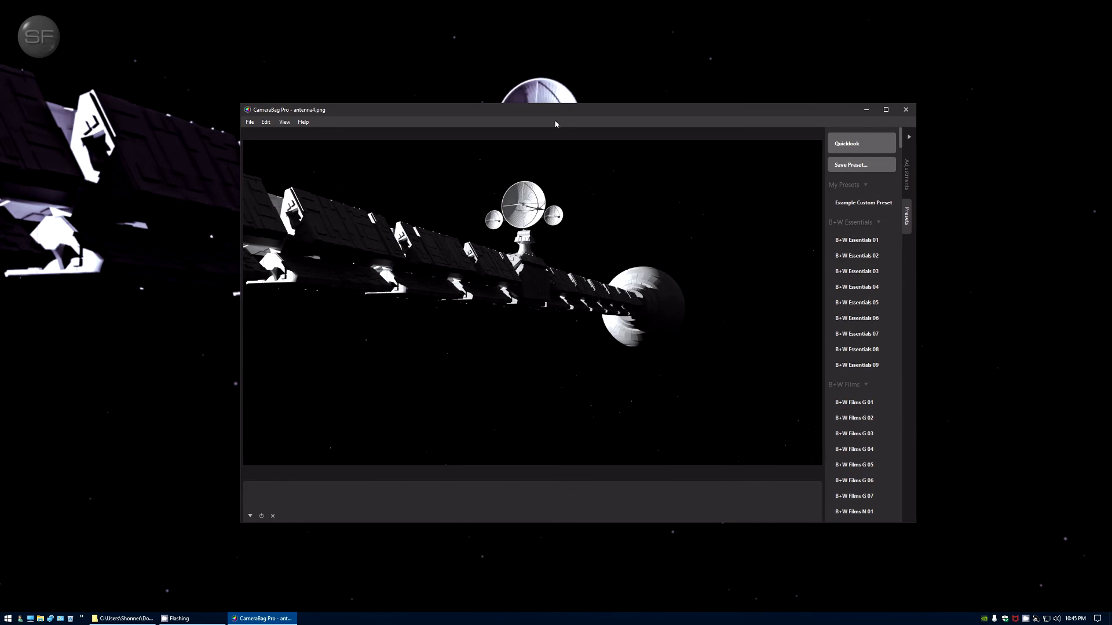
# Step: Drag the CameraBag Pro window edge outward to widen it
pyautogui.moveTo(555, 110); pyautogui.dragTo(587, 218)
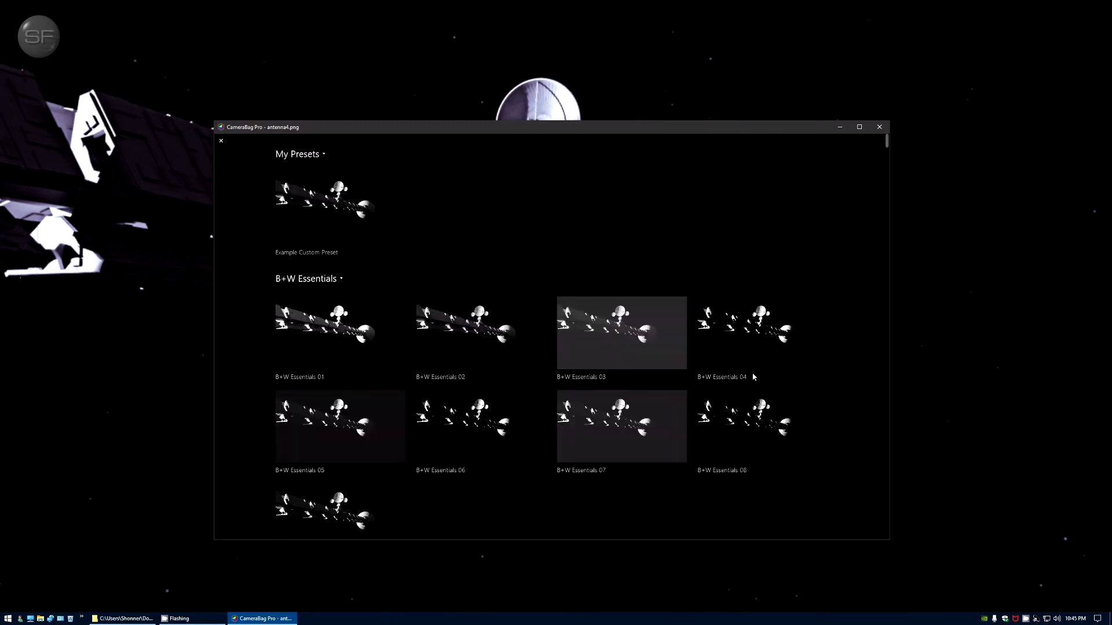
pyautogui.scroll(-3)
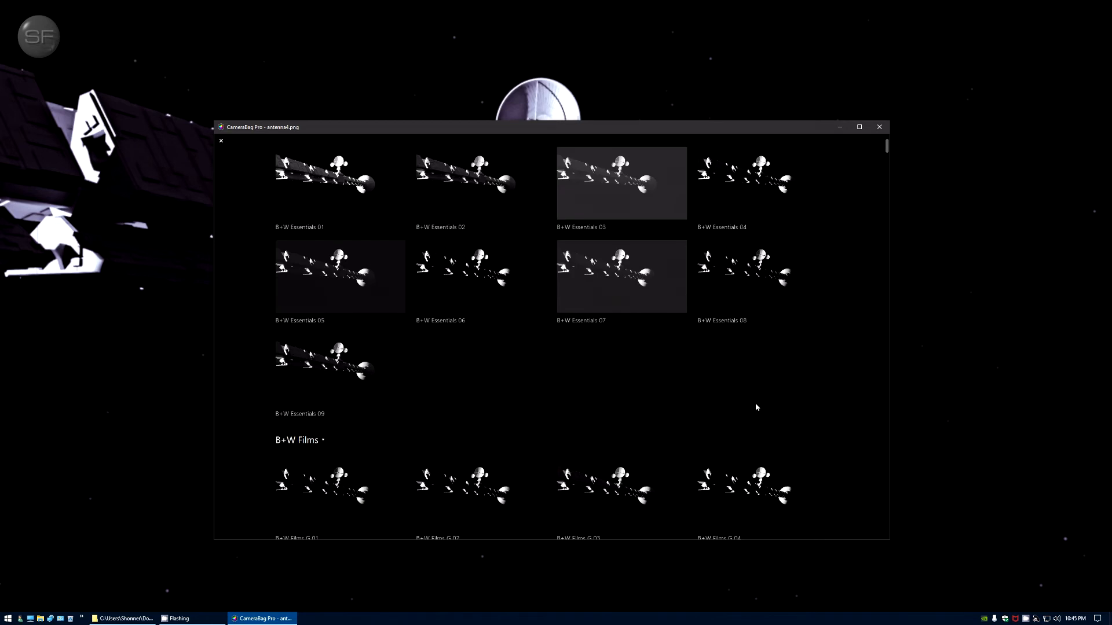
pyautogui.scroll(-3)
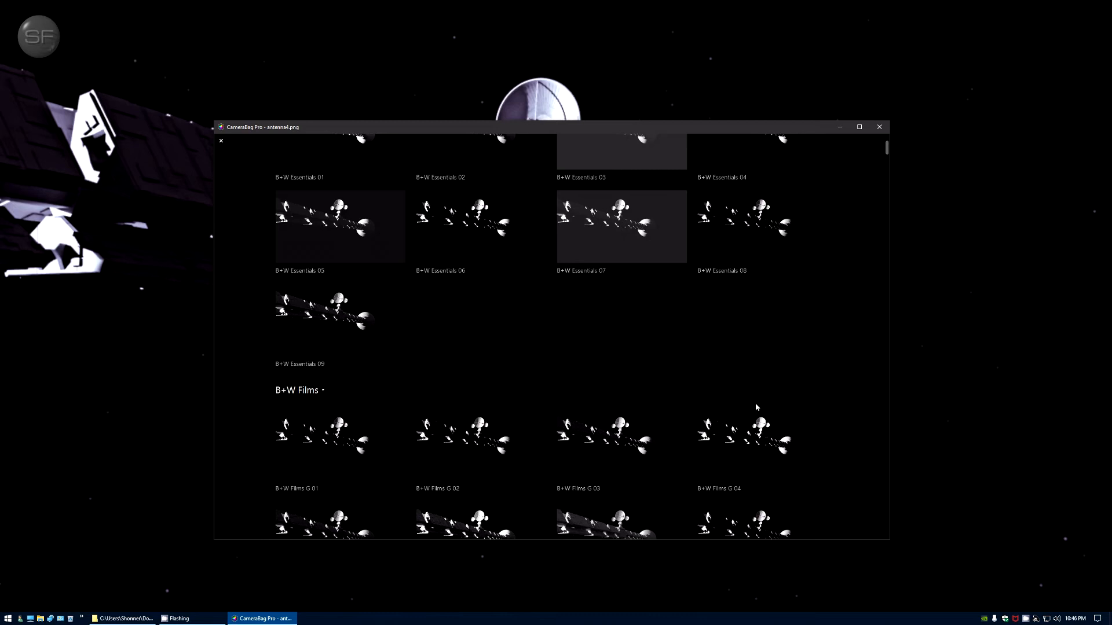
pyautogui.scroll(-3)
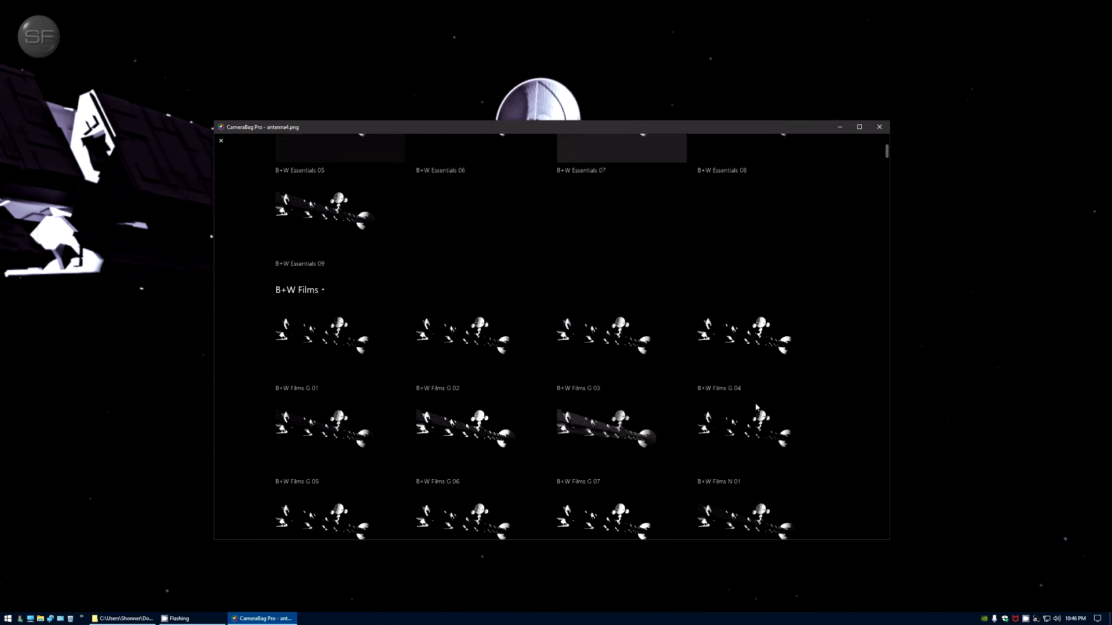
pyautogui.scroll(-3)
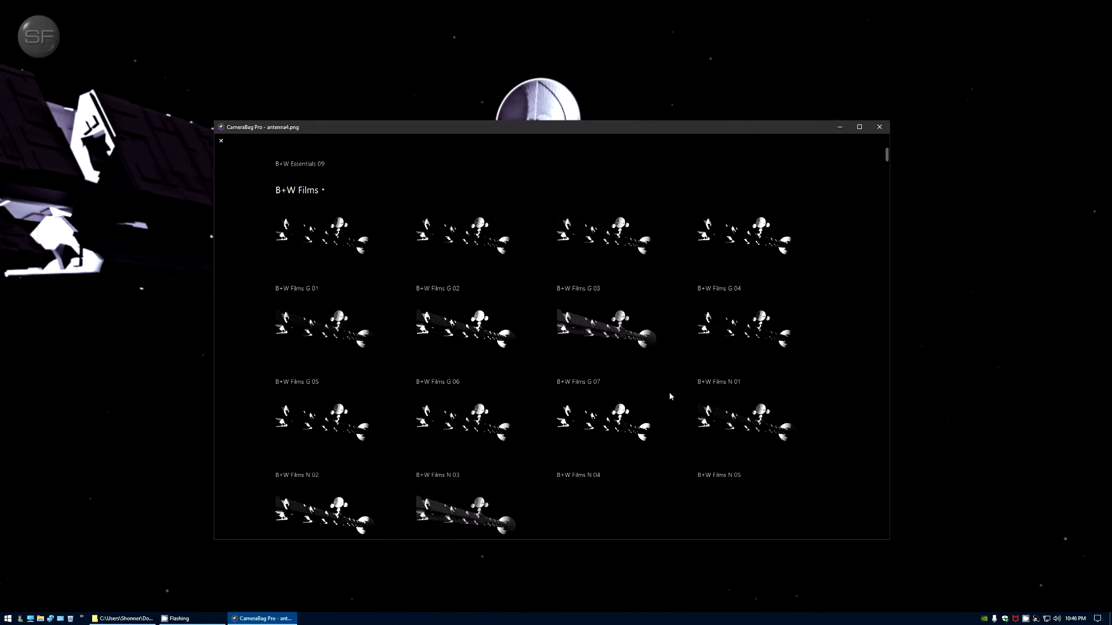
pyautogui.scroll(-3)
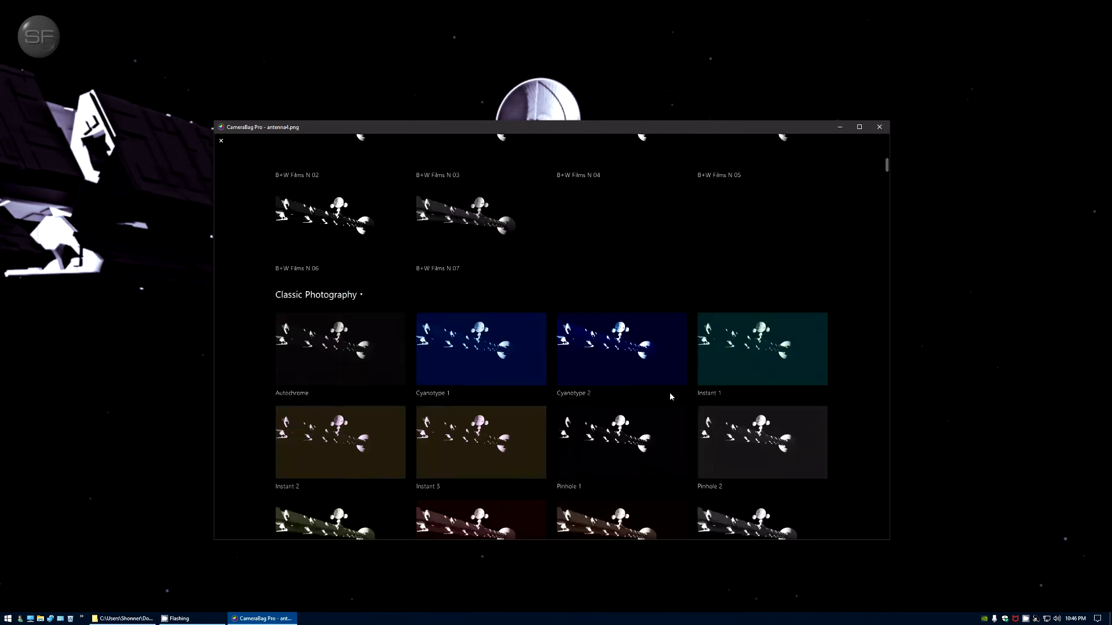
pyautogui.scroll(-3)
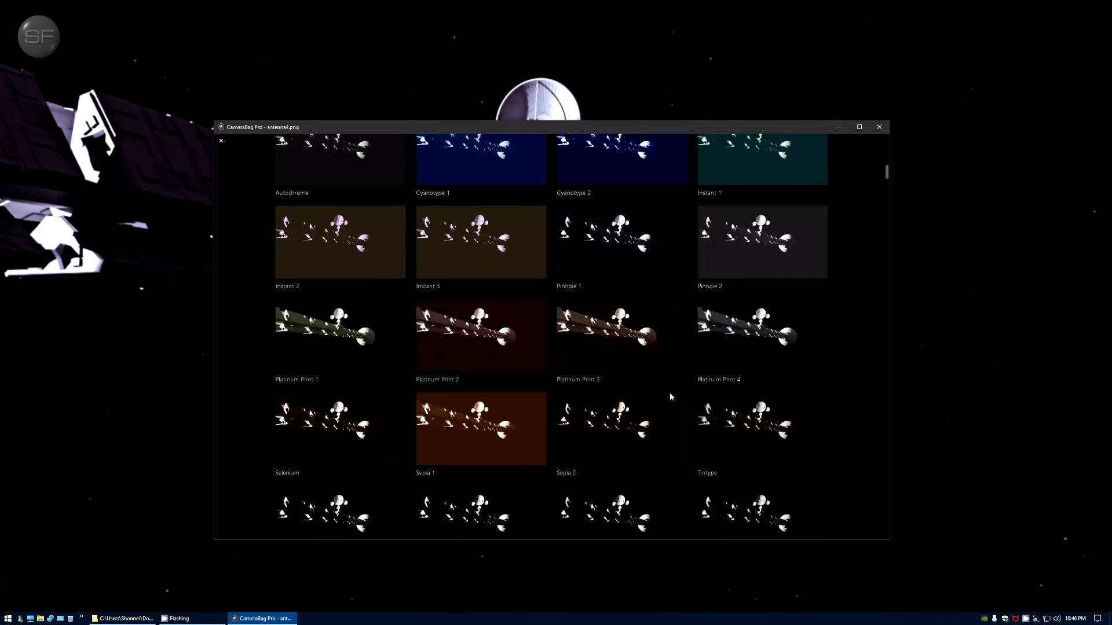
pyautogui.scroll(-3)
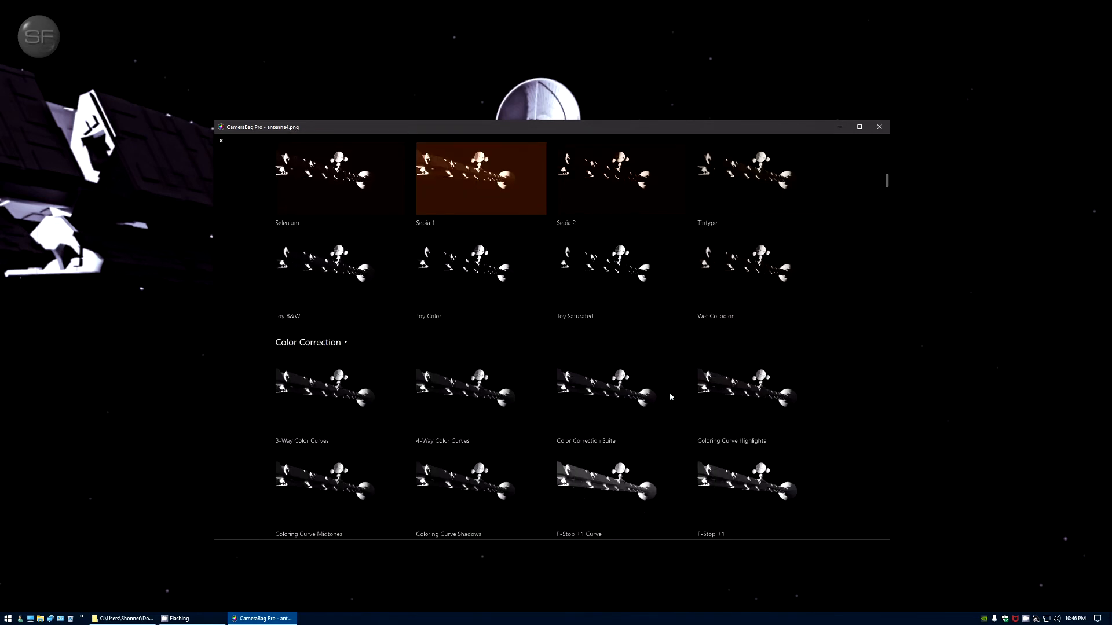
pyautogui.scroll(-3)
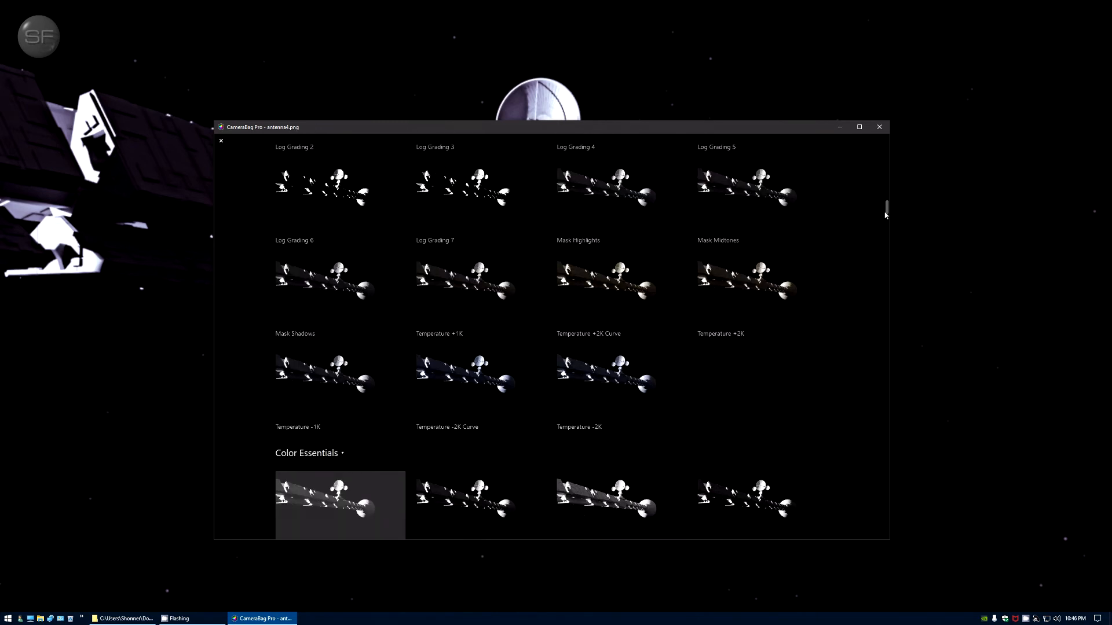
pyautogui.scroll(-3)
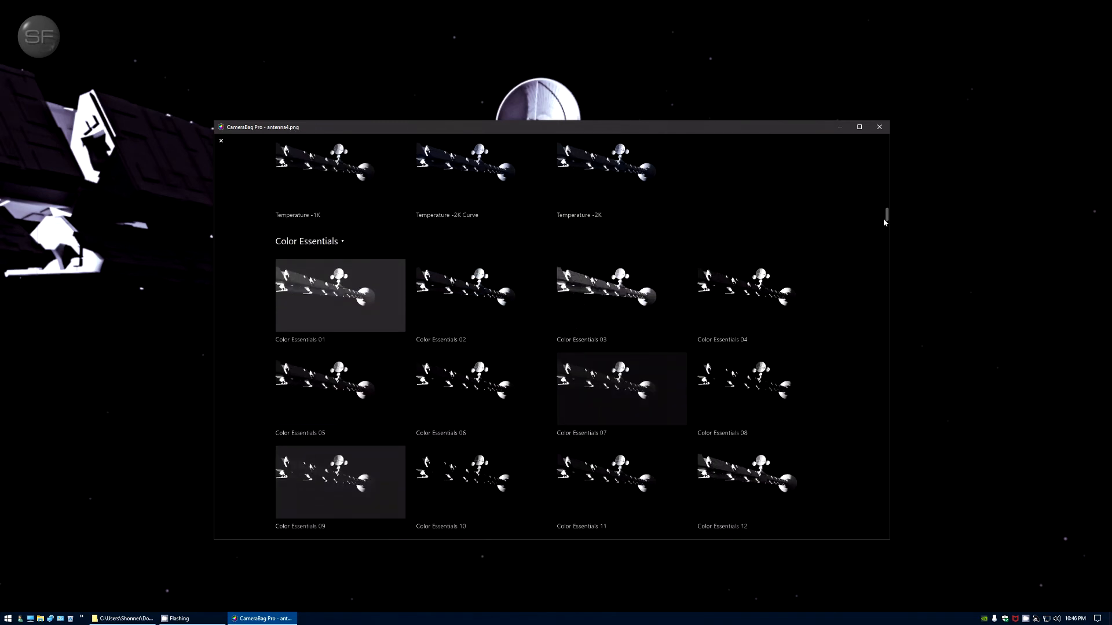
pyautogui.scroll(-3)
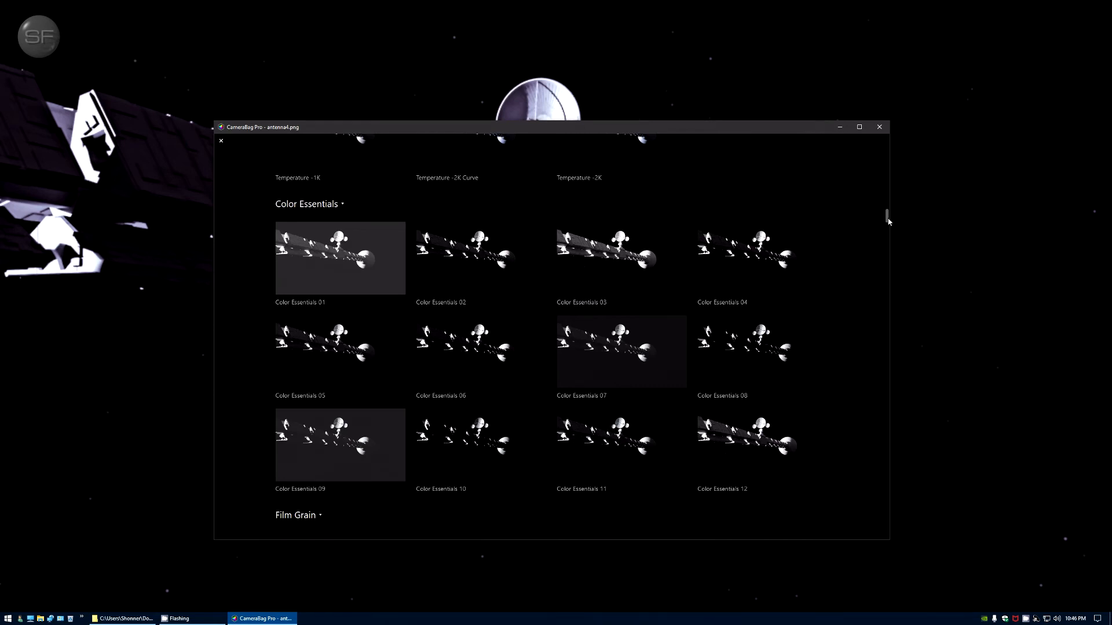
pyautogui.scroll(-3)
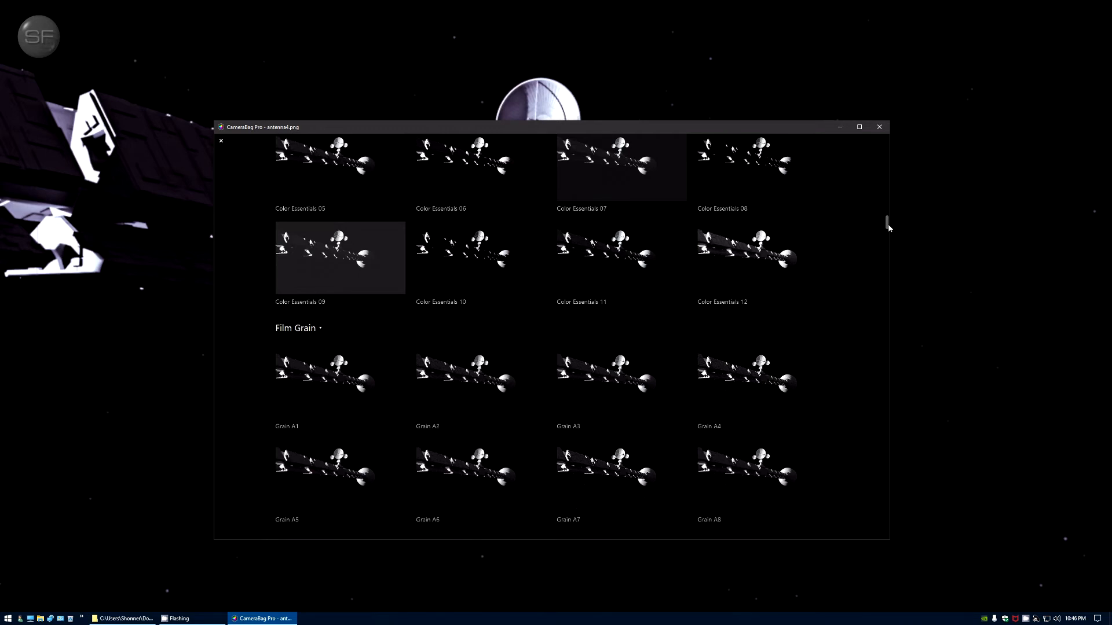
pyautogui.scroll(-3)
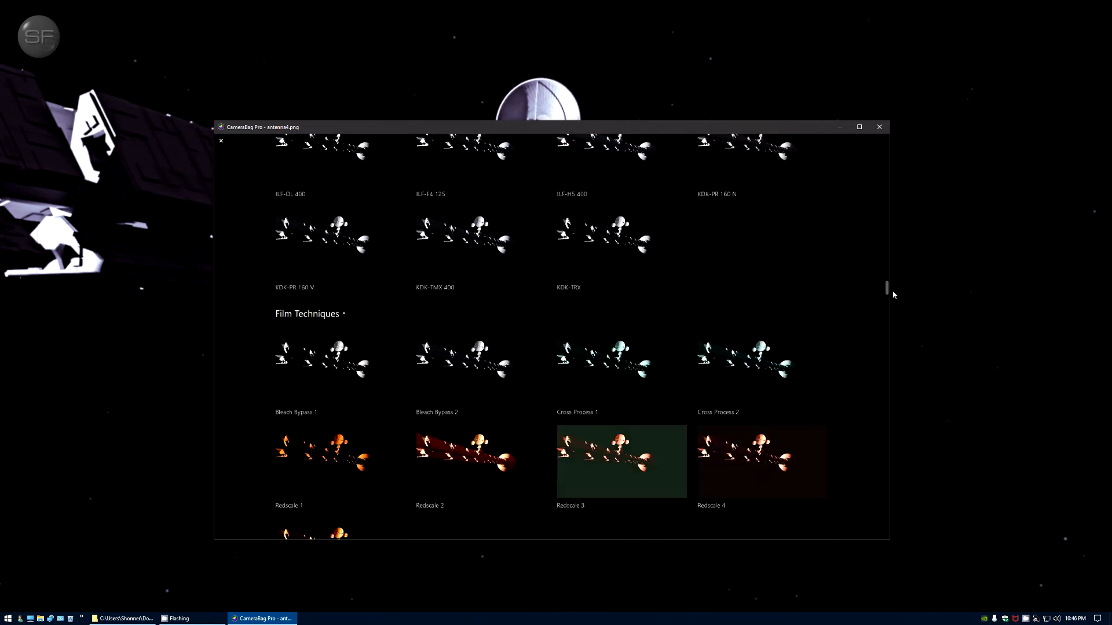
pyautogui.scroll(-3)
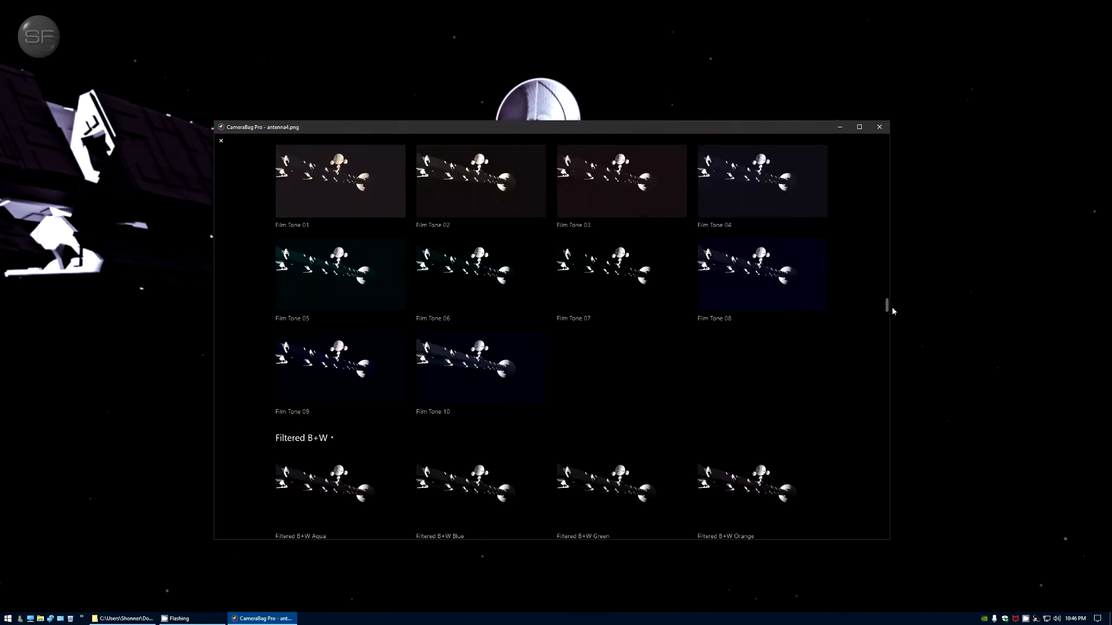
pyautogui.scroll(-3)
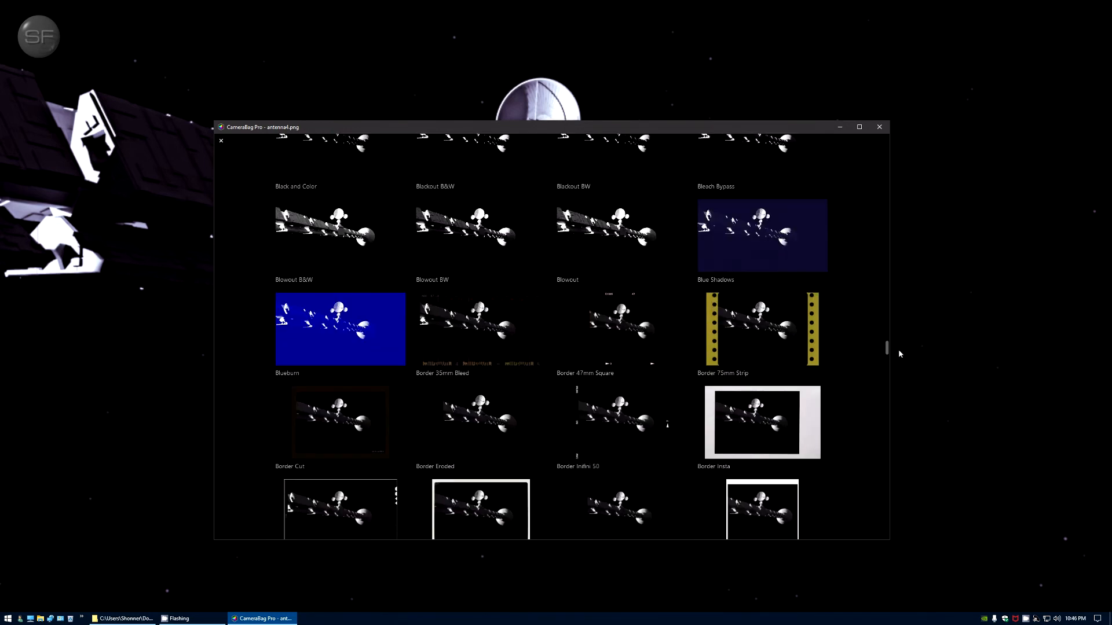
pyautogui.scroll(-3)
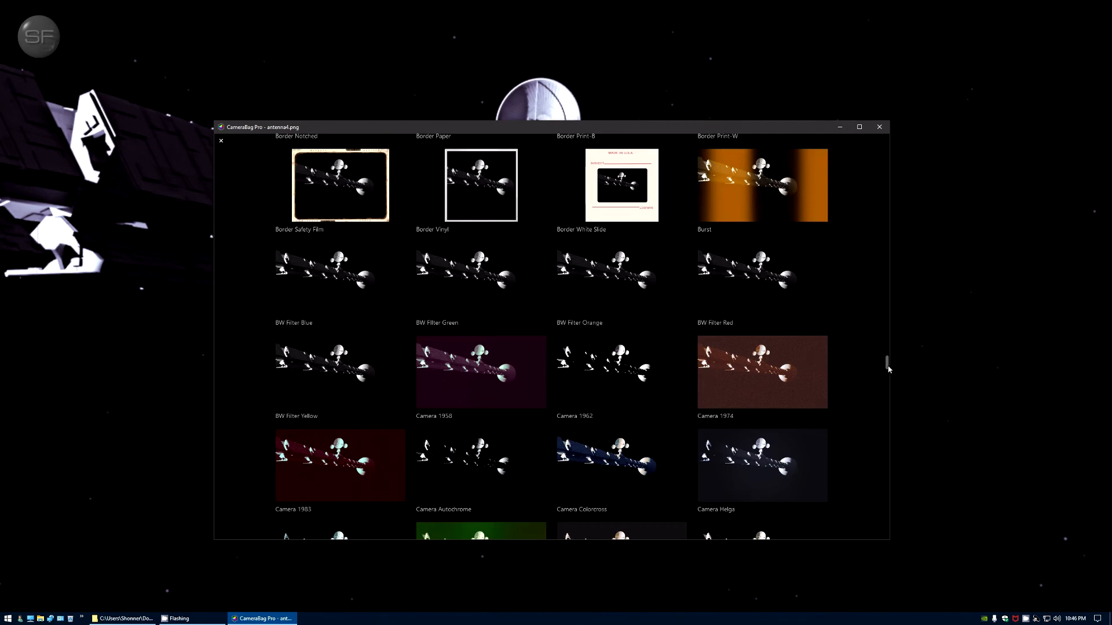
pyautogui.scroll(-3)
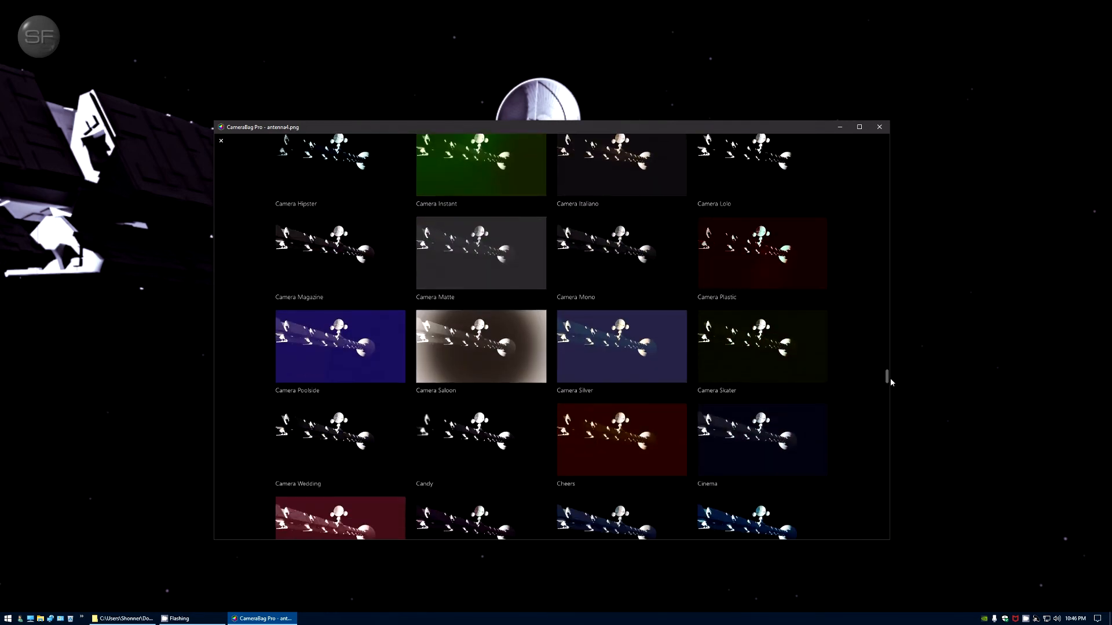
pyautogui.scroll(-3)
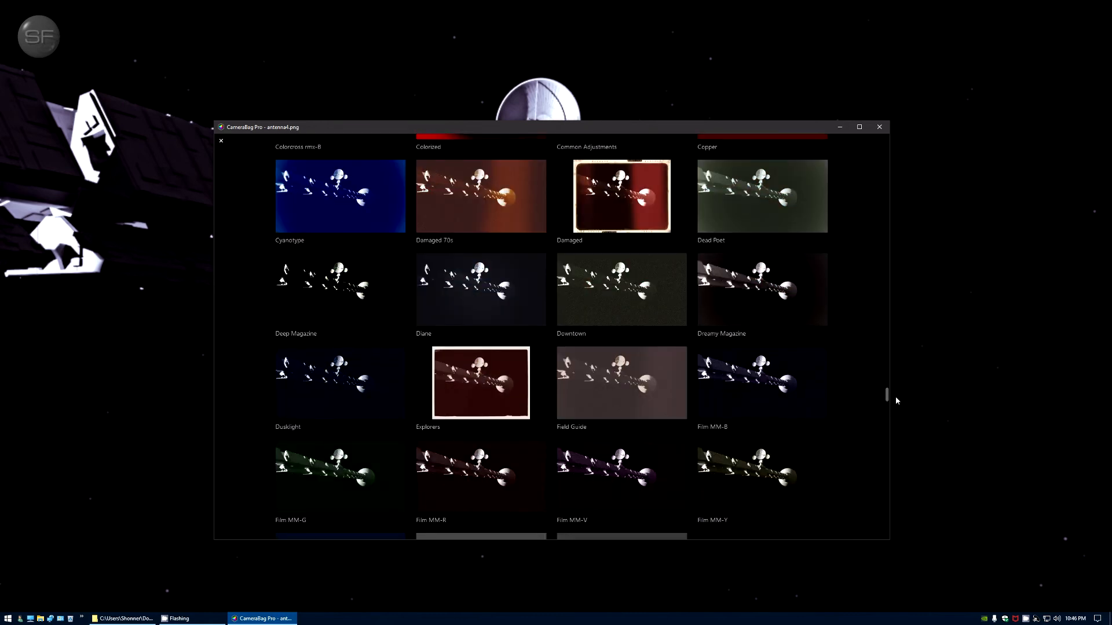
pyautogui.scroll(-3)
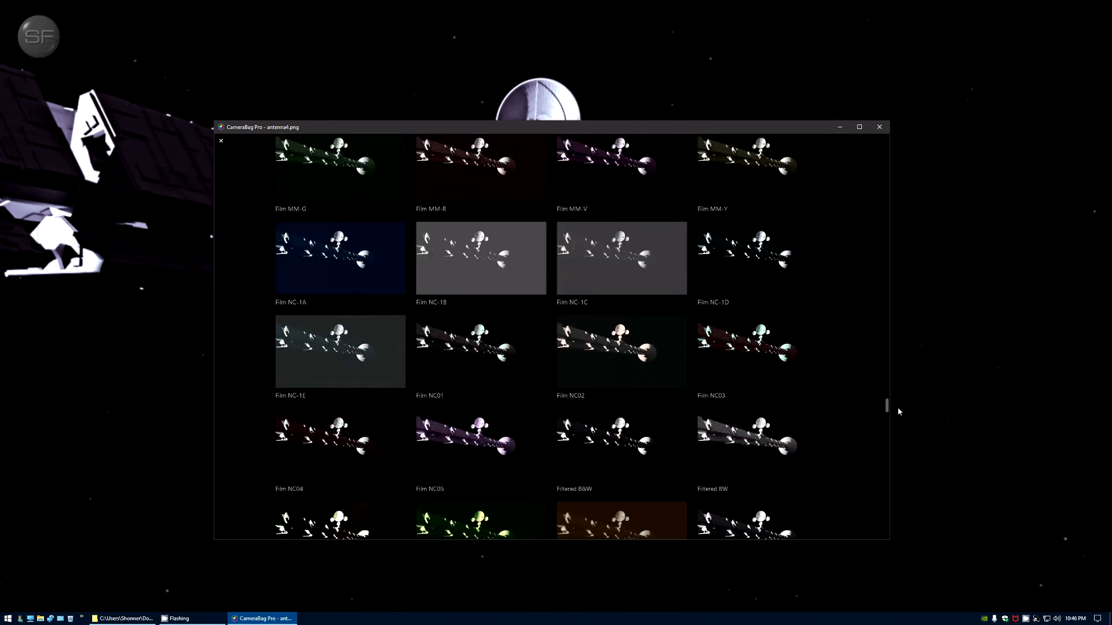
pyautogui.scroll(-3)
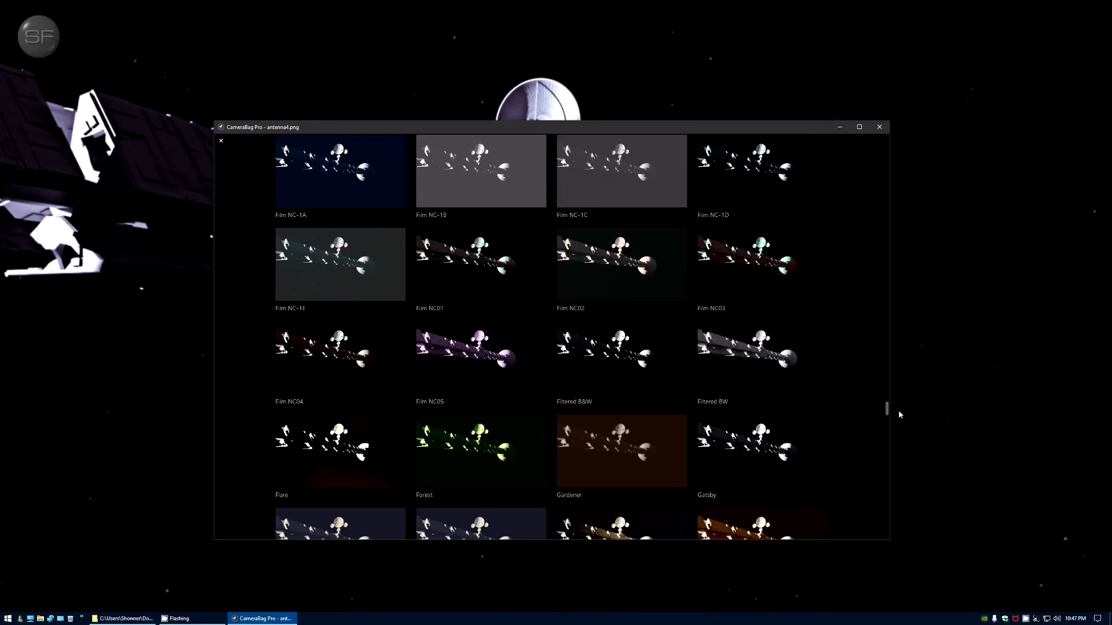
pyautogui.scroll(3)
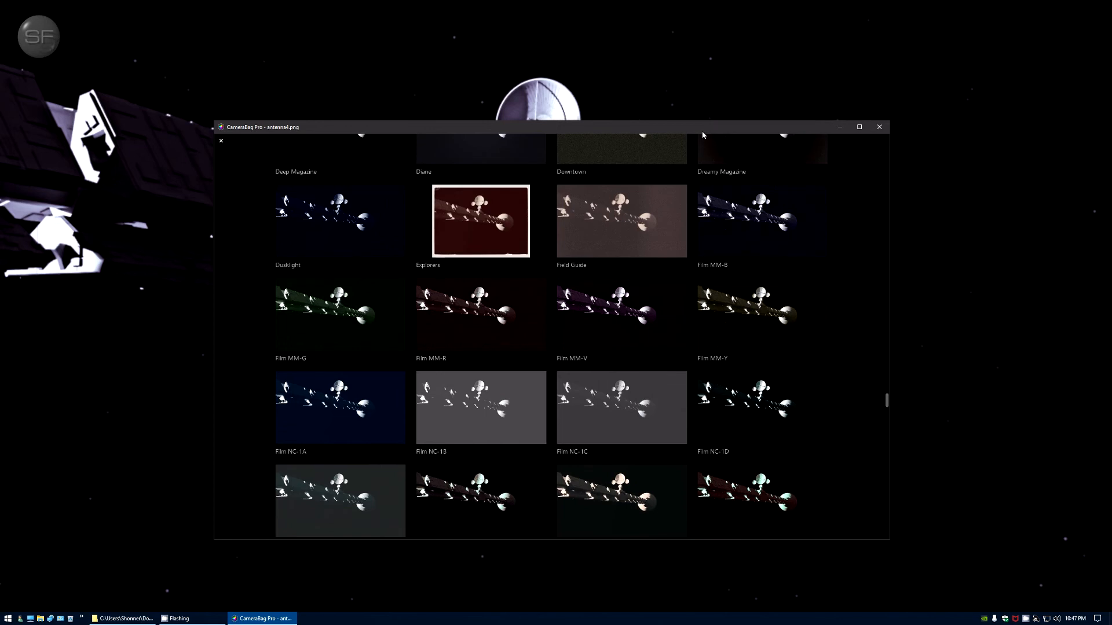
pyautogui.moveTo(496, 127); pyautogui.dragTo(496, 145)
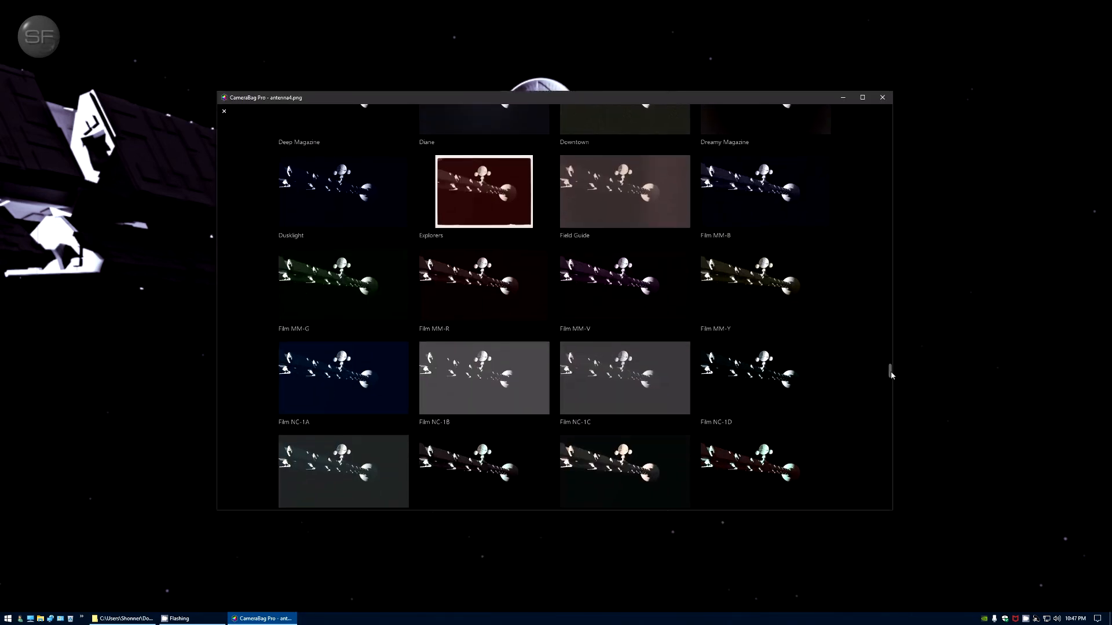
pyautogui.scroll(3)
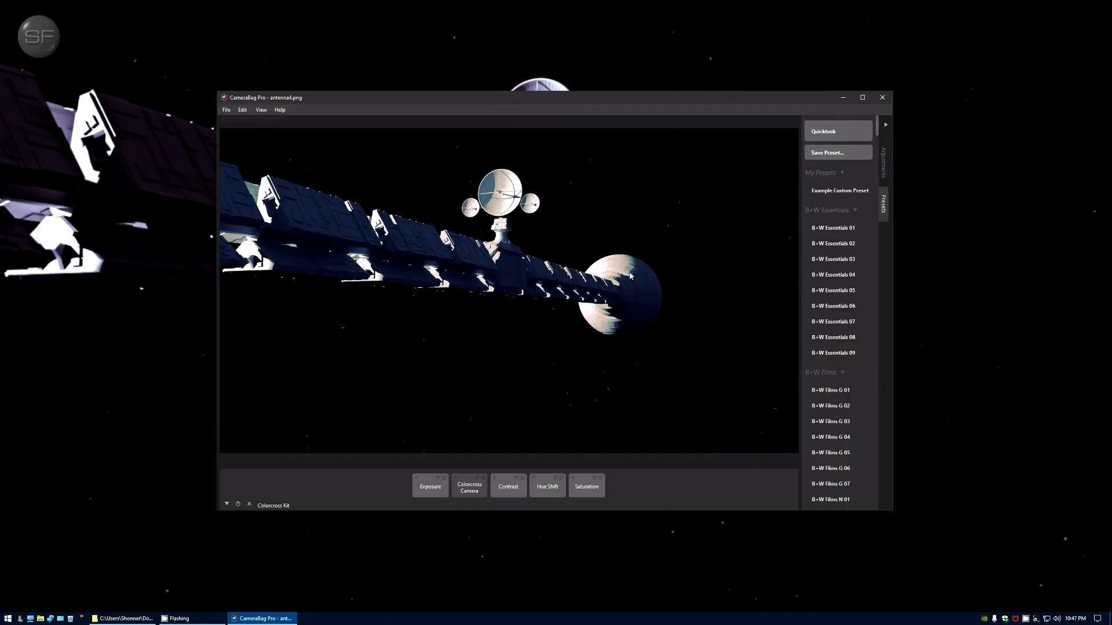
pyautogui.moveTo(603, 106)
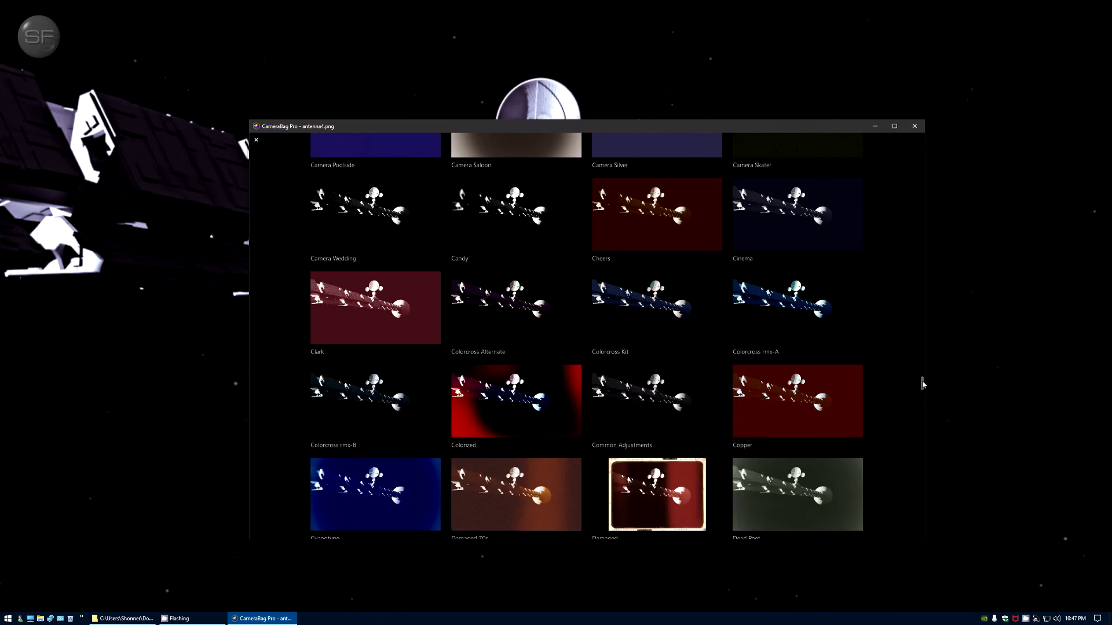
# Step: Scroll the preset thumbnail grid toward the Colorcross presets
pyautogui.scroll(3)
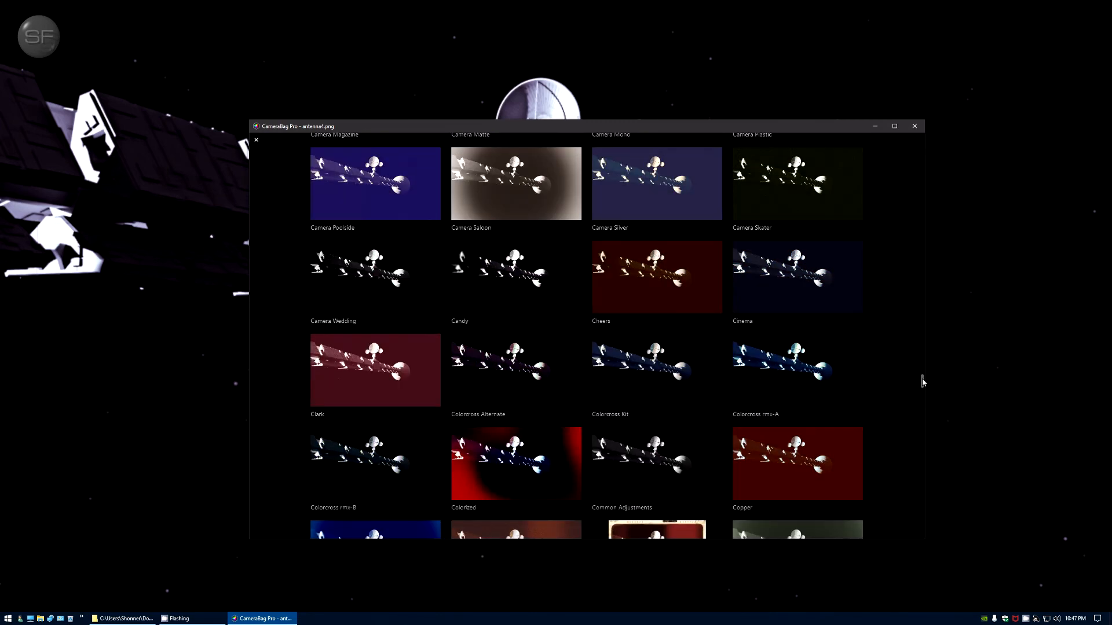
pyautogui.scroll(-3)
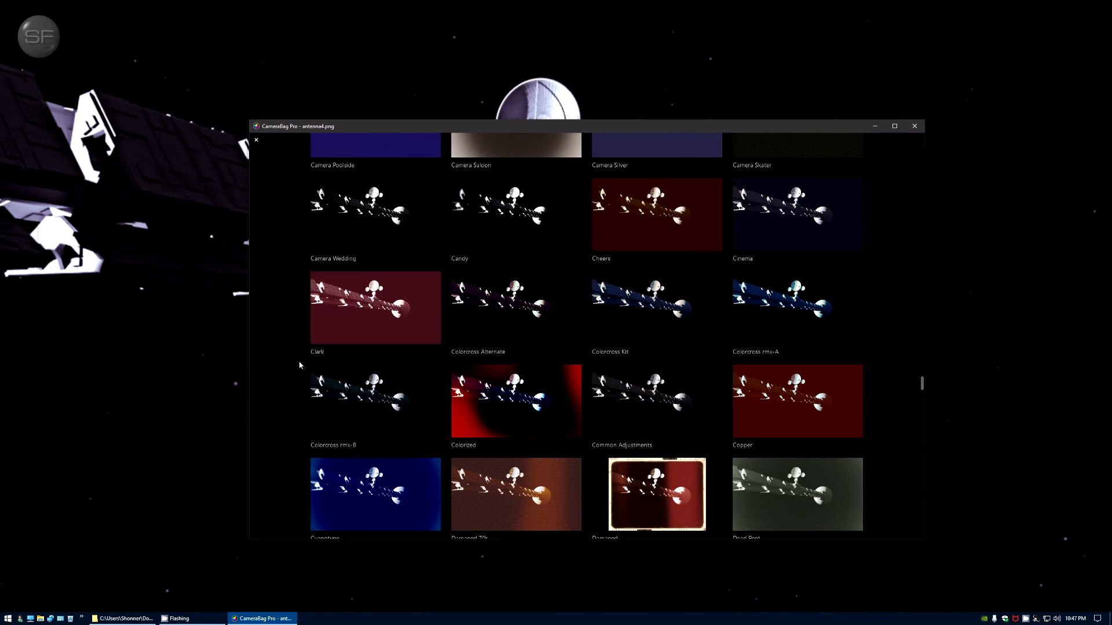
pyautogui.moveTo(320, 357)
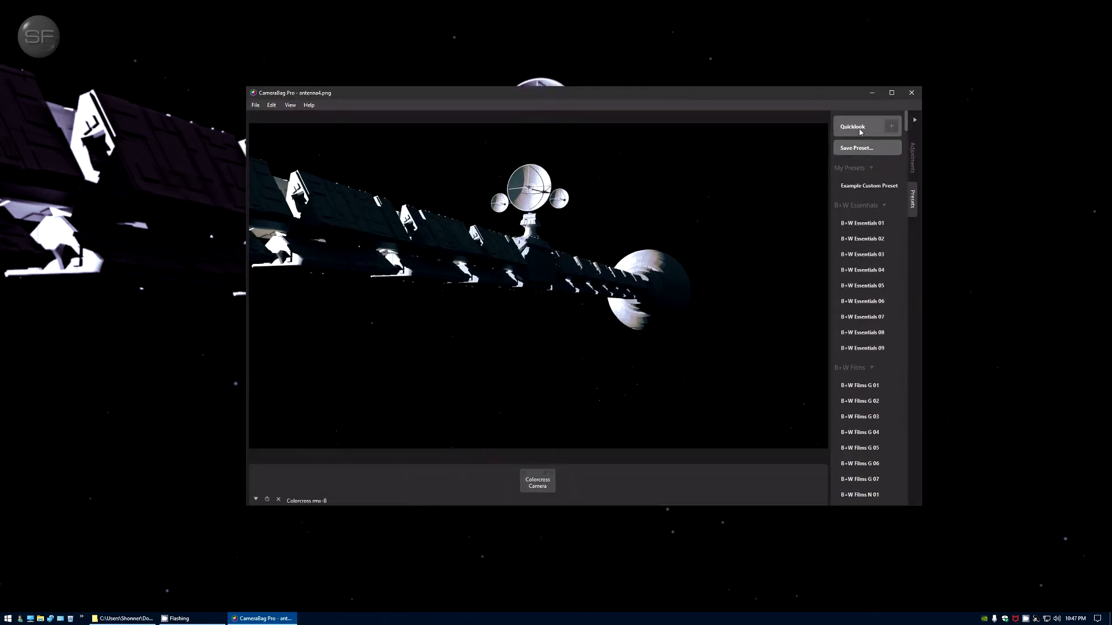
# Step: Open the preset preview gallery and scroll to the Camera Magazine through Colorcross rows
pyautogui.click(853, 126)
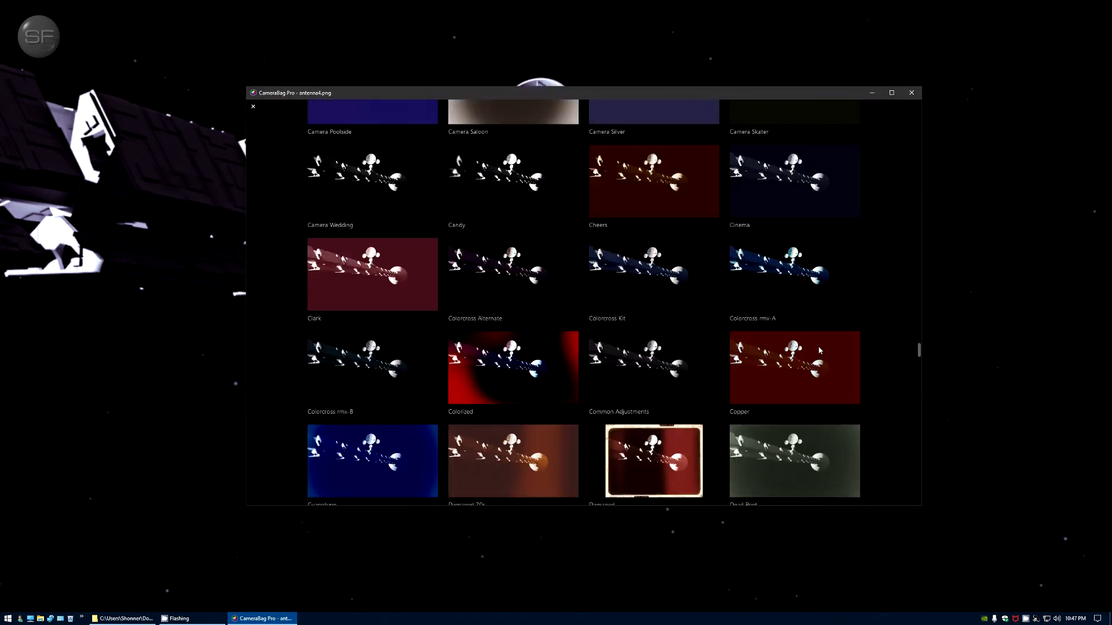
pyautogui.scroll(3)
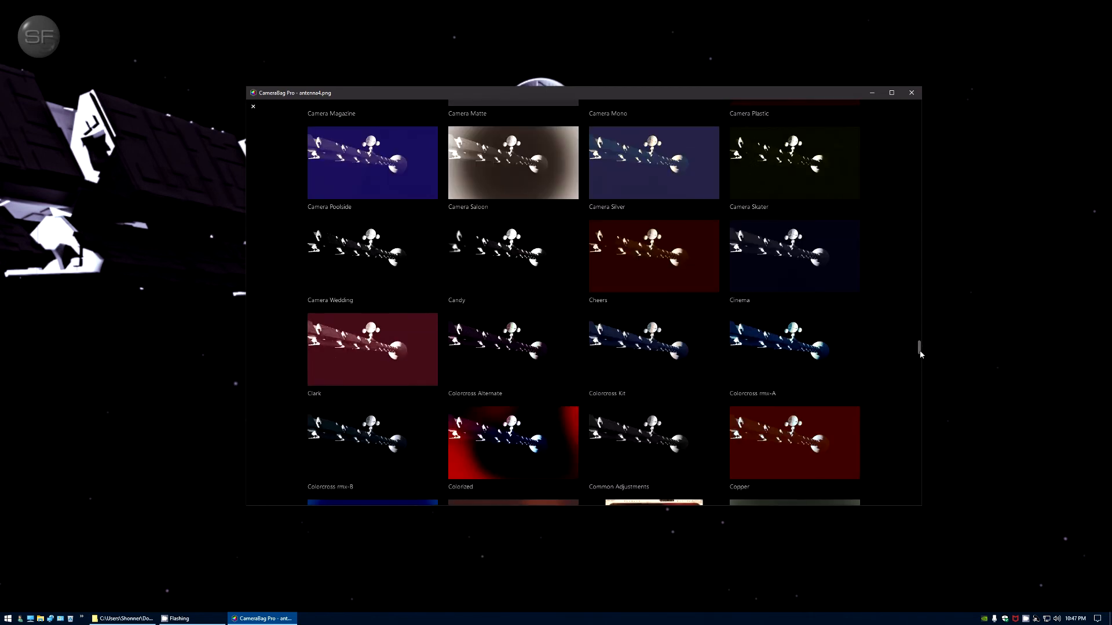
pyautogui.scroll(-3)
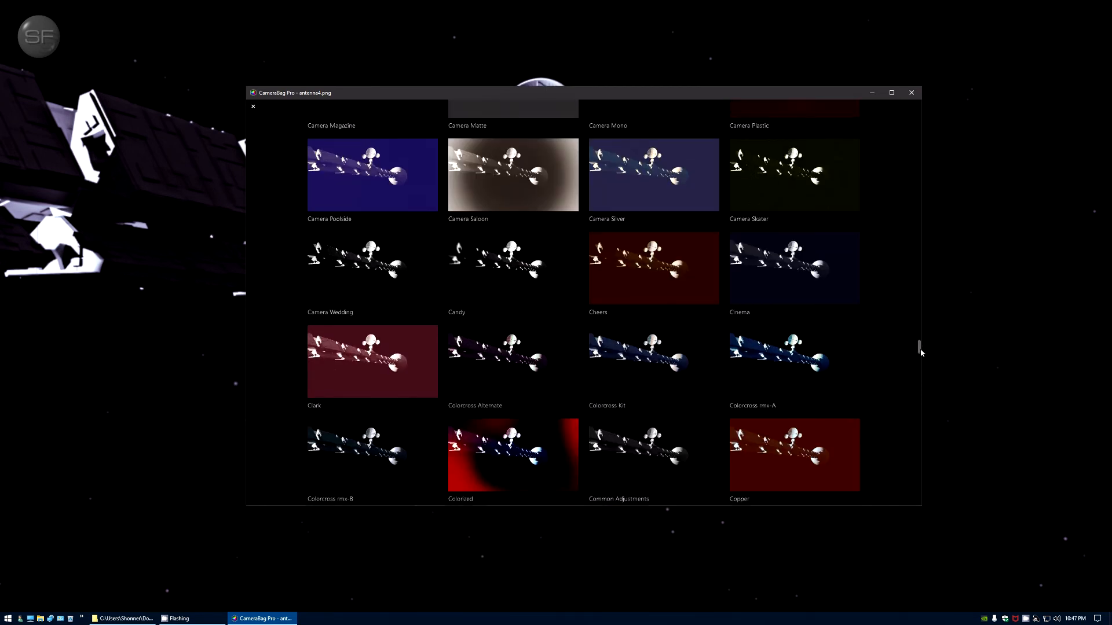
pyautogui.scroll(3)
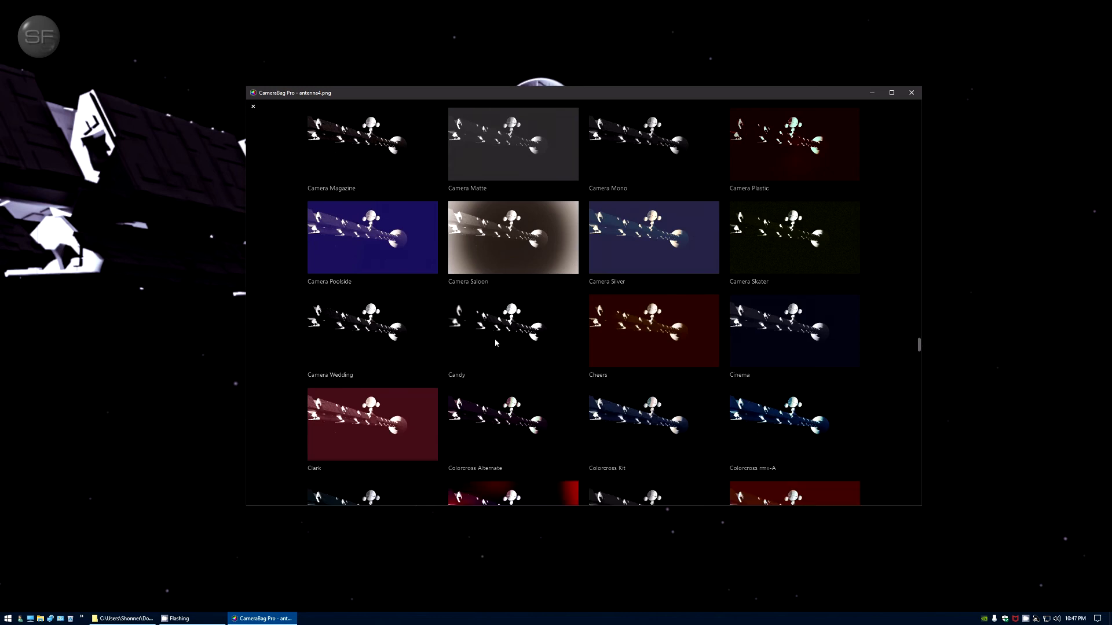
pyautogui.moveTo(497, 425)
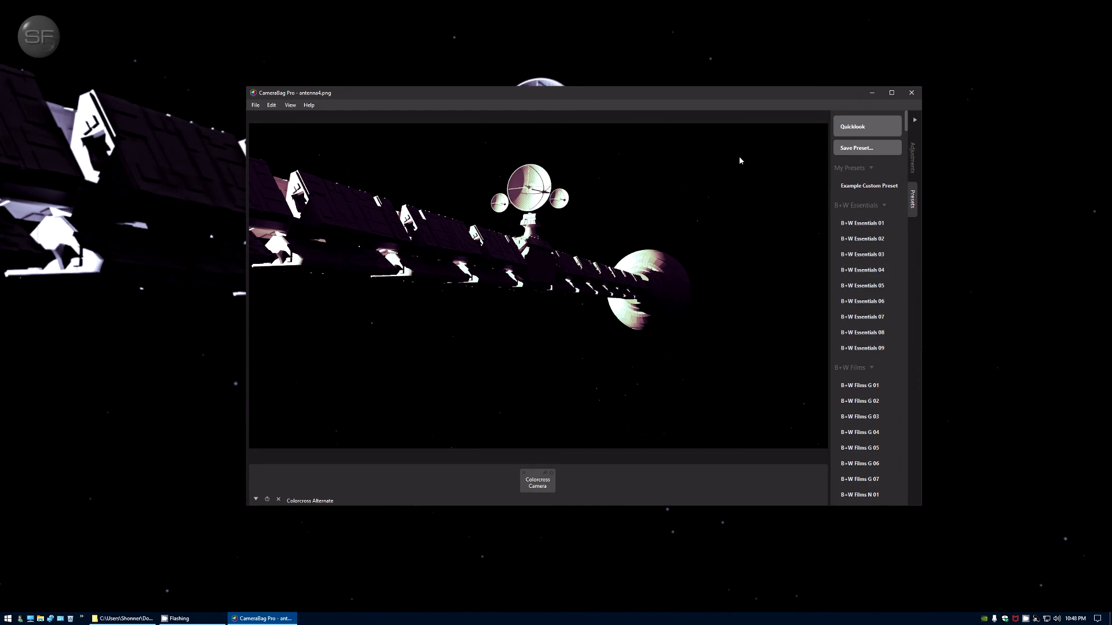
pyautogui.moveTo(262, 499)
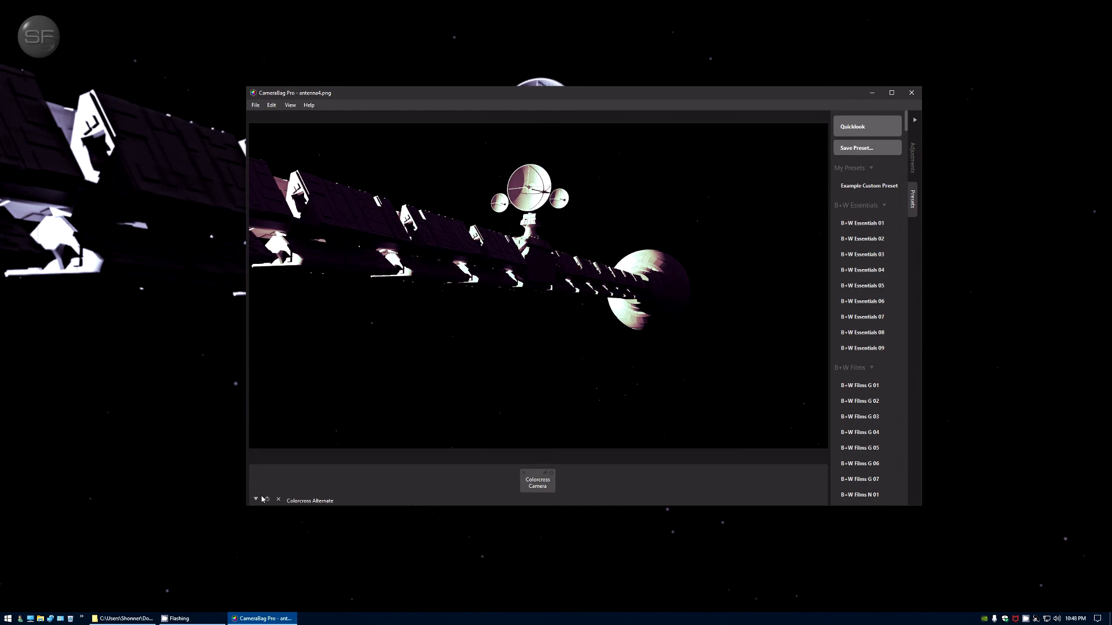
# Step: Reopen the preset preview gallery and scroll down through the filter thumbnails
pyautogui.click(851, 126)
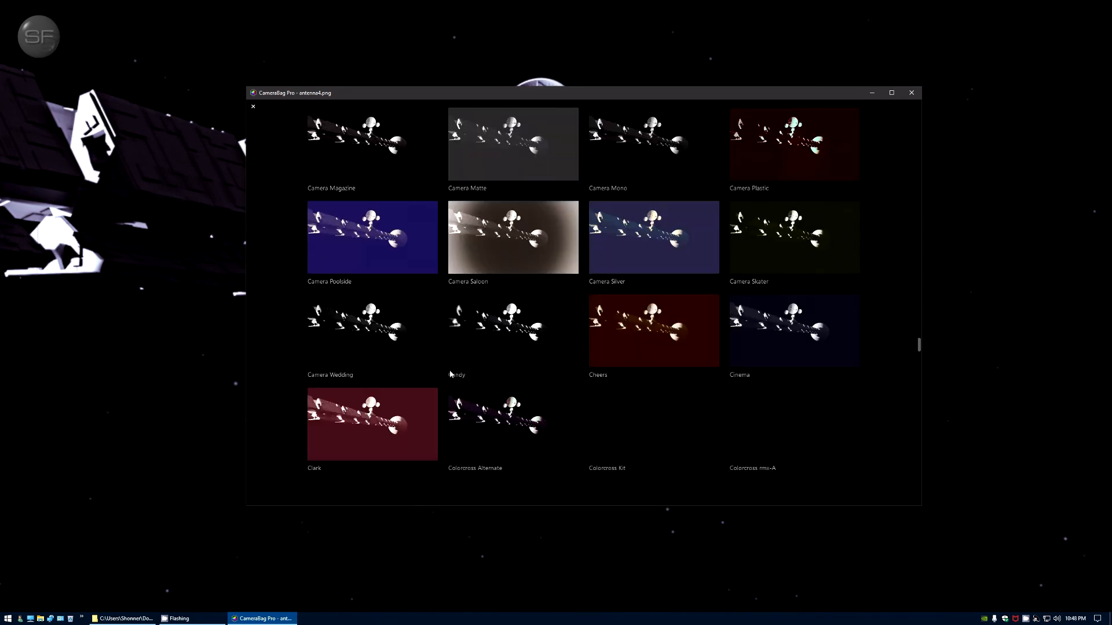
pyautogui.scroll(-3)
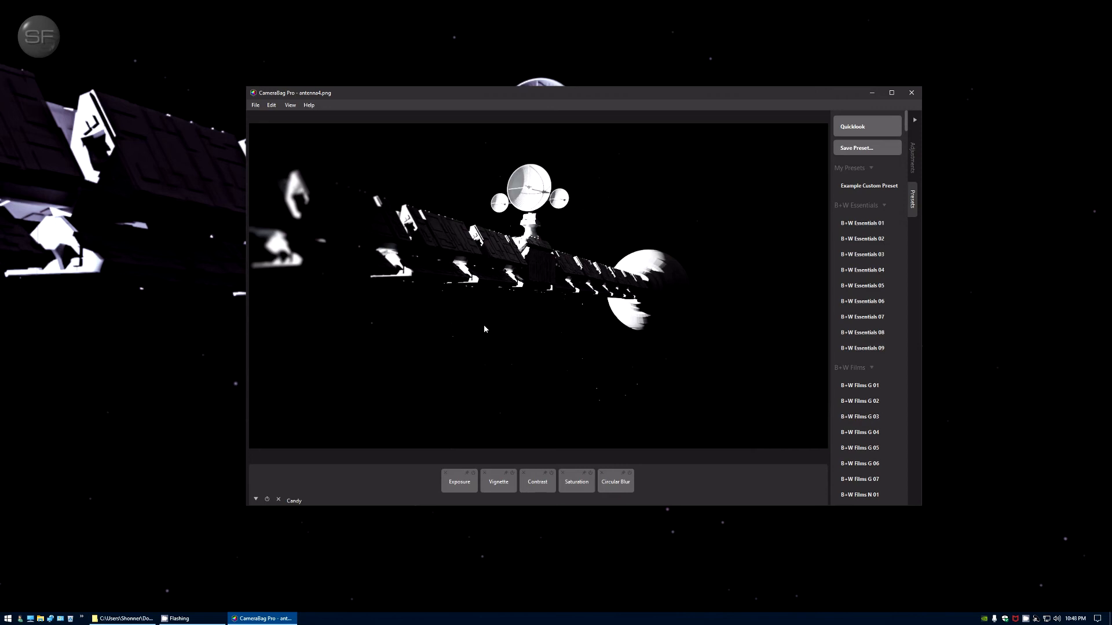
pyautogui.moveTo(520, 345)
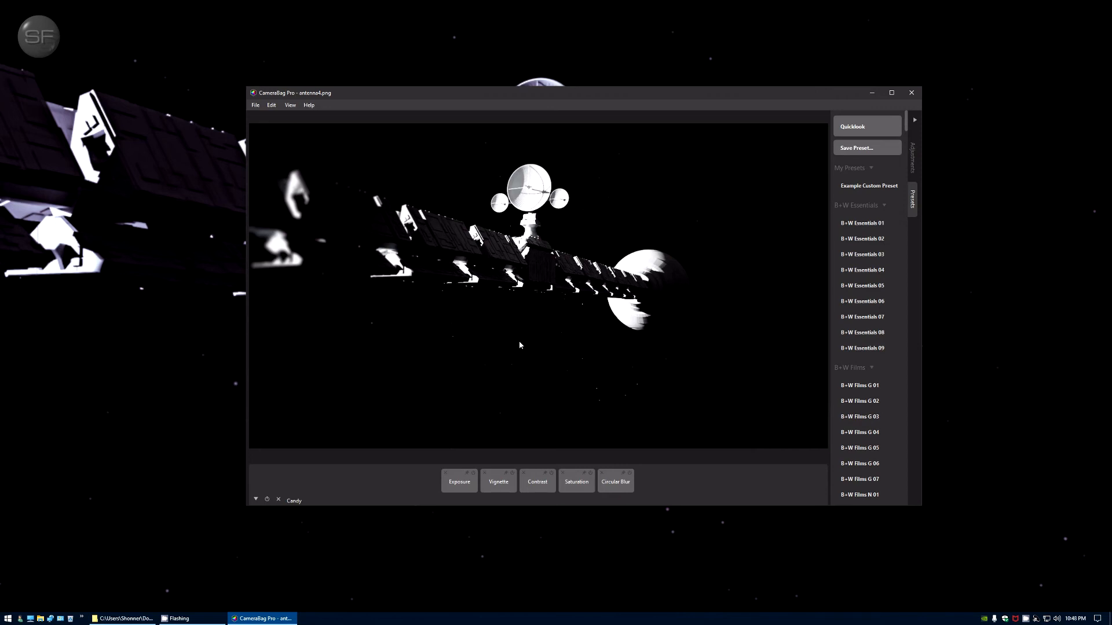
pyautogui.moveTo(645, 292)
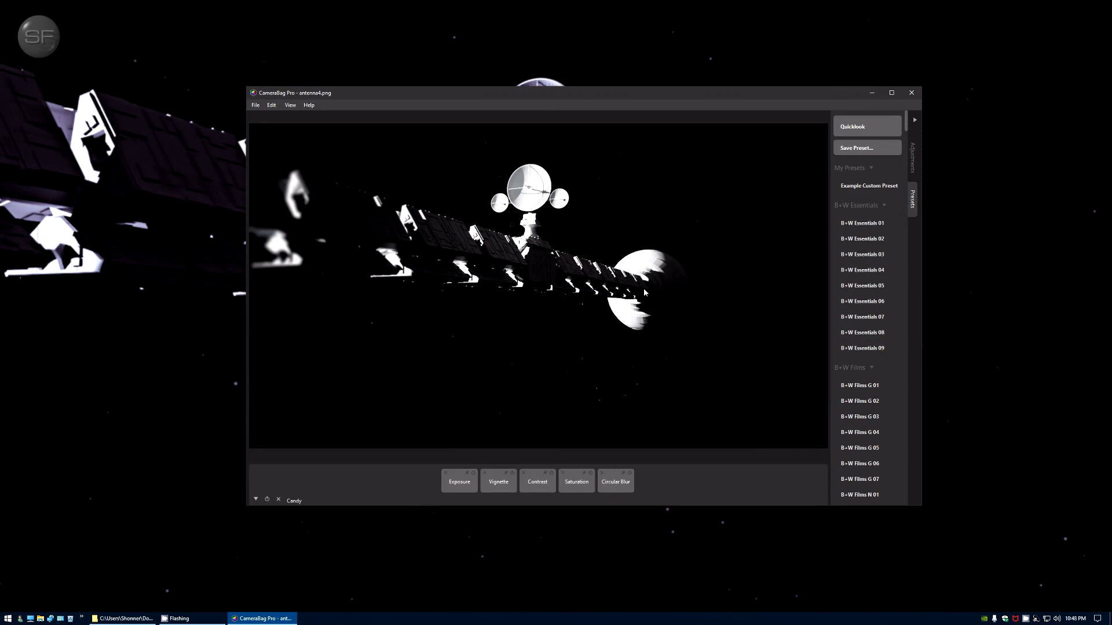
pyautogui.moveTo(612, 257)
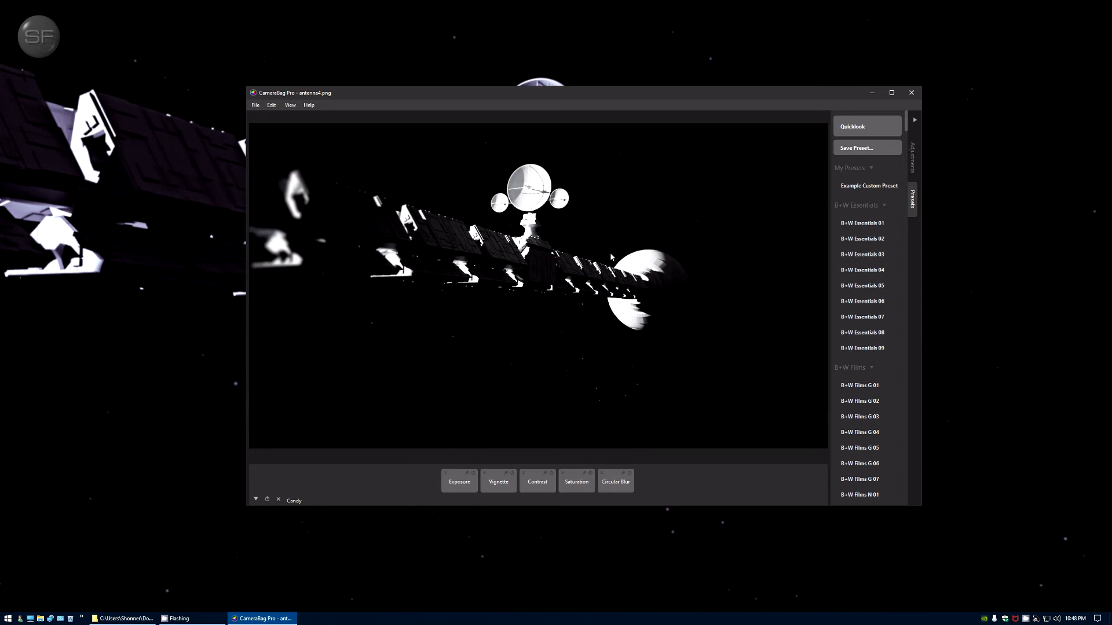
pyautogui.moveTo(891, 127)
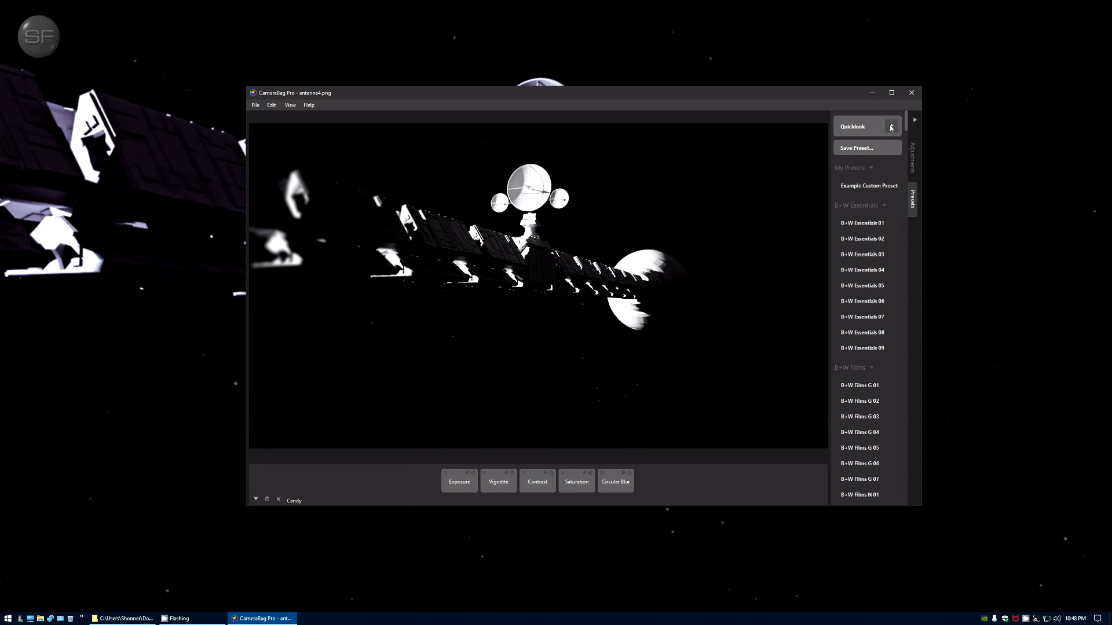
pyautogui.moveTo(721, 216)
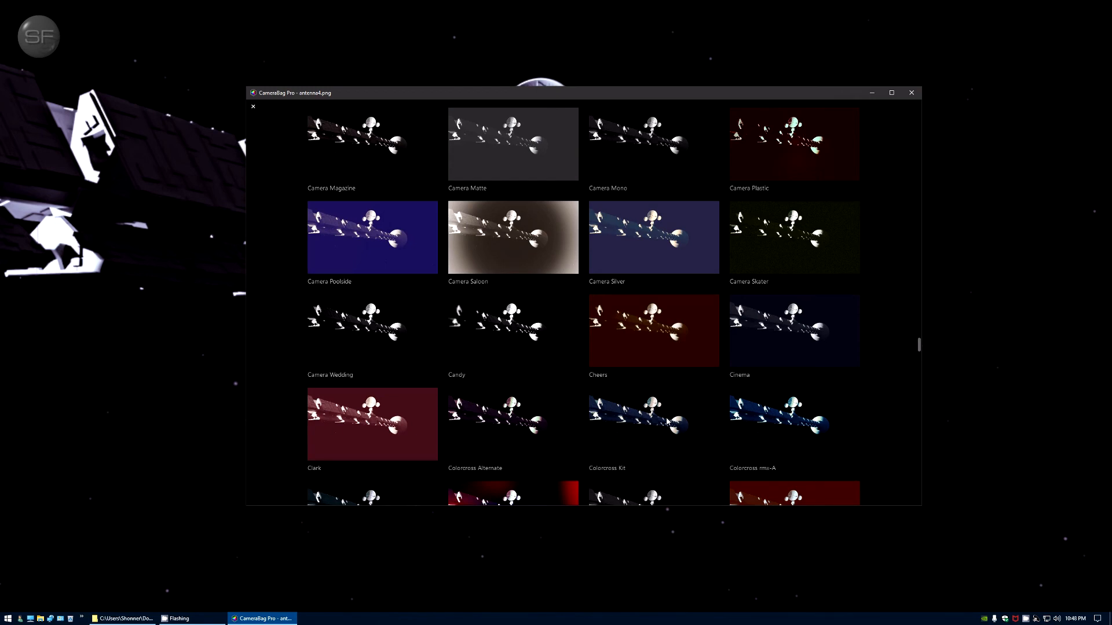
pyautogui.scroll(-3)
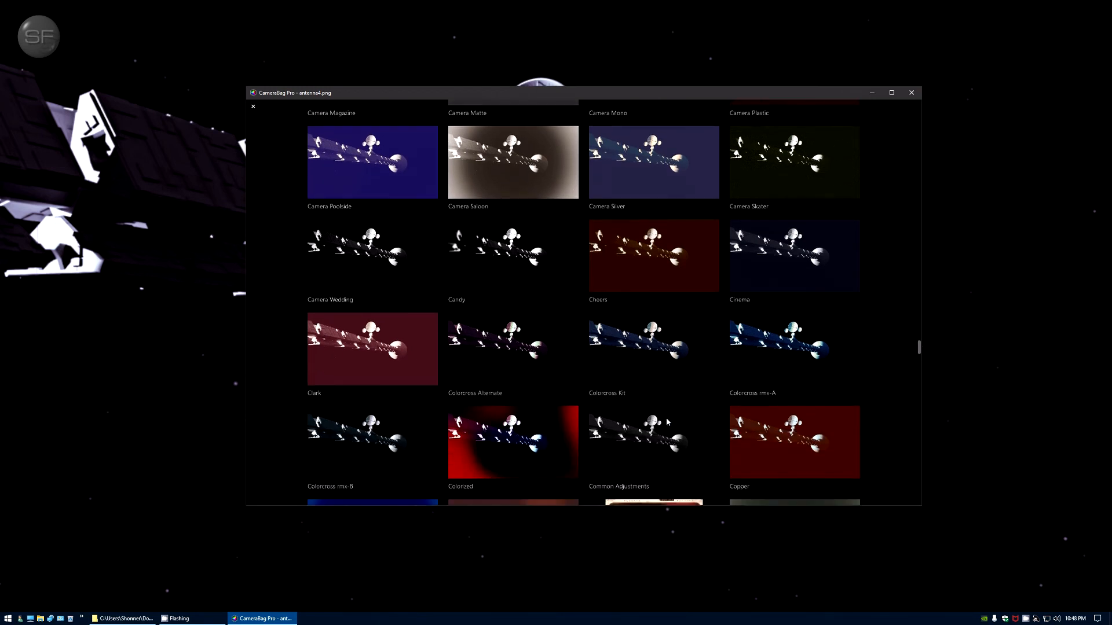
pyautogui.scroll(-3)
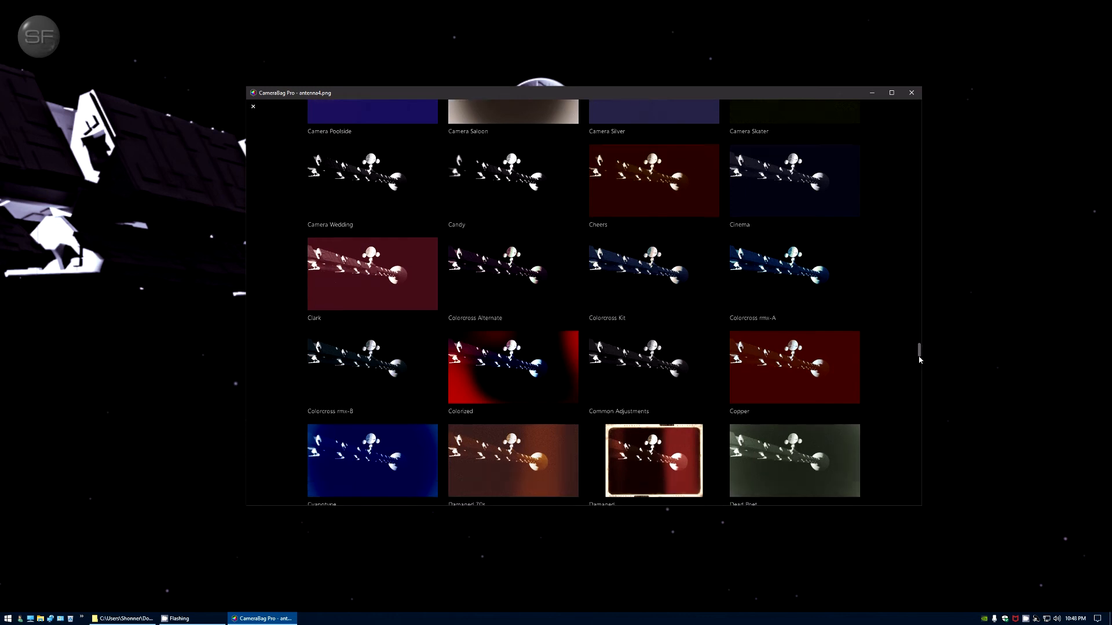
pyautogui.scroll(-3)
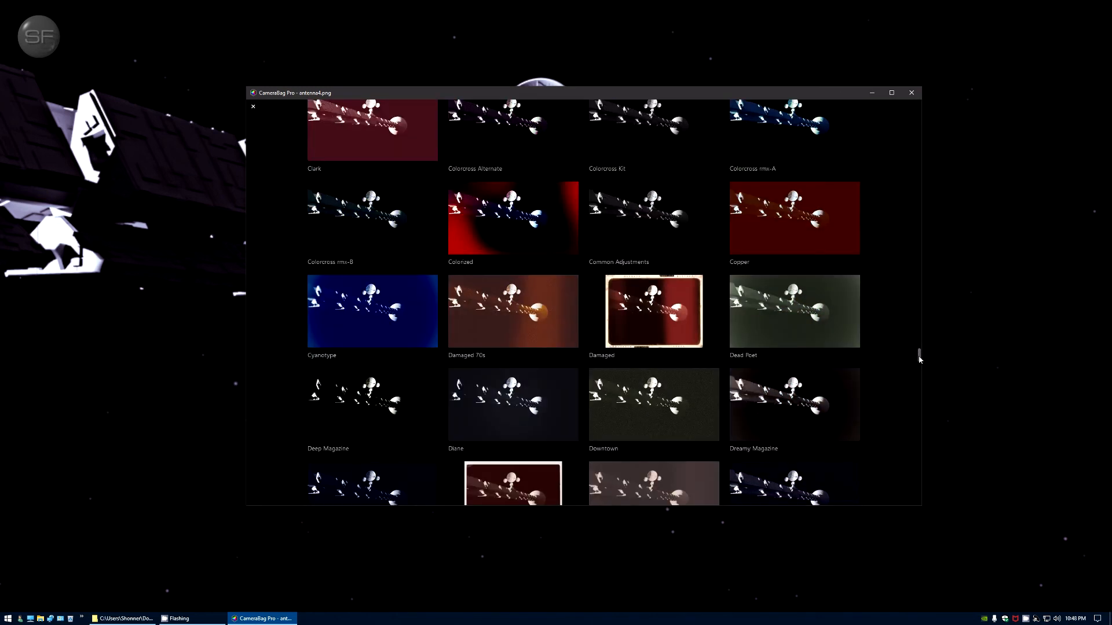
pyautogui.scroll(3)
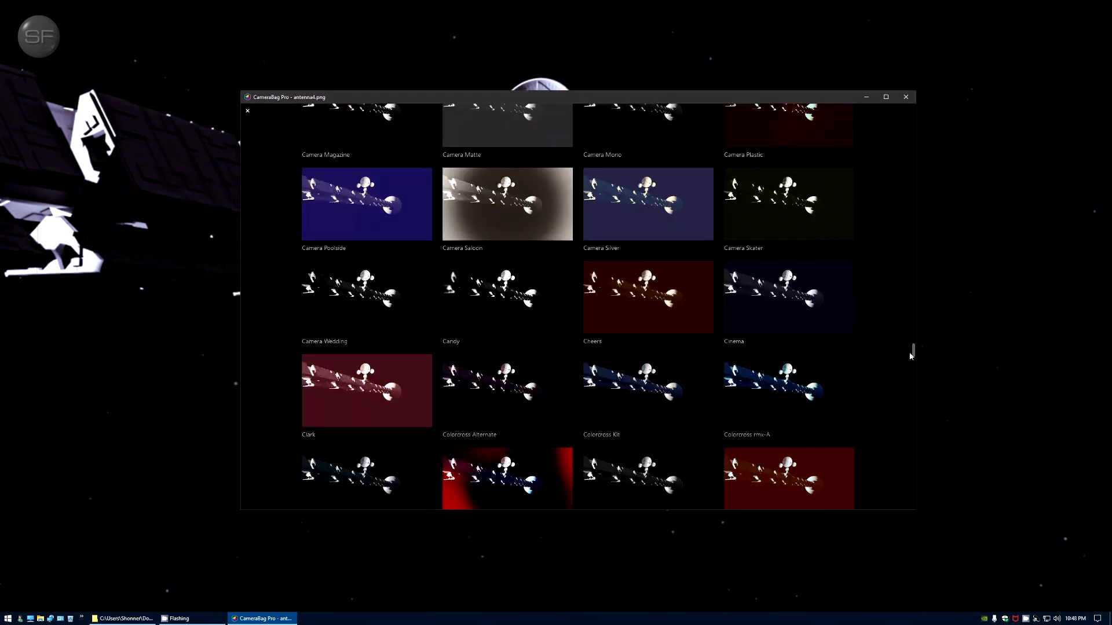
pyautogui.scroll(-3)
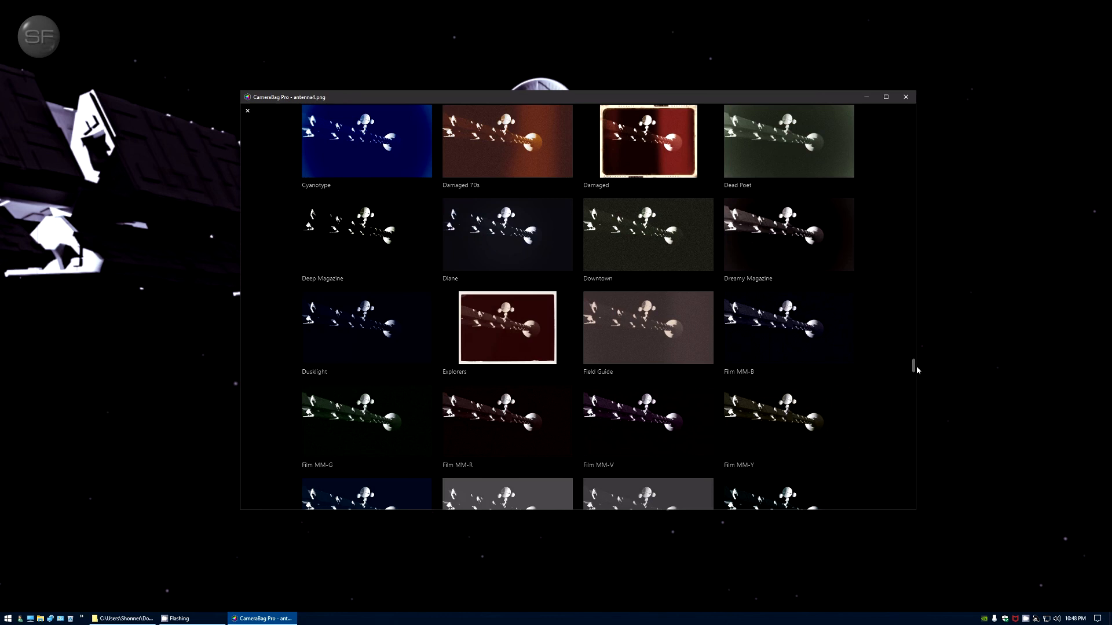
pyautogui.scroll(-3)
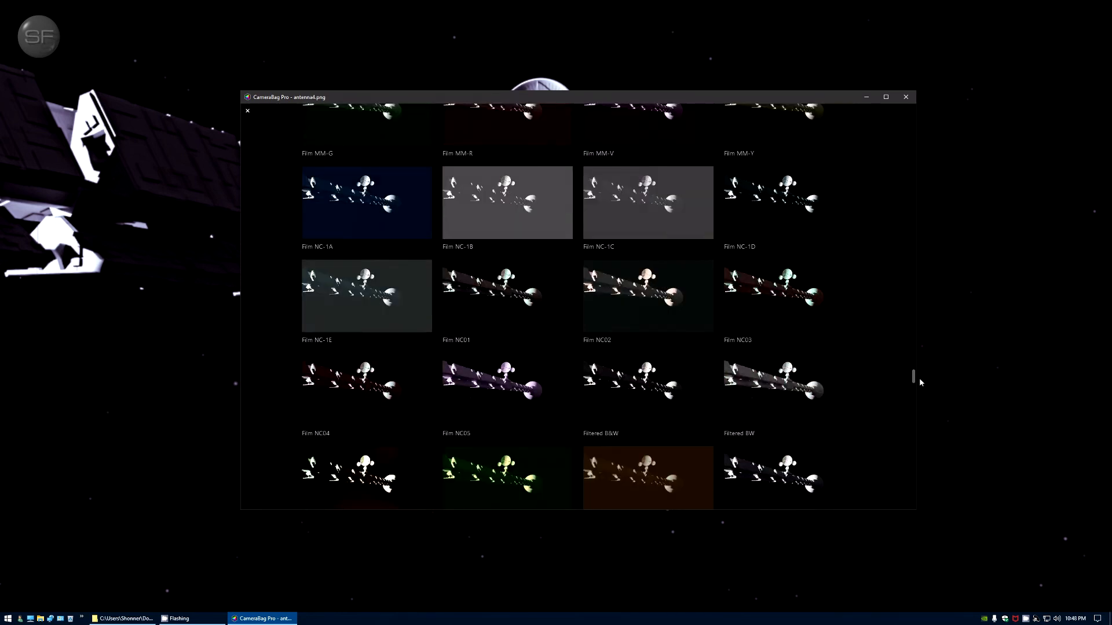
pyautogui.scroll(-3)
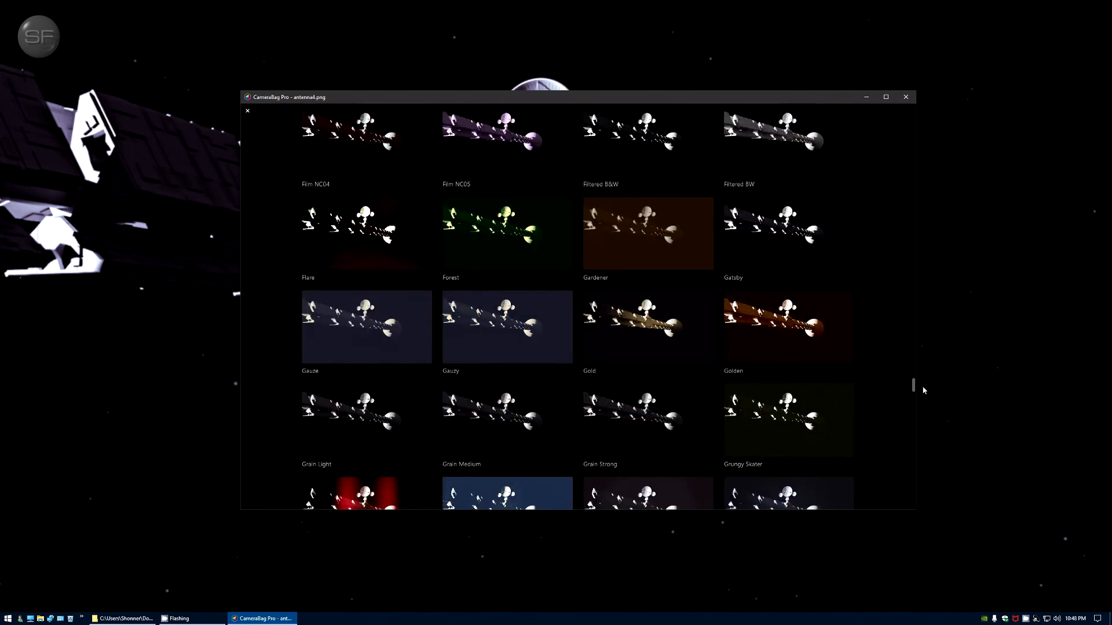
pyautogui.scroll(-3)
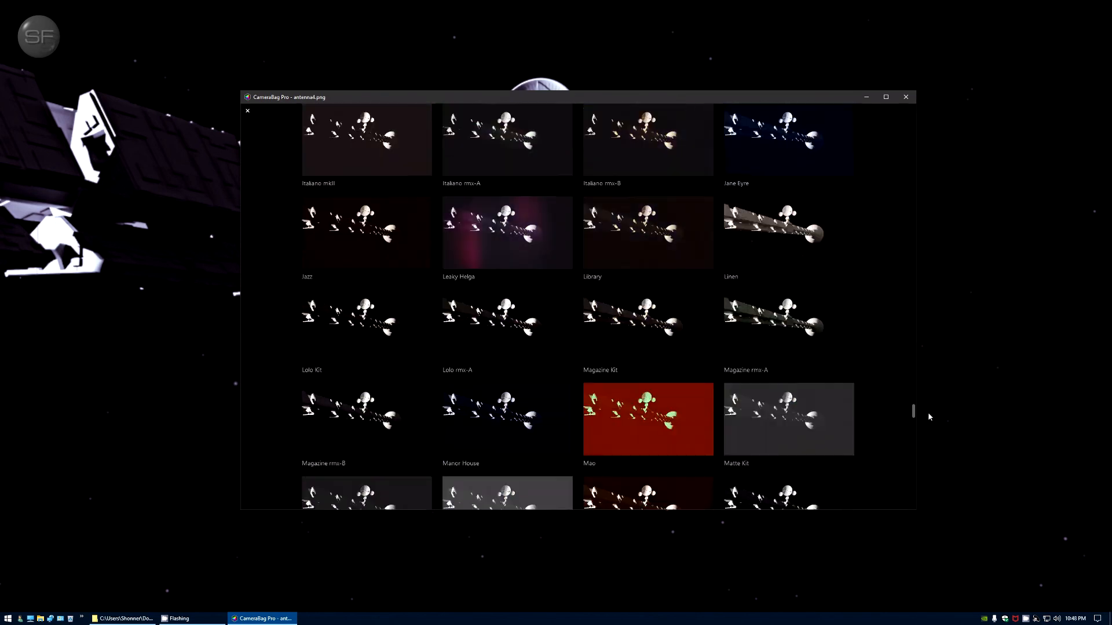
pyautogui.scroll(-3)
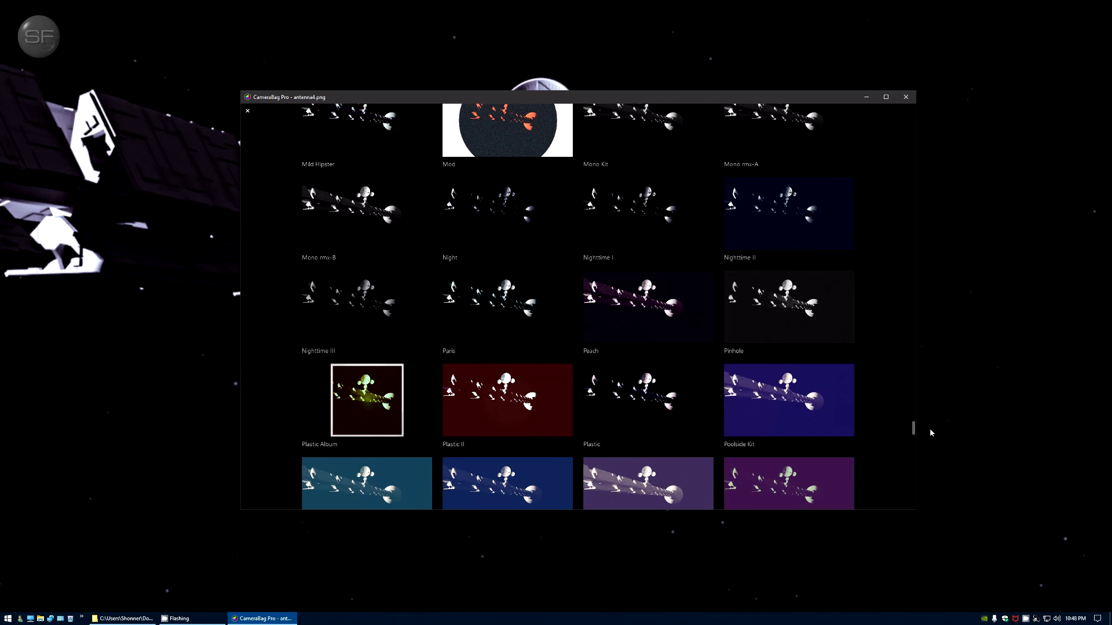
pyautogui.moveTo(492, 225)
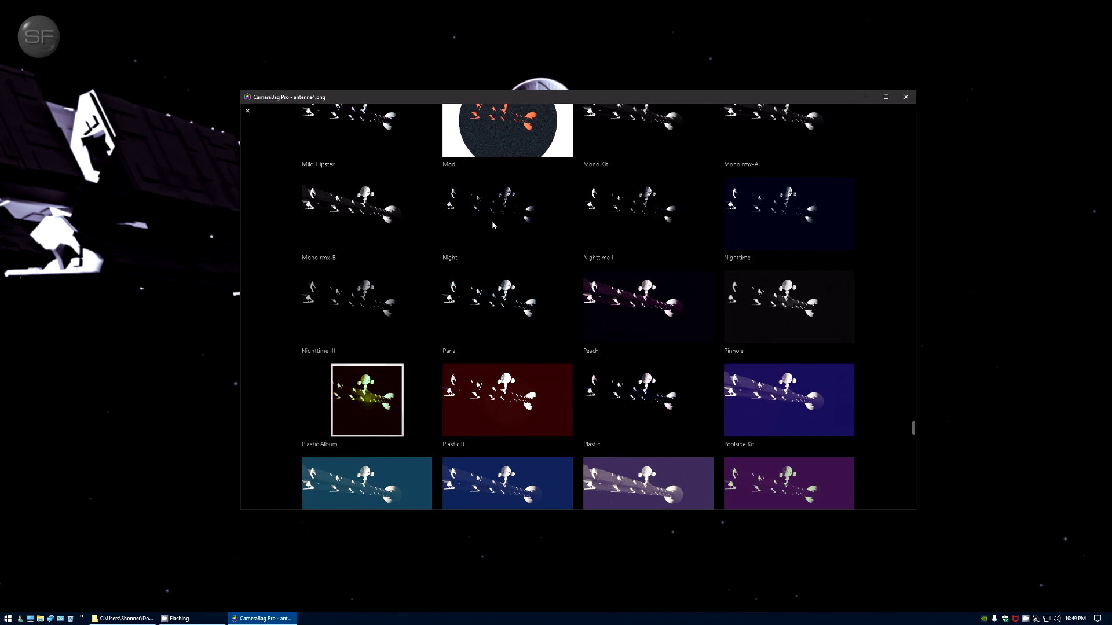
pyautogui.moveTo(518, 214)
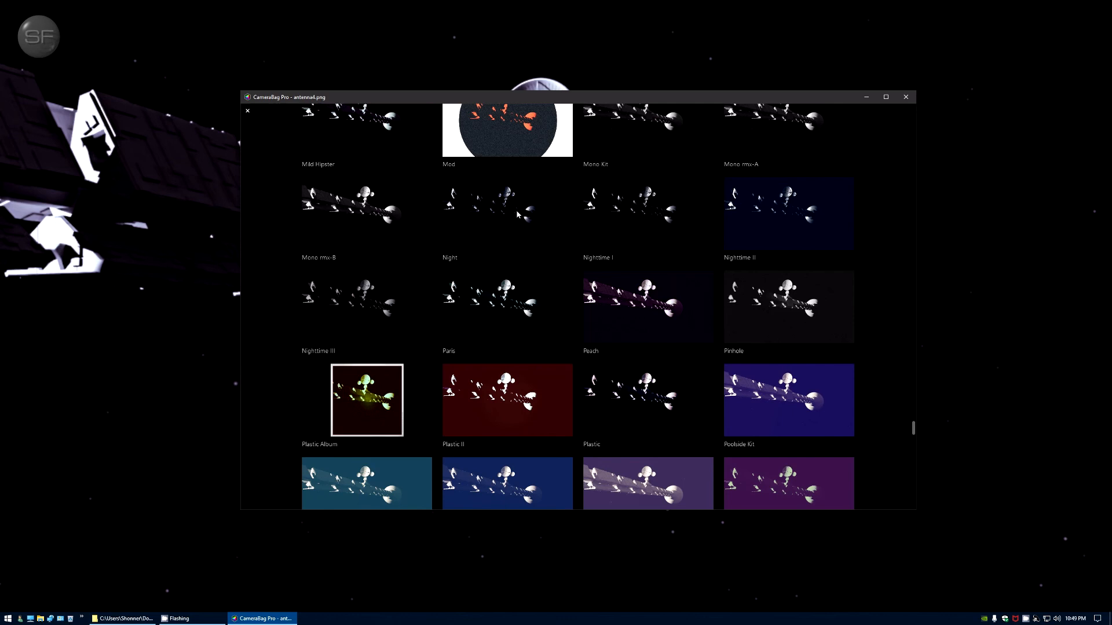
pyautogui.moveTo(517, 216)
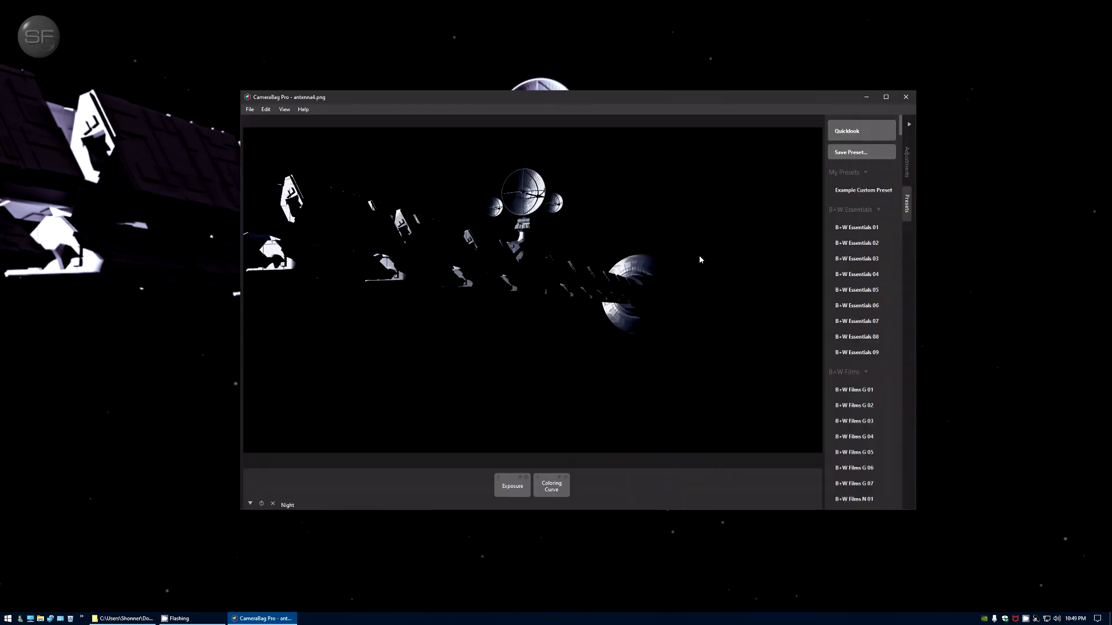
pyautogui.moveTo(716, 250)
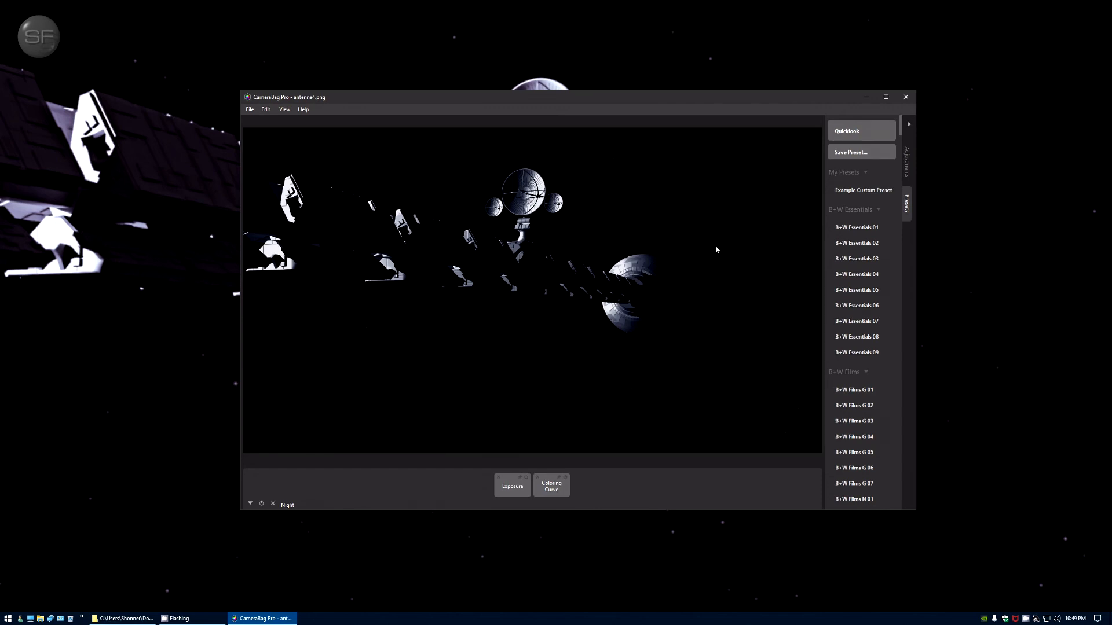
pyautogui.moveTo(590, 285)
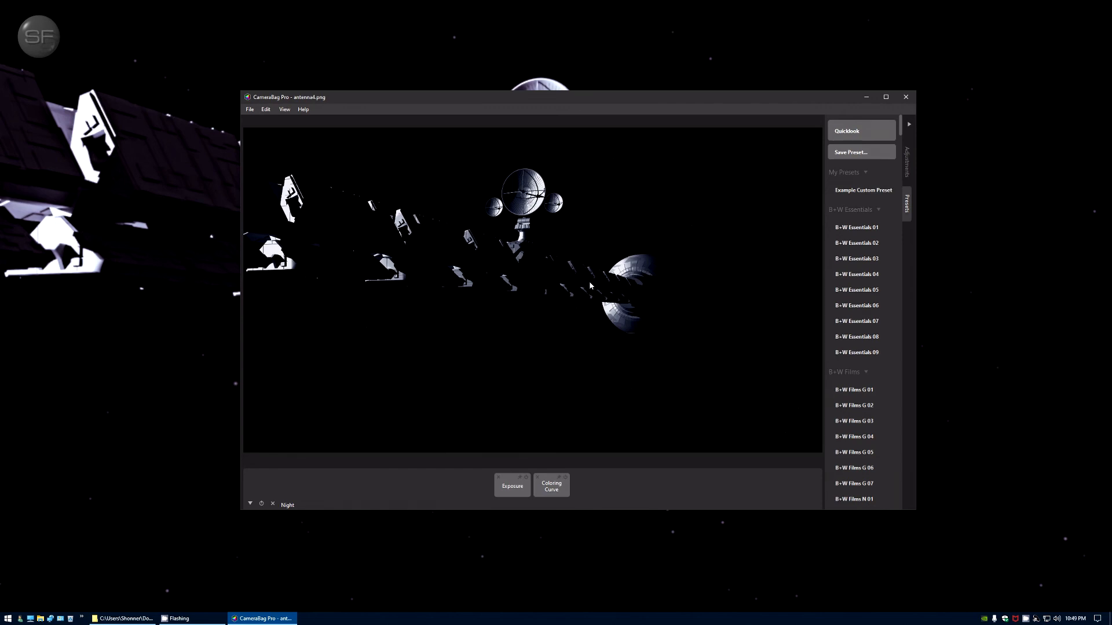
pyautogui.moveTo(706, 289)
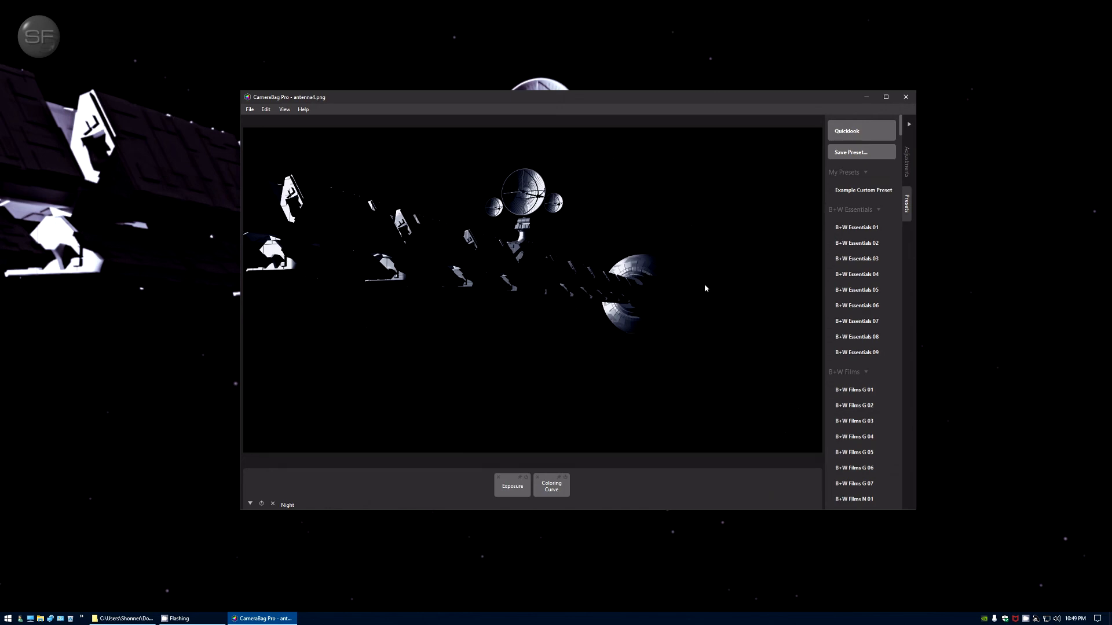
# Step: Reopen the filter gallery and scroll through it to the Film Stock presets
pyautogui.click(846, 131)
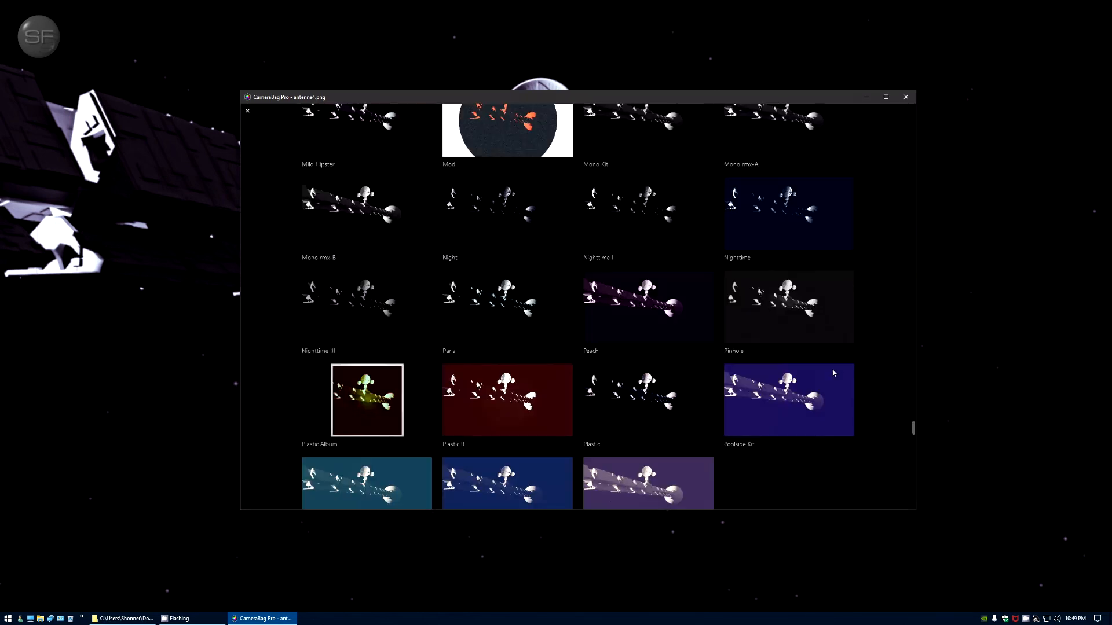
pyautogui.scroll(-3)
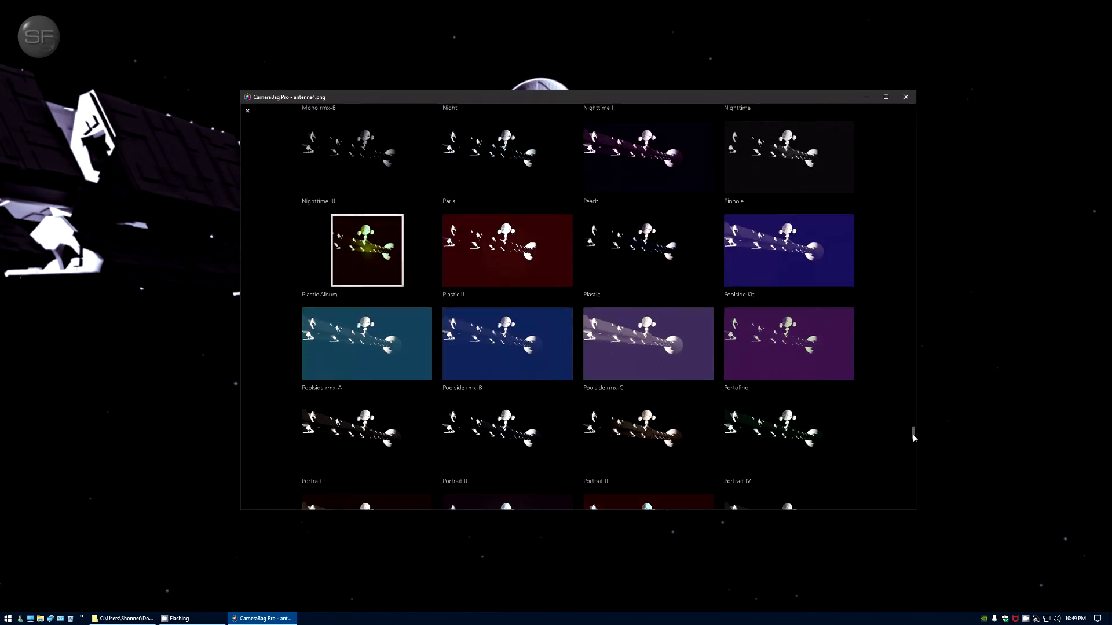
pyautogui.scroll(-3)
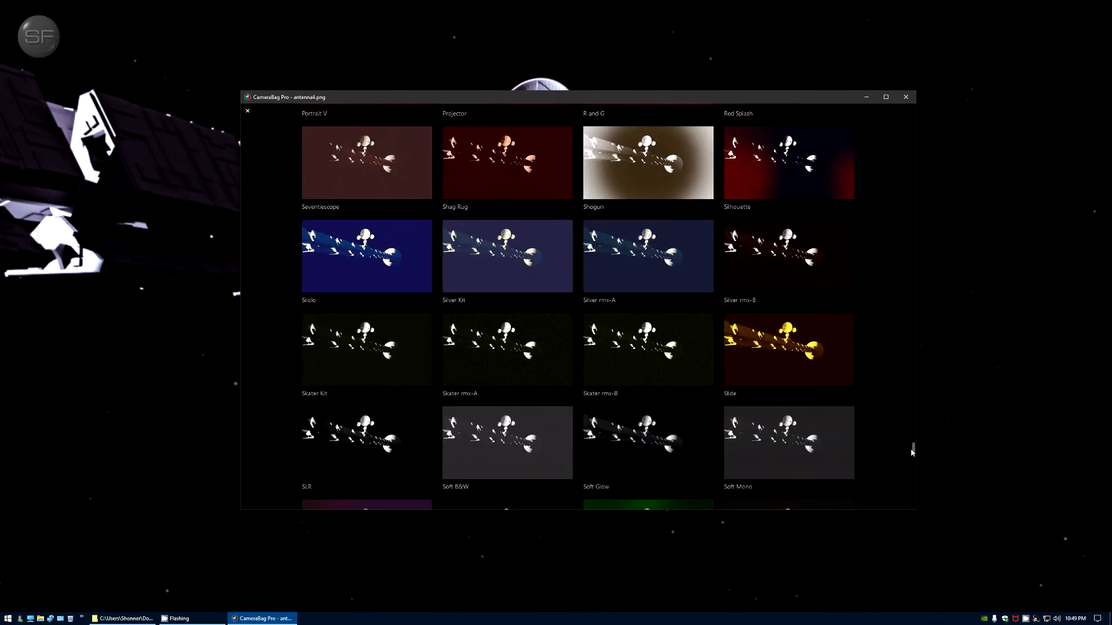
pyautogui.scroll(-3)
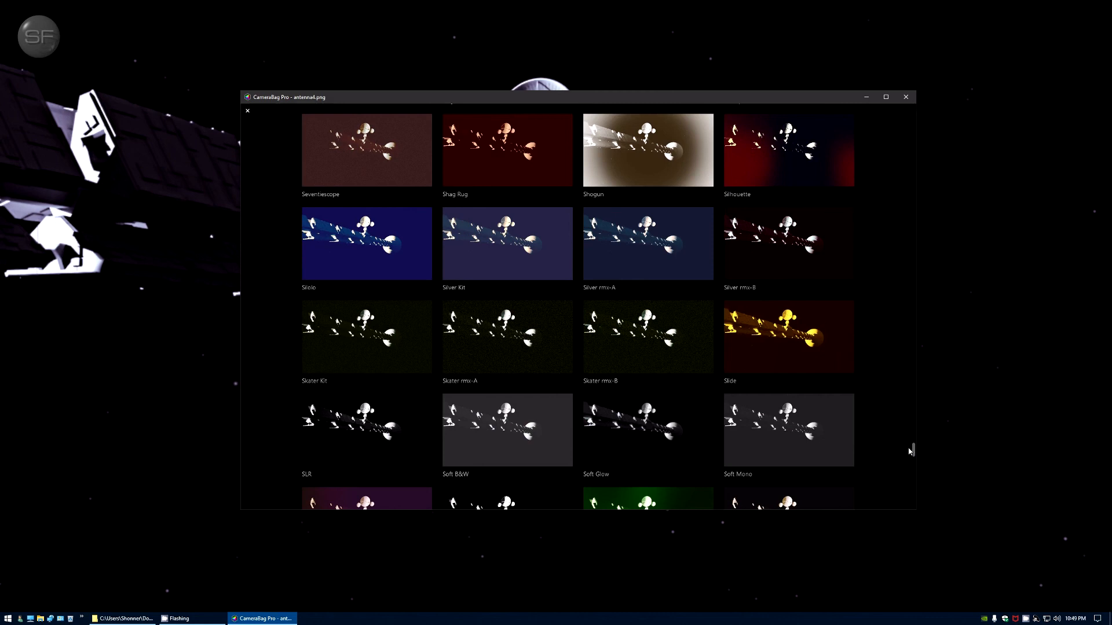
pyautogui.scroll(-3)
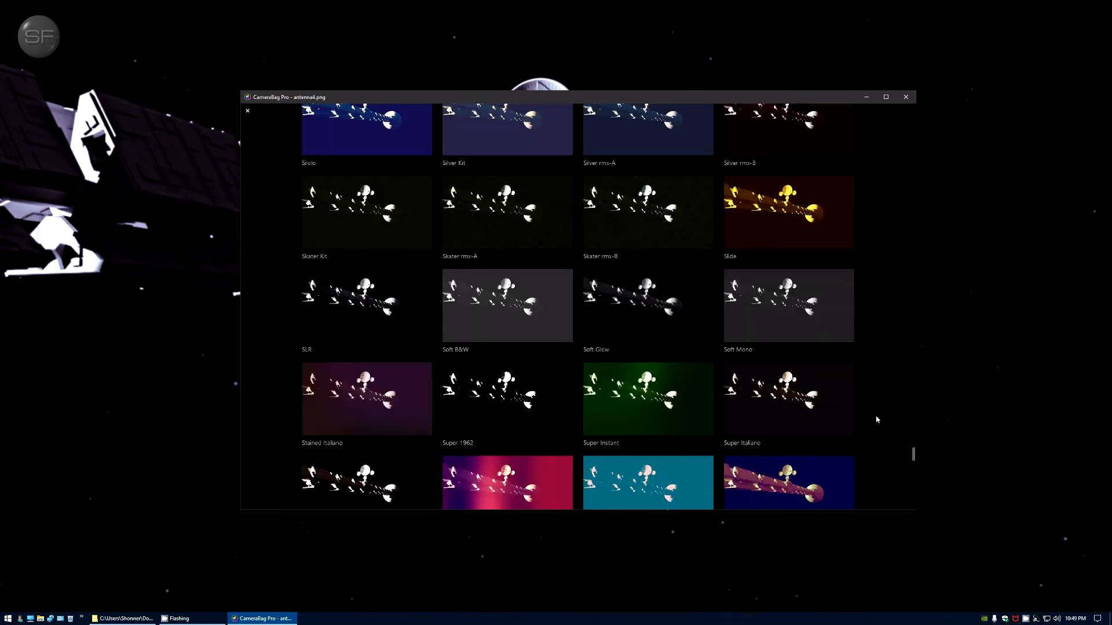
pyautogui.scroll(-3)
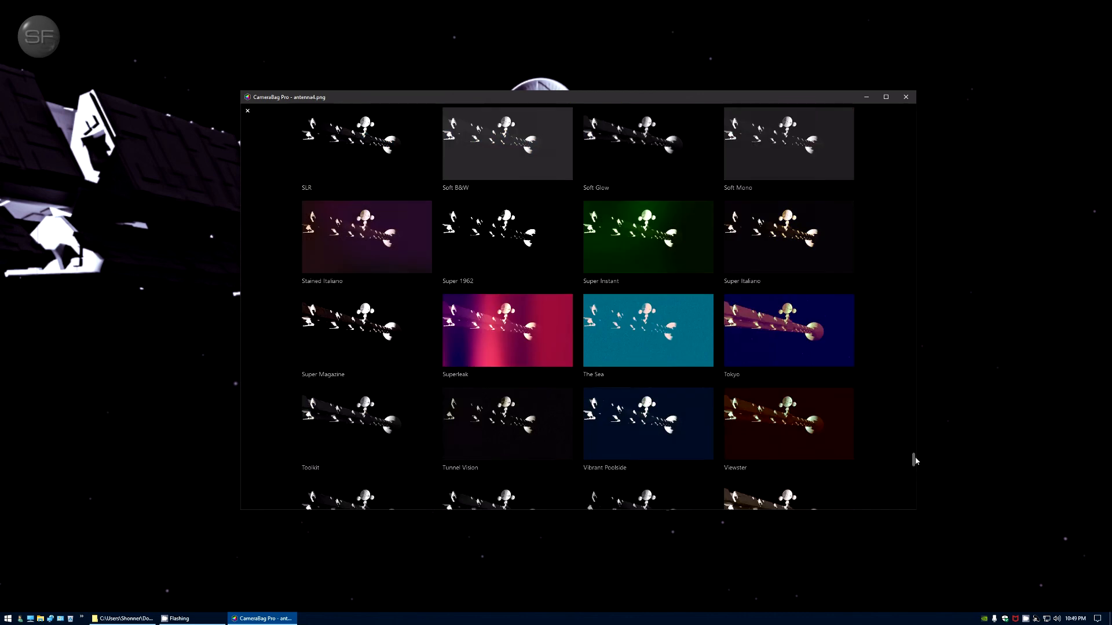
pyautogui.scroll(-3)
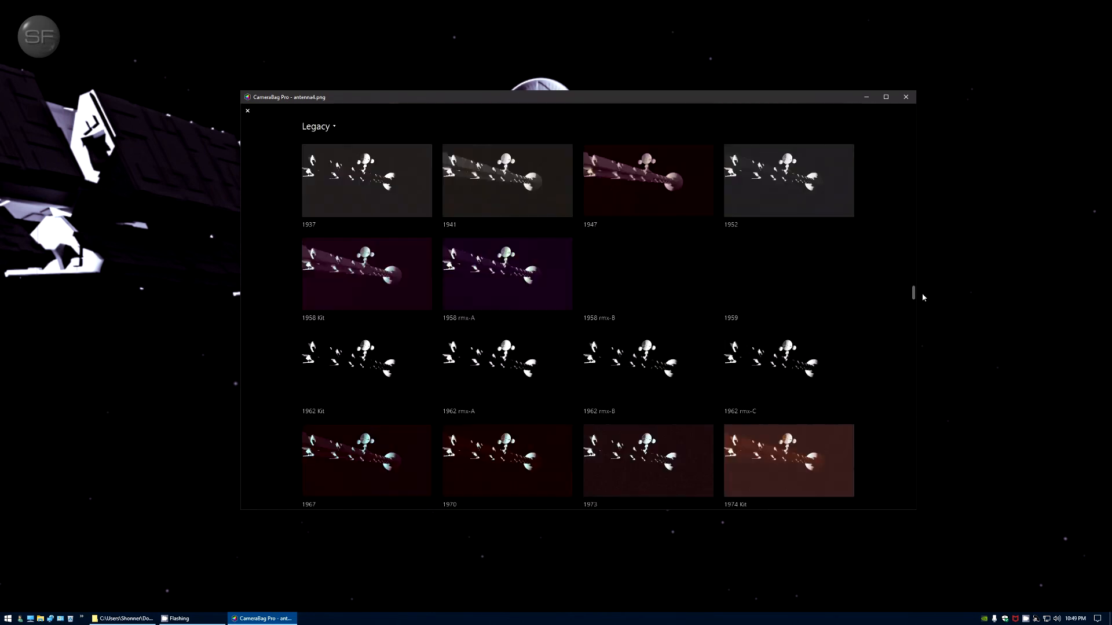
pyautogui.scroll(-3)
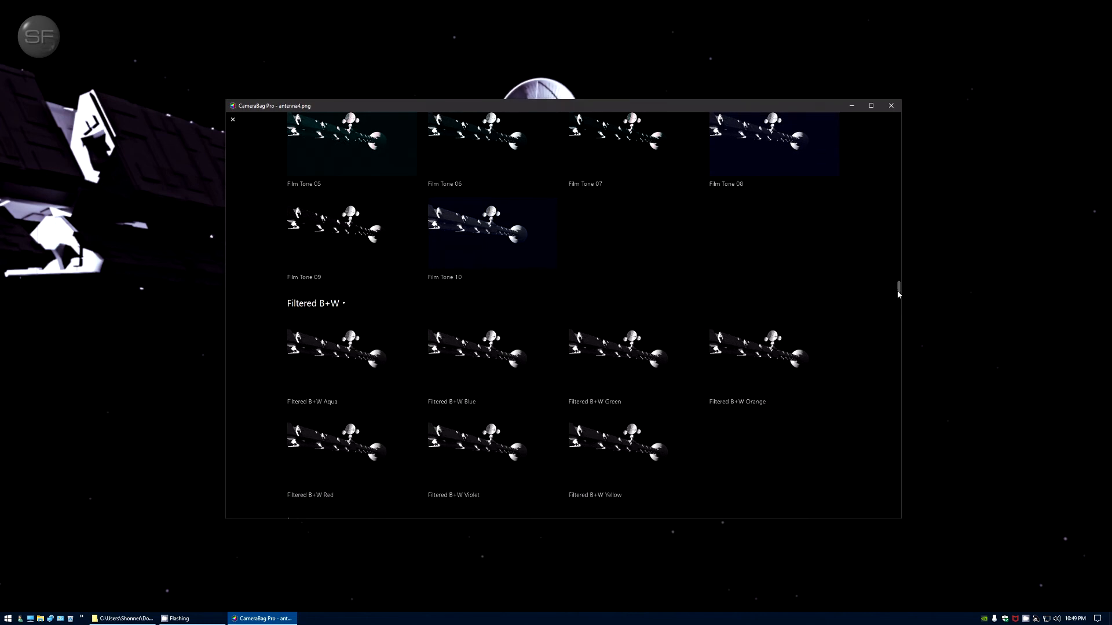
pyautogui.scroll(3)
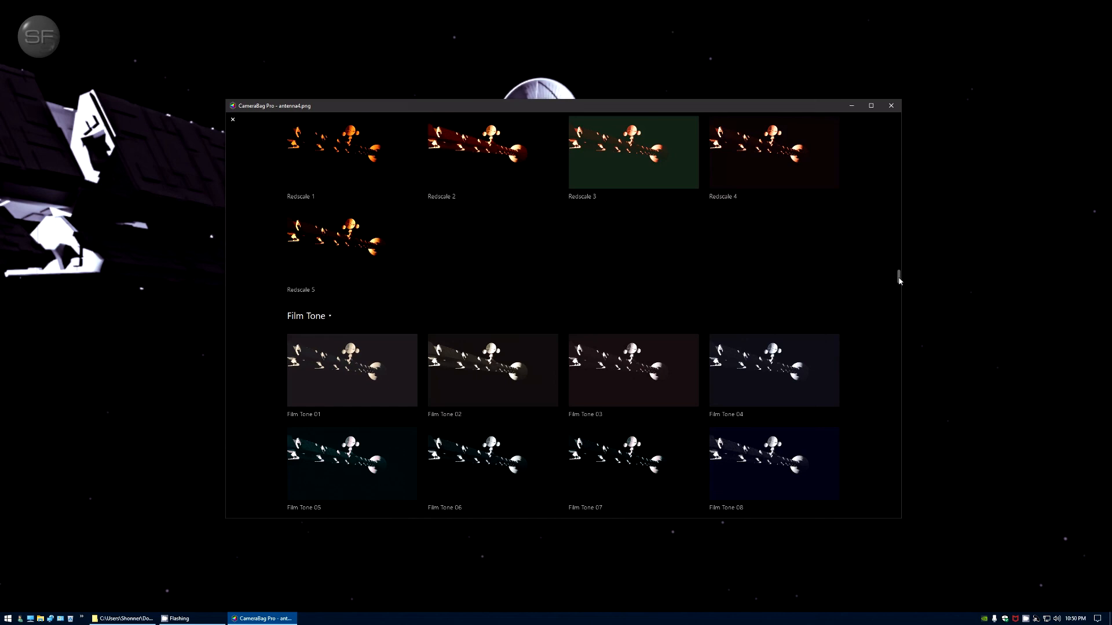
pyautogui.scroll(-3)
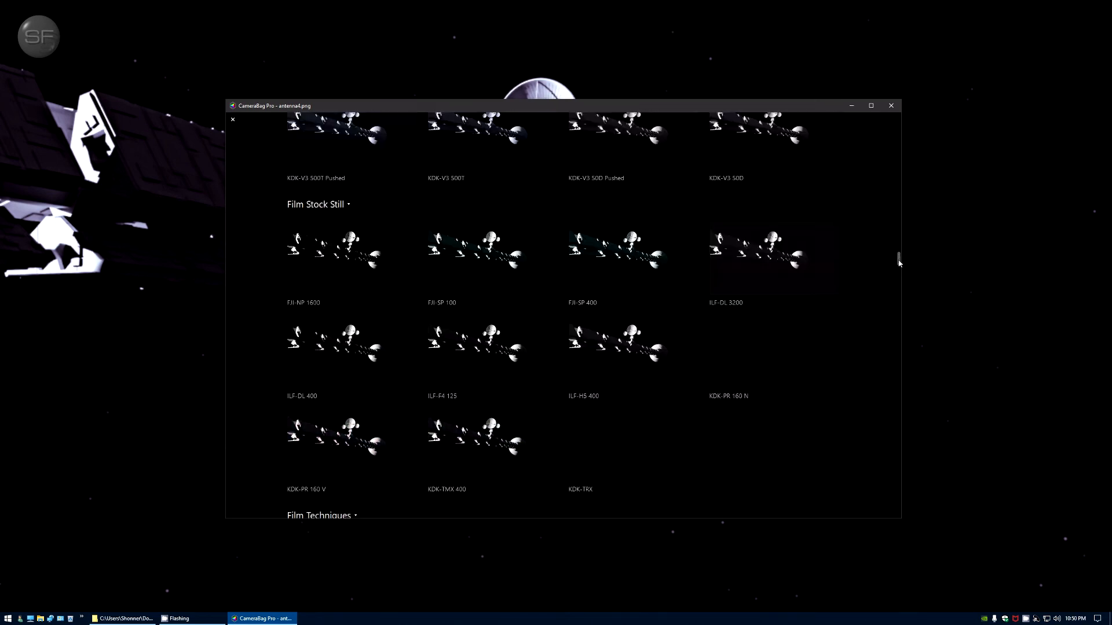
pyautogui.scroll(3)
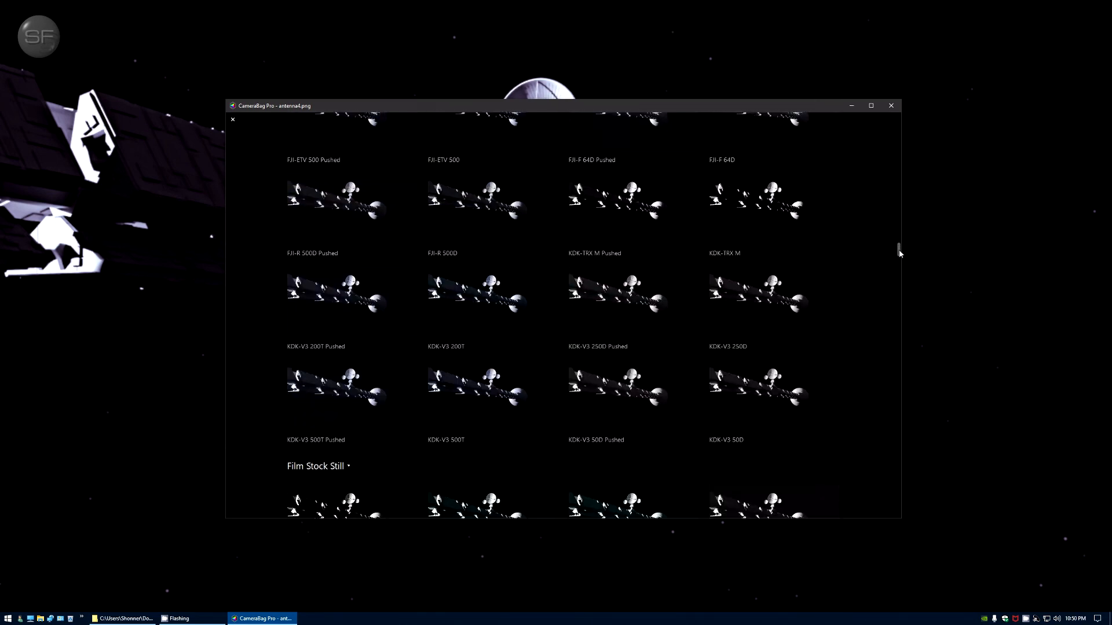
pyautogui.scroll(3)
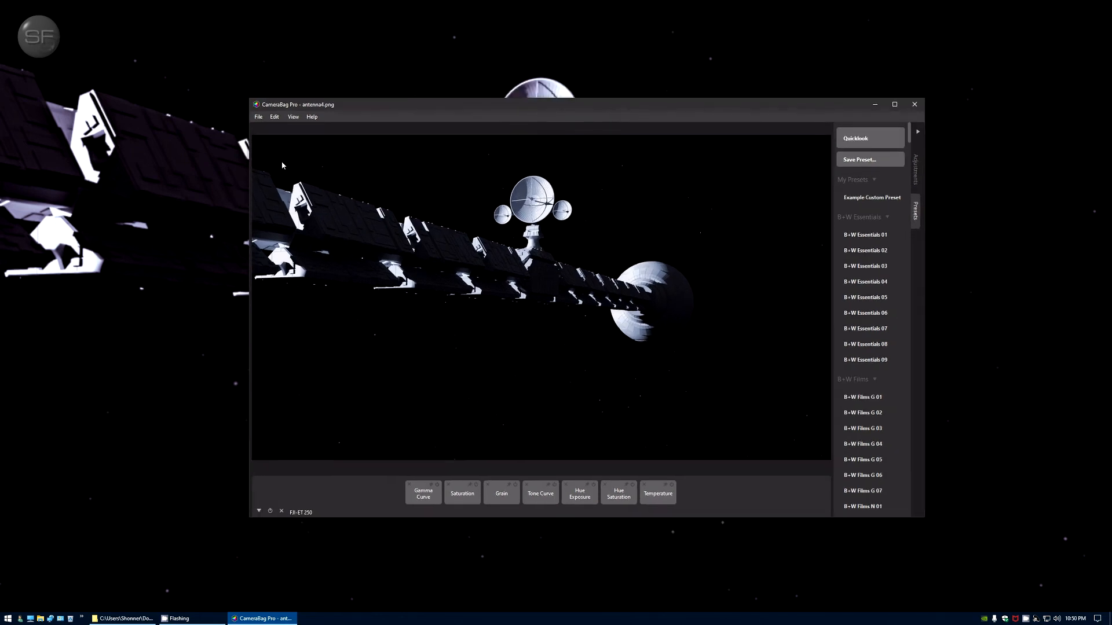
# Step: Save a PNG copy named antenna4 plus '_post' in 2001 > Discovery One > renders
pyautogui.click(259, 117)
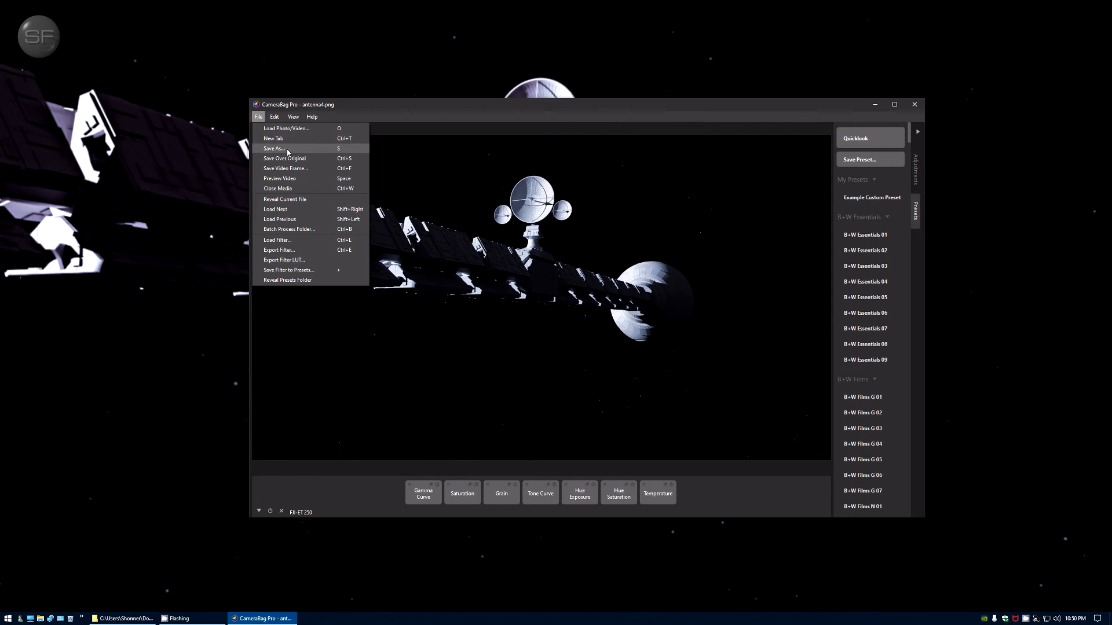
pyautogui.click(272, 148)
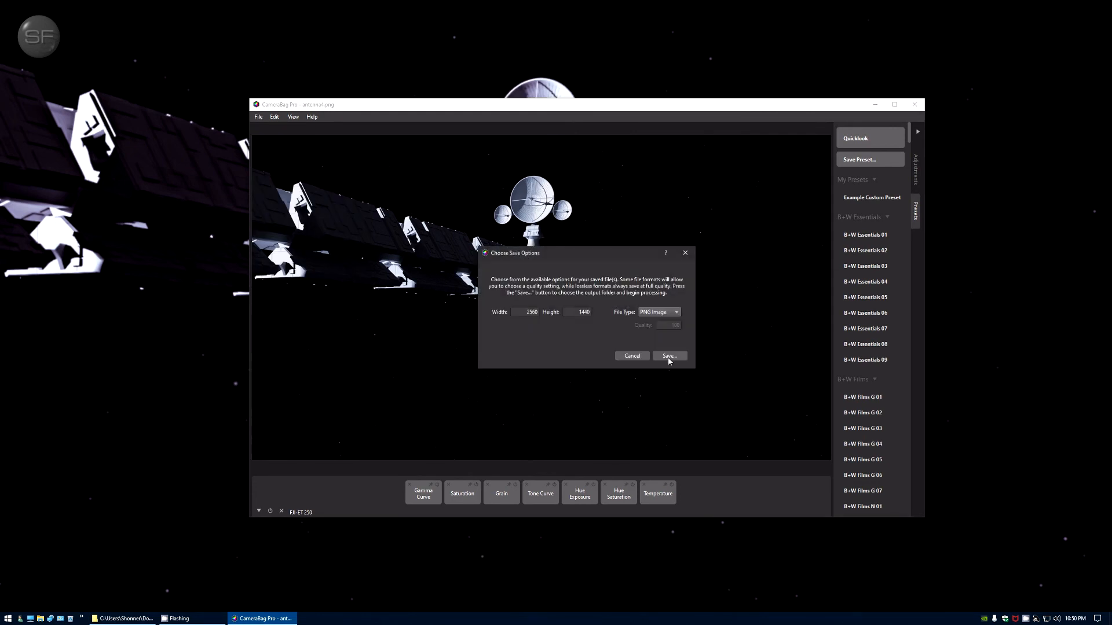
pyautogui.click(667, 355)
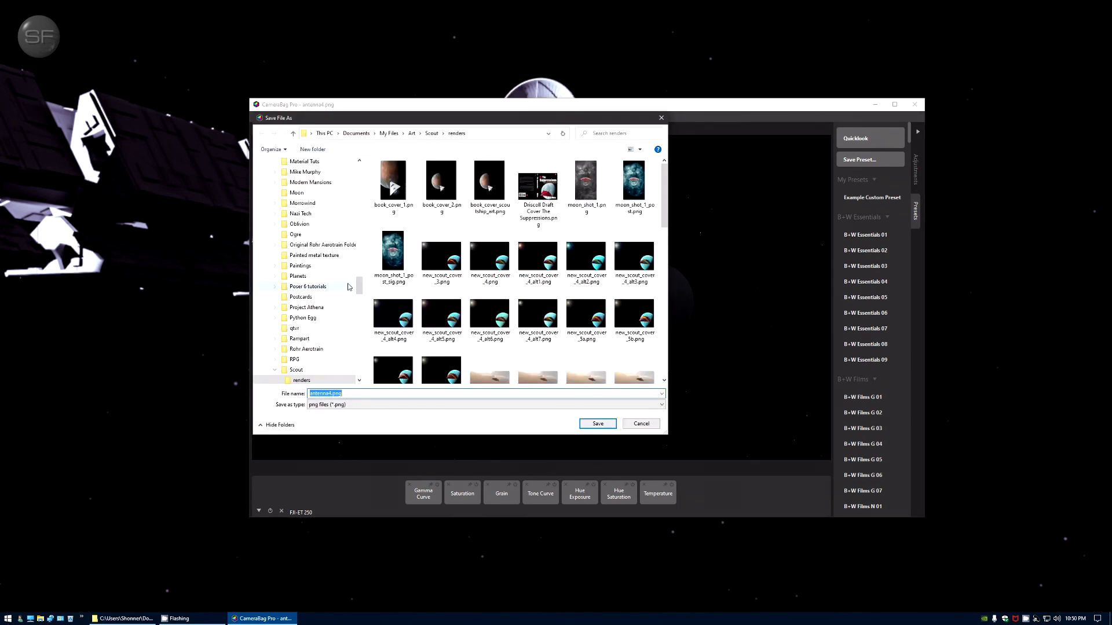
pyautogui.scroll(3)
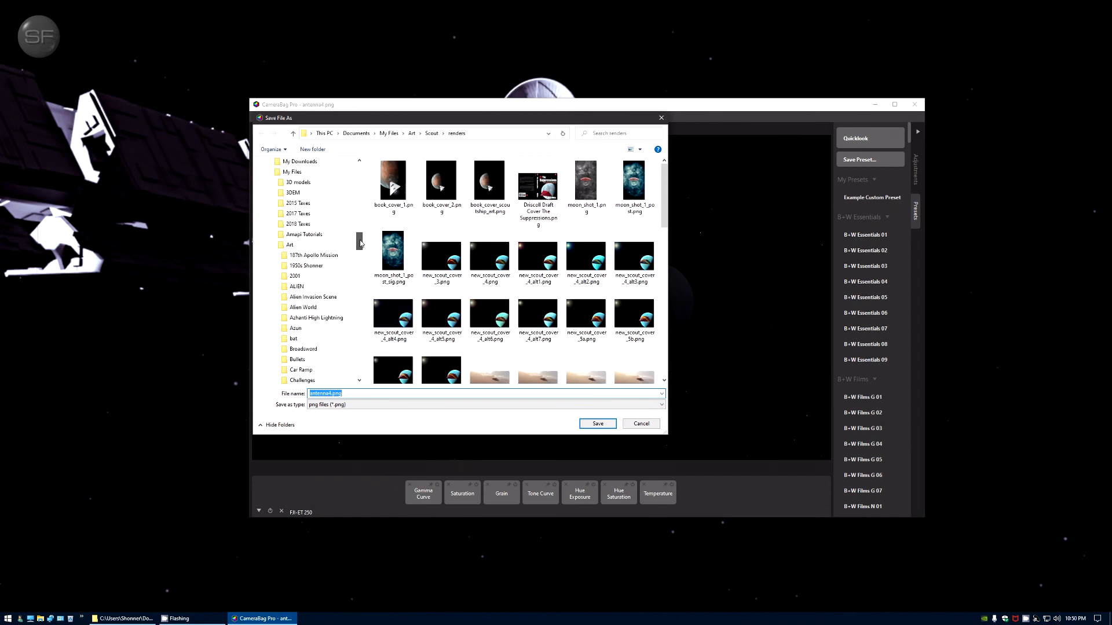
pyautogui.doubleClick(295, 276)
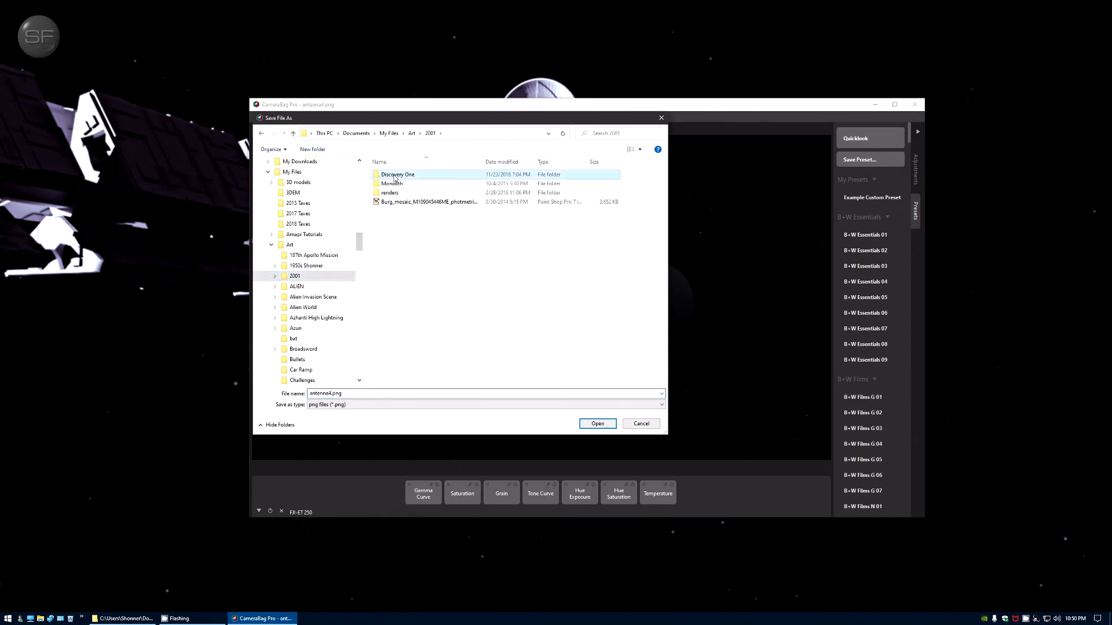
pyautogui.doubleClick(389, 193)
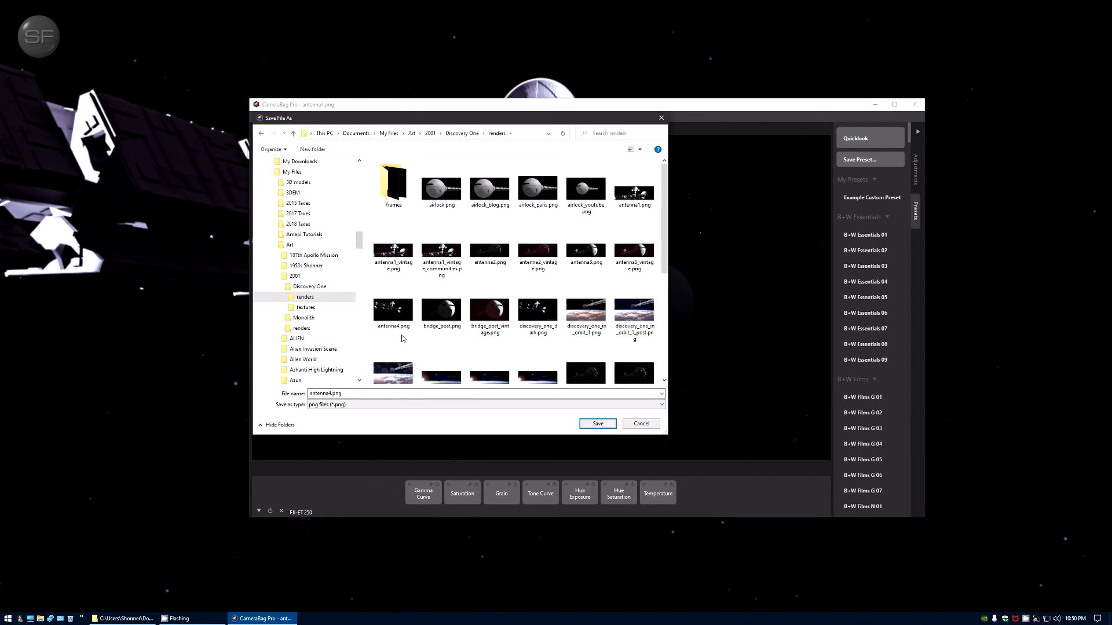
pyautogui.click(330, 394)
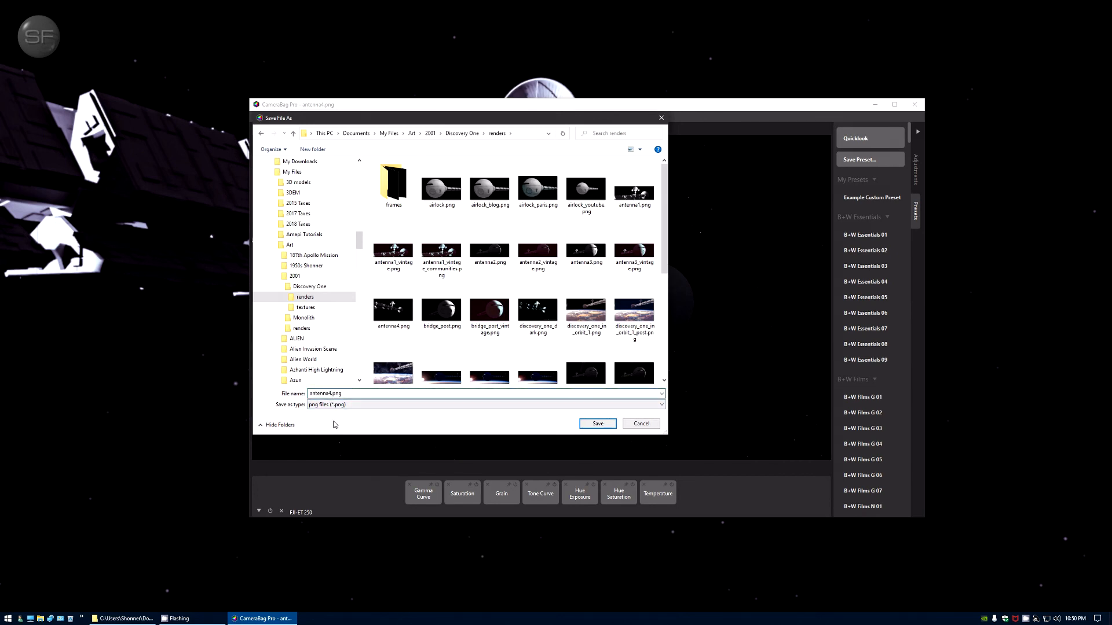
pyautogui.write('_post')
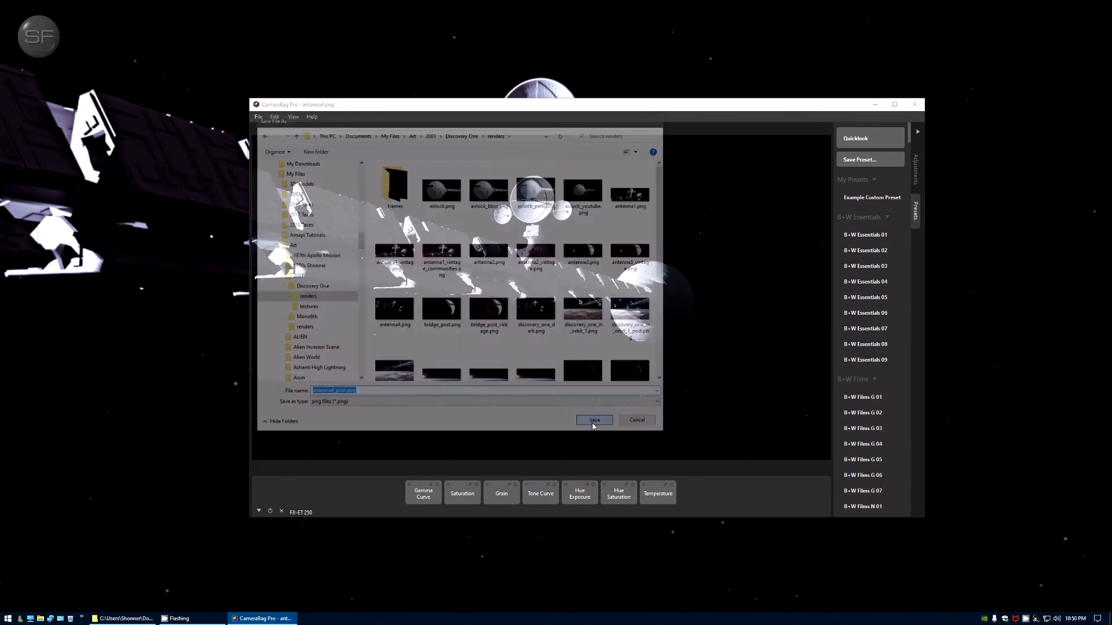
pyautogui.click(594, 419)
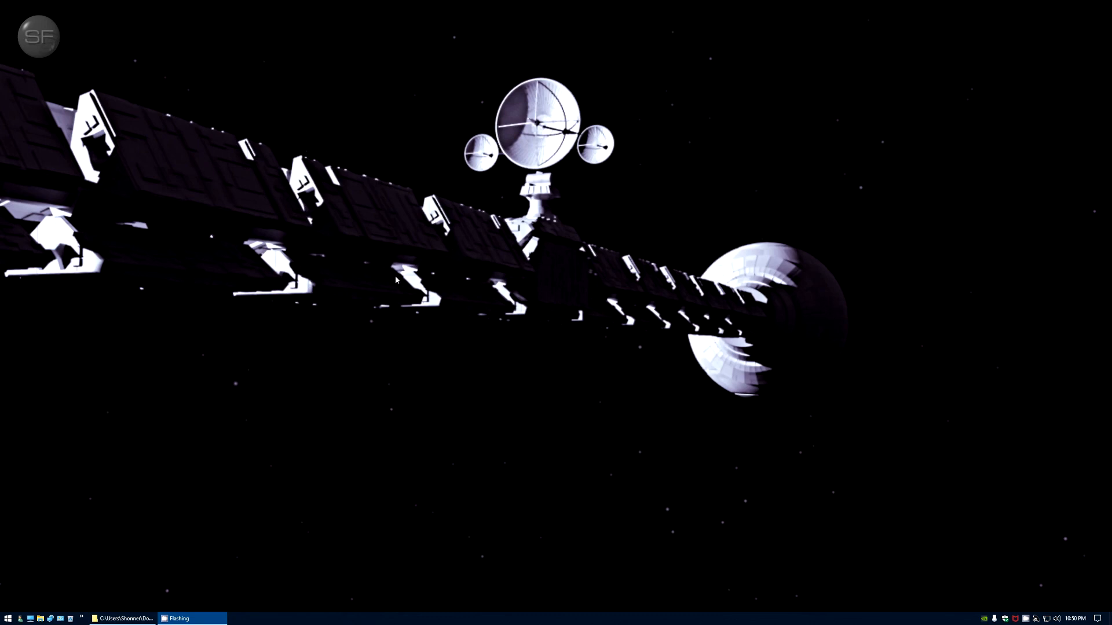
pyautogui.moveTo(522, 389)
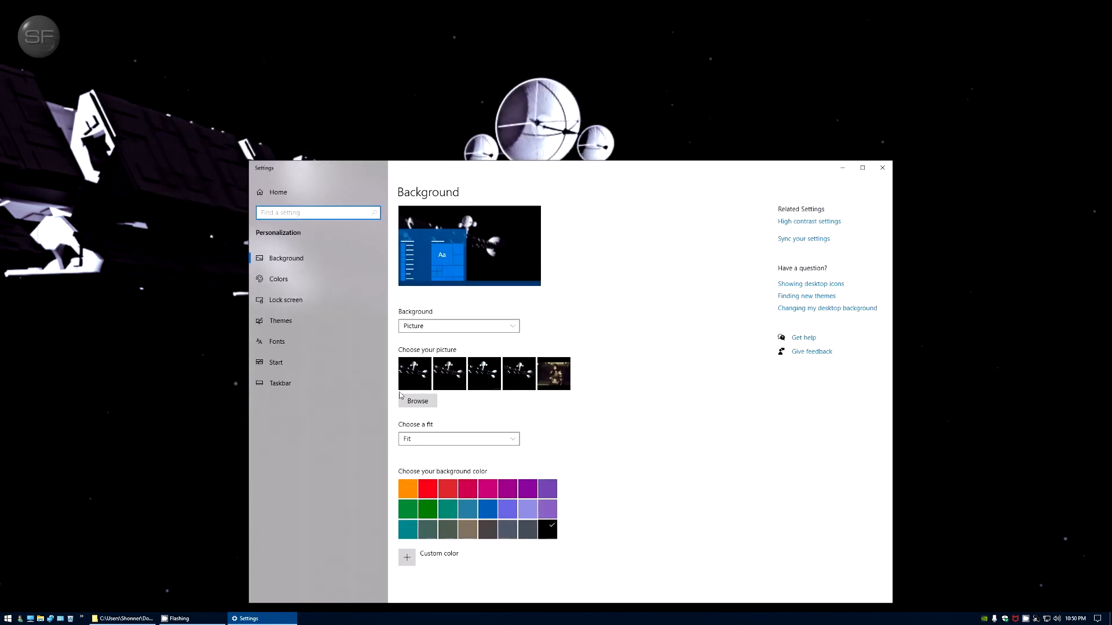
# Step: Browse to the saved post PNG as the desktop background, then close Settings
pyautogui.click(417, 401)
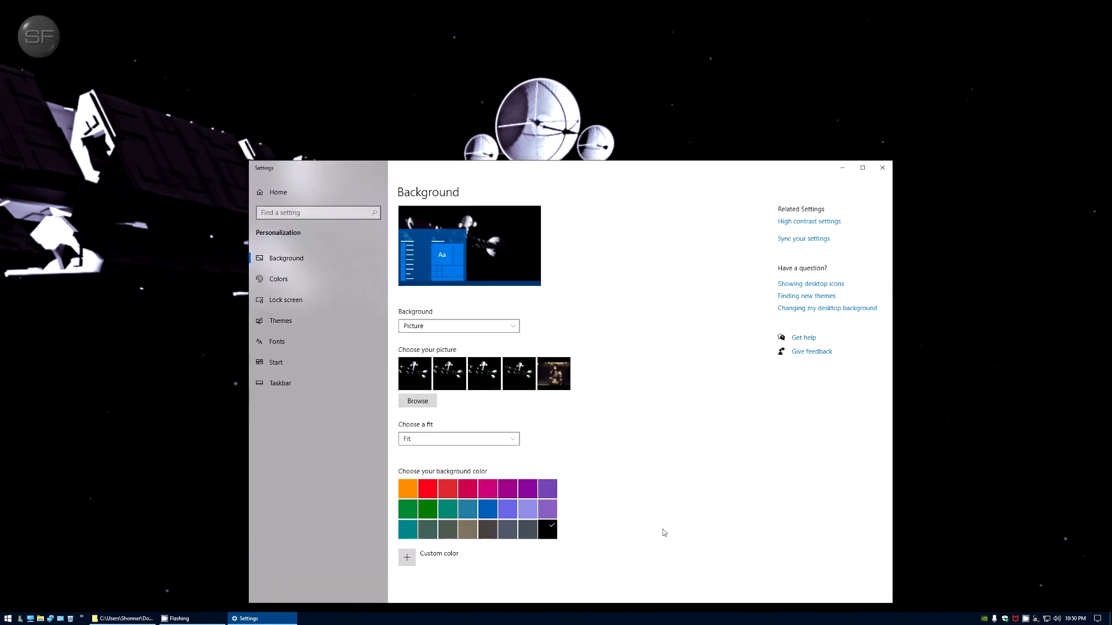
pyautogui.moveTo(882, 168)
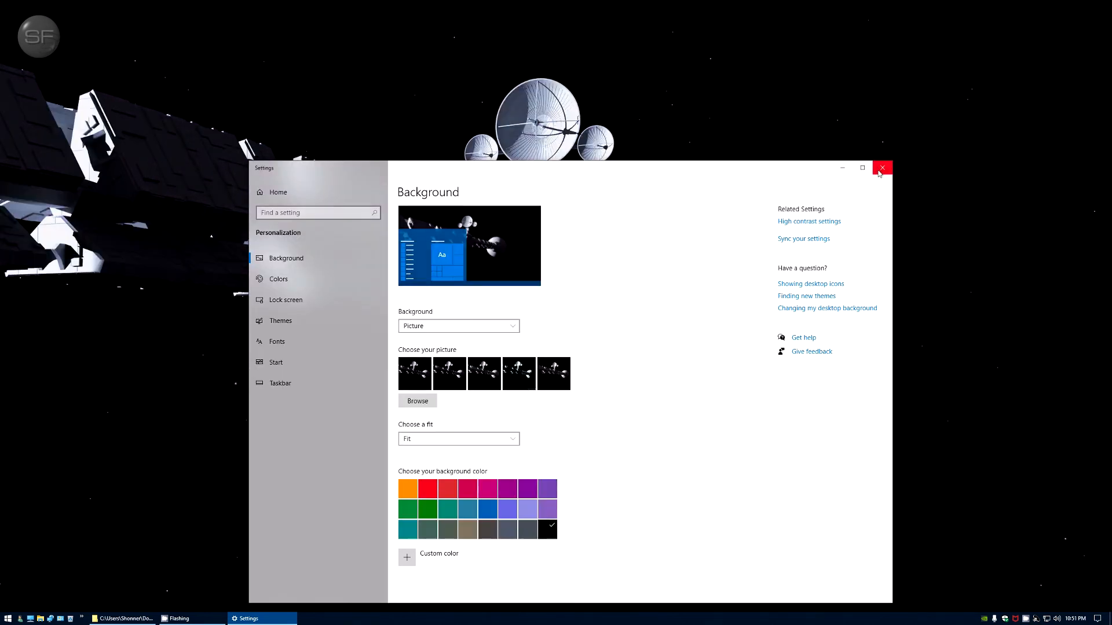
pyautogui.click(882, 168)
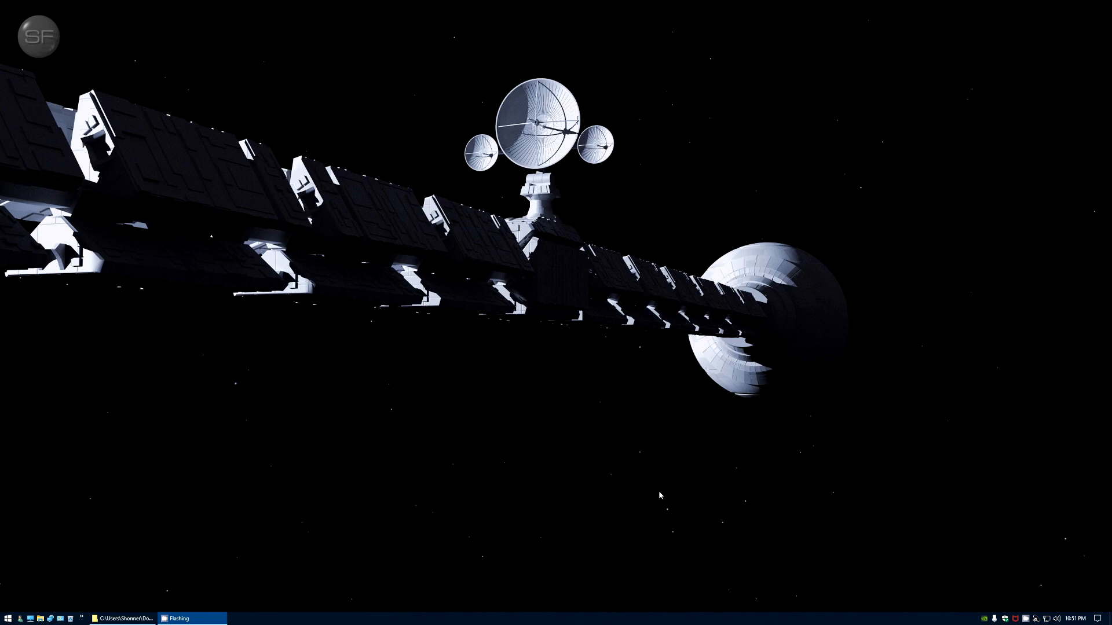
pyautogui.moveTo(742, 502)
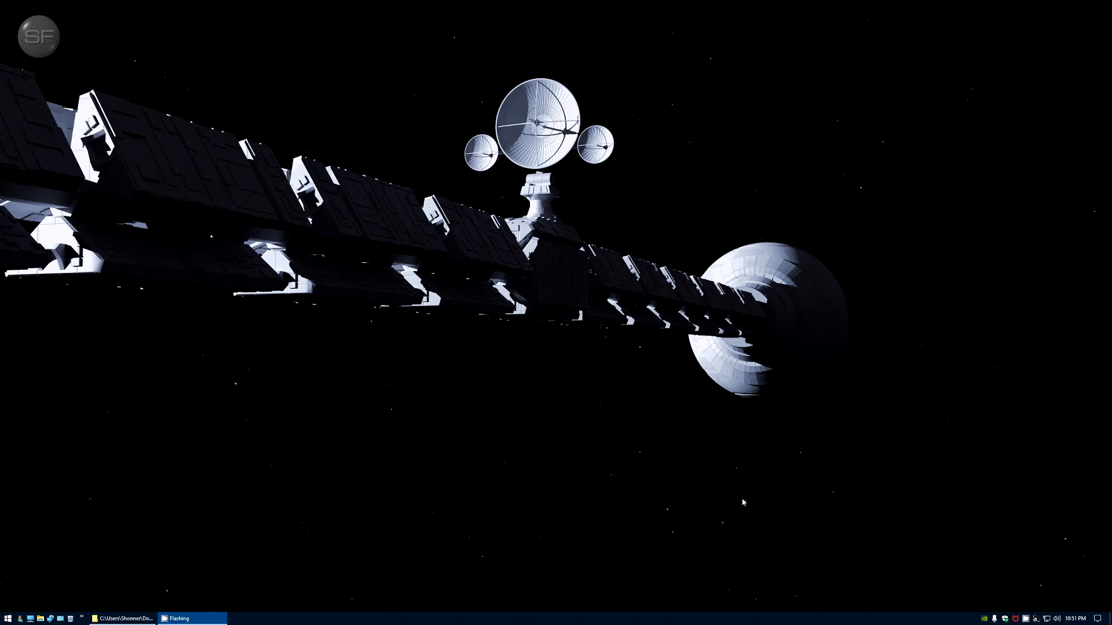
pyautogui.moveTo(941, 524)
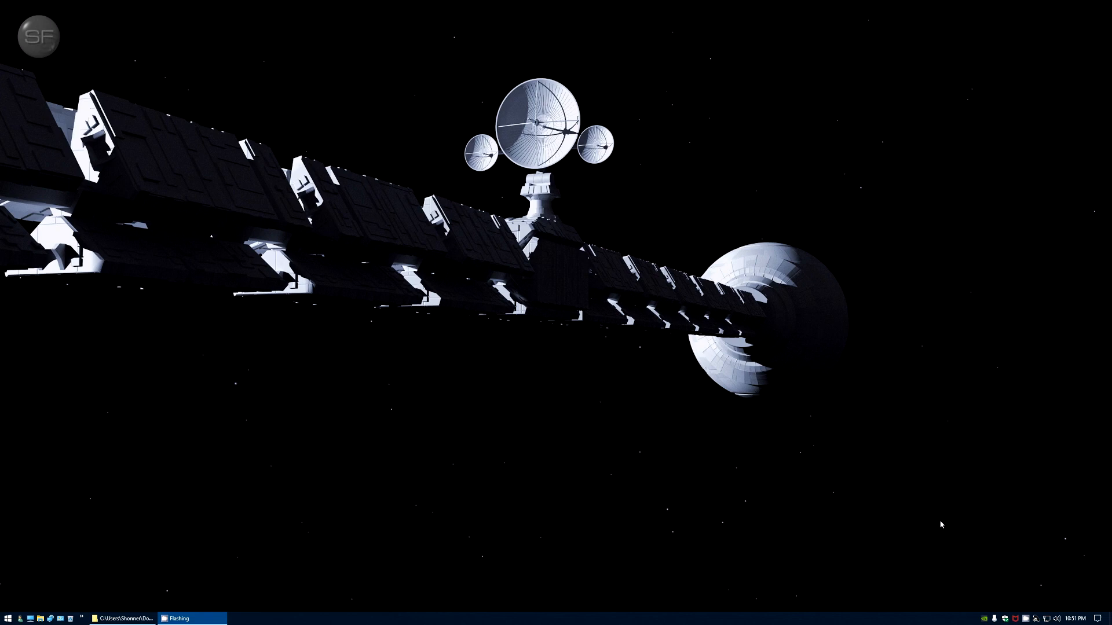